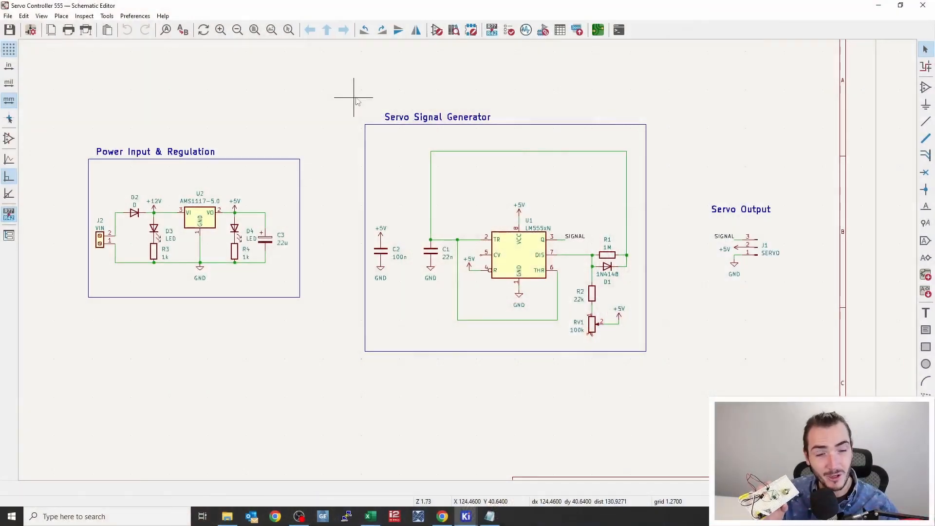
Select the Servo Signal Generator section and start the Assign Footprints tool.
{"action": "left_click_drag", "start_coordinate": [353, 95], "coordinate": [692, 410]}
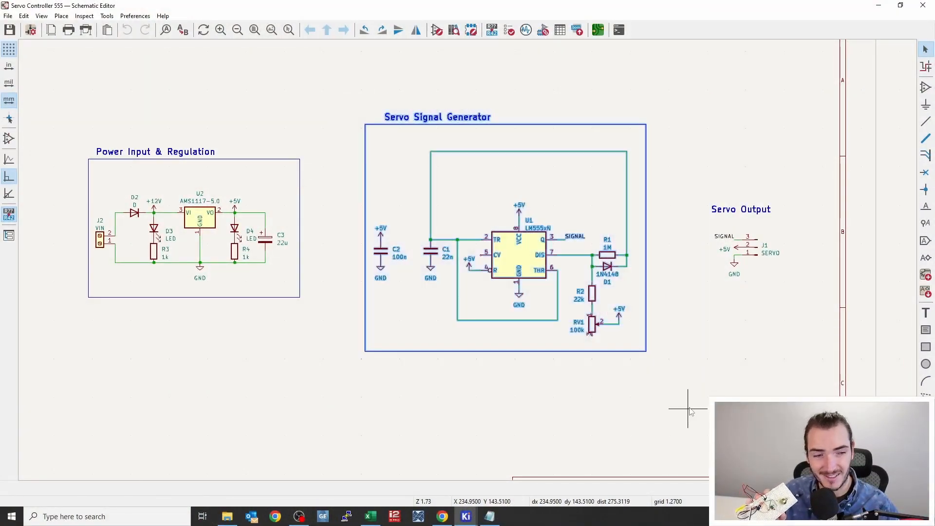
{"action": "mouse_move", "coordinate": [641, 398]}
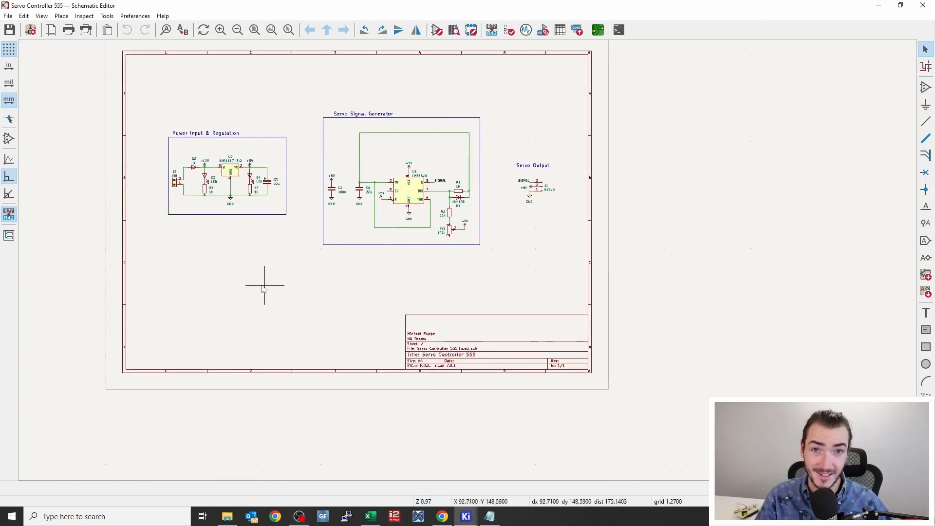
{"action": "mouse_move", "coordinate": [542, 29]}
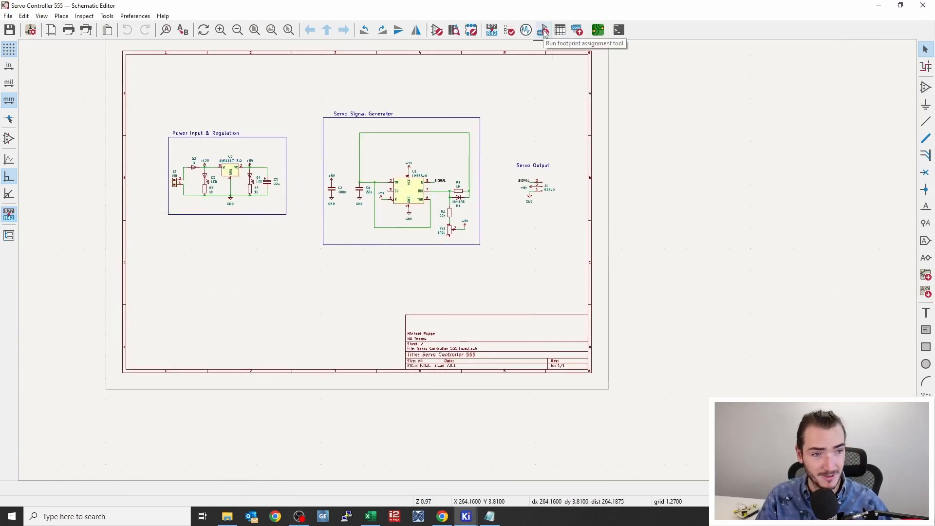
{"action": "left_click", "coordinate": [542, 29]}
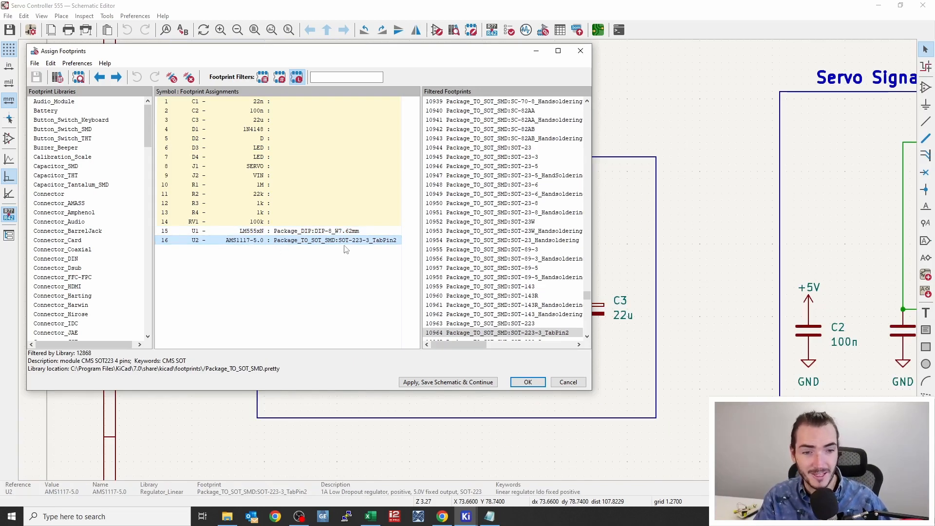
{"action": "mouse_move", "coordinate": [353, 246]}
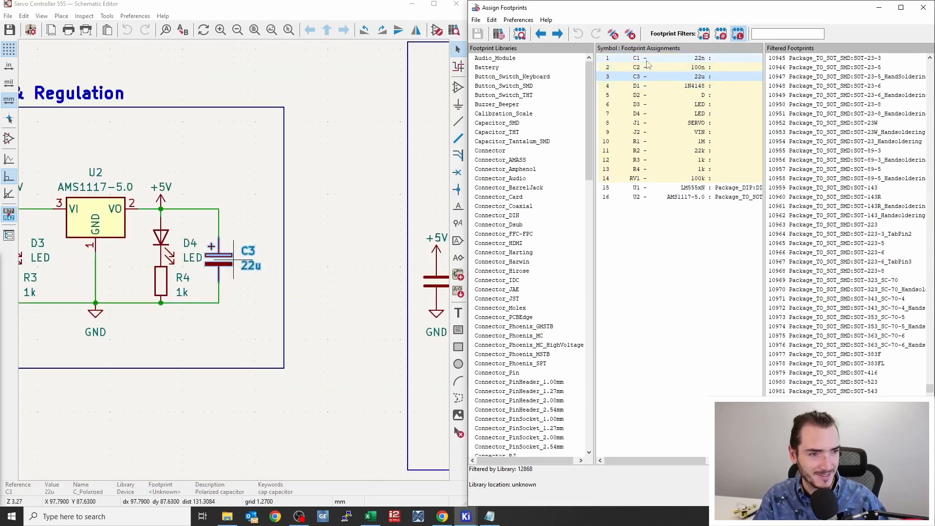
Select capacitors C1 and C2 and restrict the list to the Capacitor_THT library.
{"action": "left_click", "coordinate": [655, 67]}
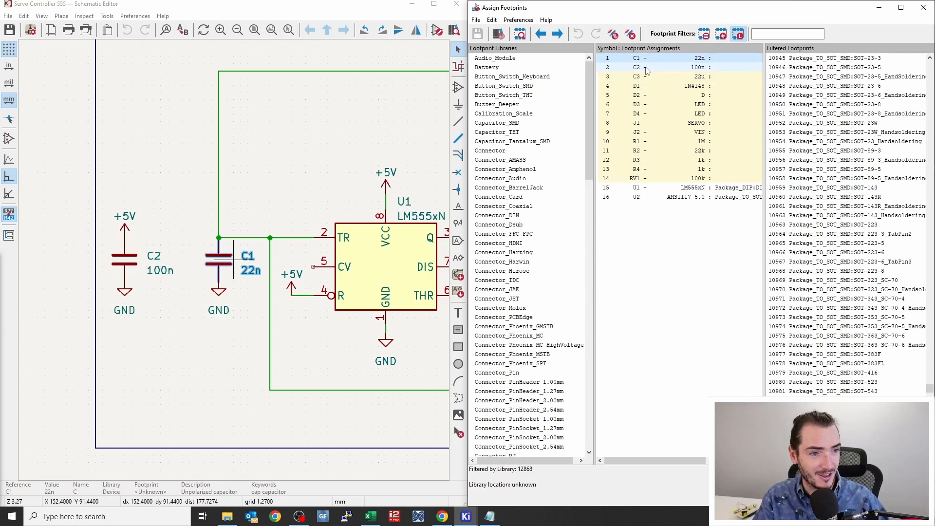
{"action": "left_click", "coordinate": [648, 67]}
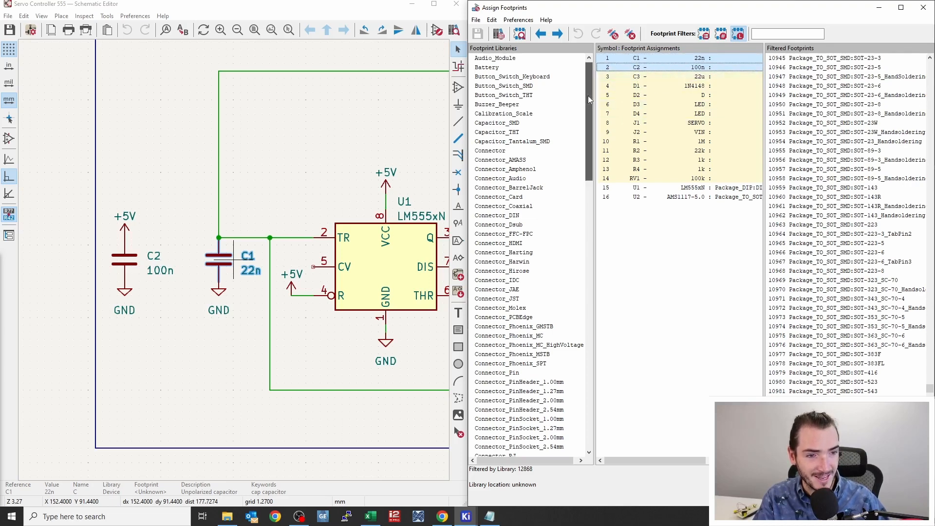
{"action": "scroll", "scroll_direction": "down", "scroll_amount": 3}
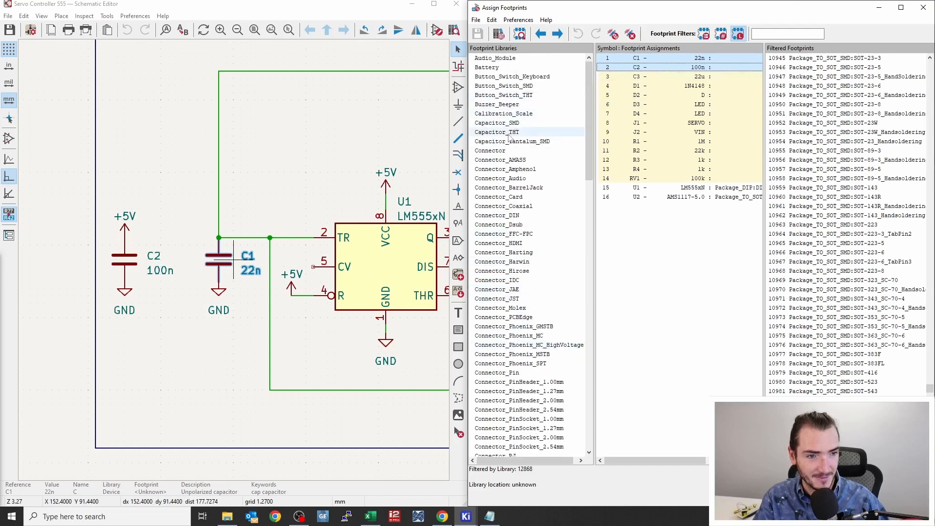
{"action": "left_click", "coordinate": [497, 132]}
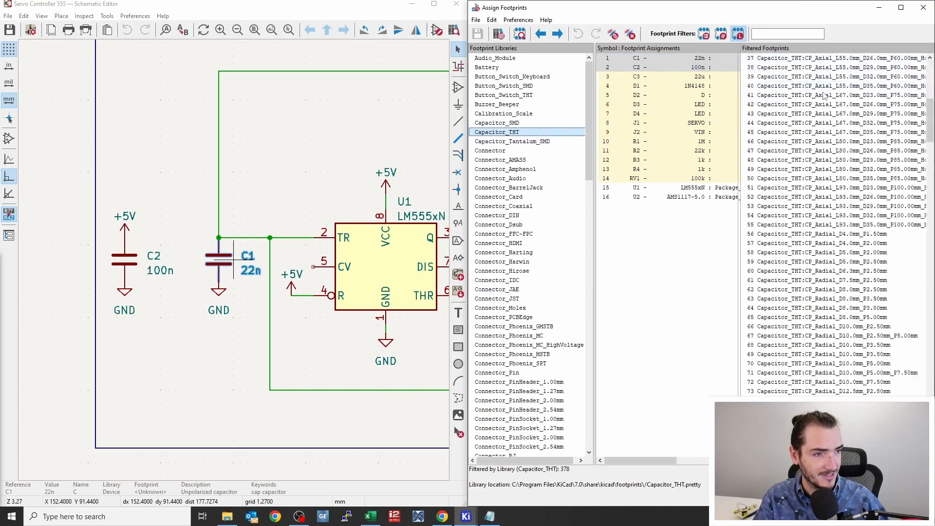
Filter the through-hole capacitor footprints by the name 'disc'.
{"action": "scroll", "scroll_direction": "down", "scroll_amount": 3}
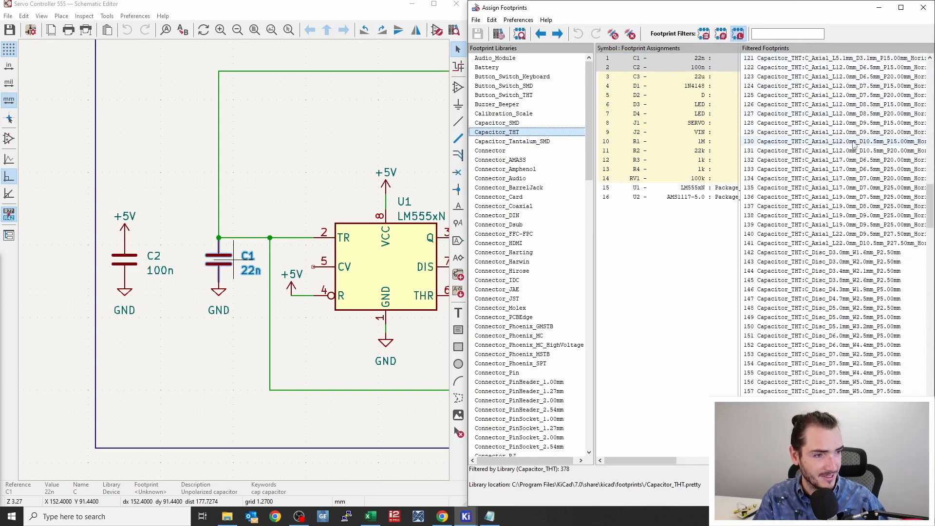
{"action": "scroll", "scroll_direction": "down", "scroll_amount": 3}
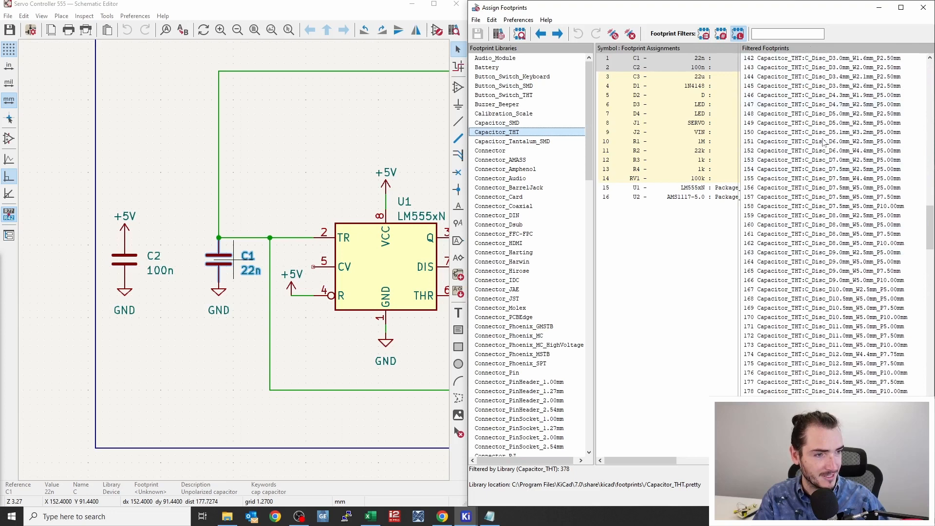
{"action": "left_click", "coordinate": [787, 33]}
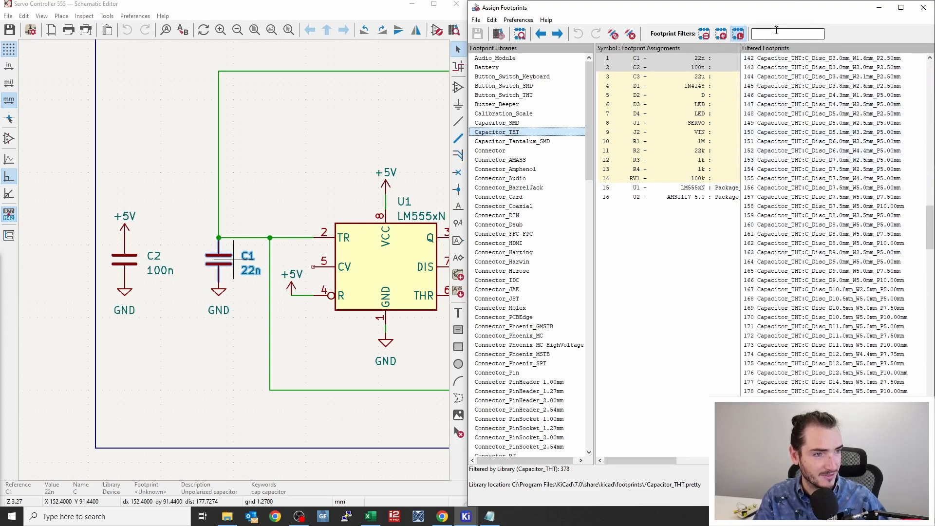
{"action": "type", "text": "disc"}
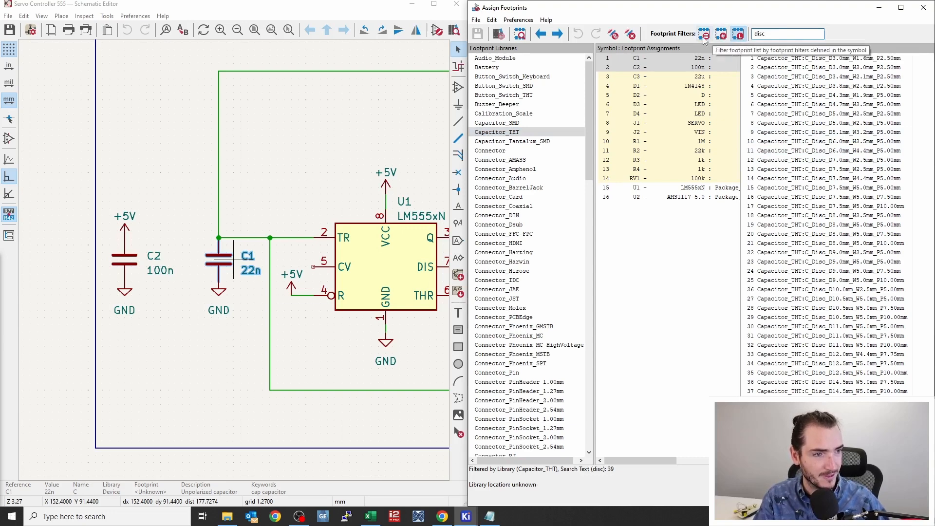
{"action": "mouse_move", "coordinate": [738, 33]}
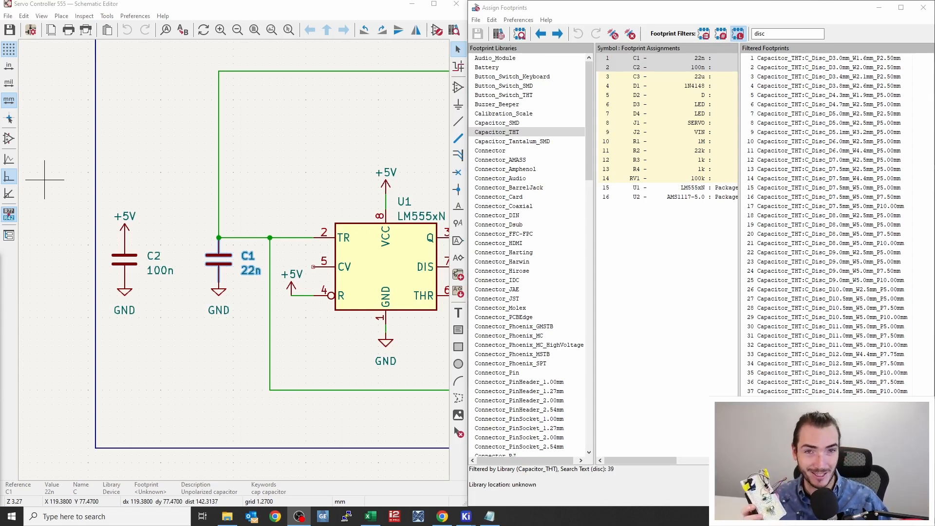
{"action": "mouse_move", "coordinate": [117, 395]}
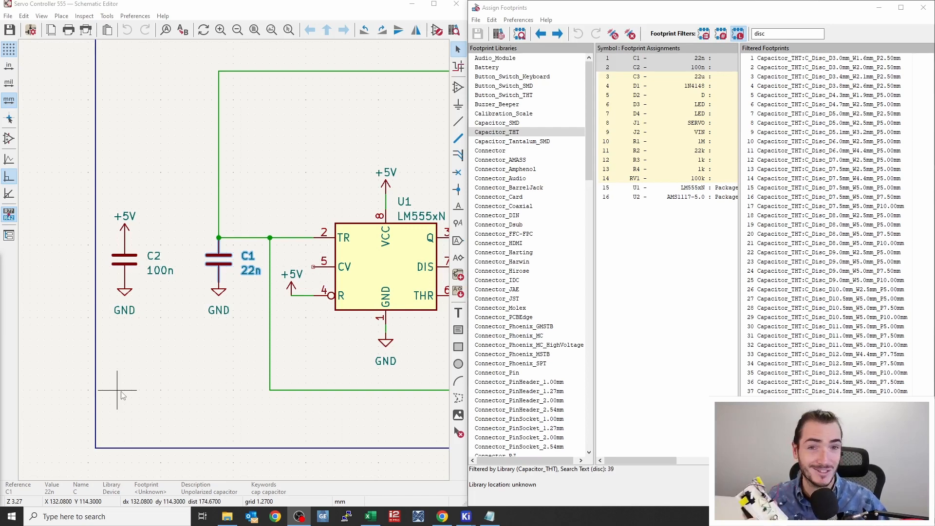
{"action": "mouse_move", "coordinate": [550, 206]}
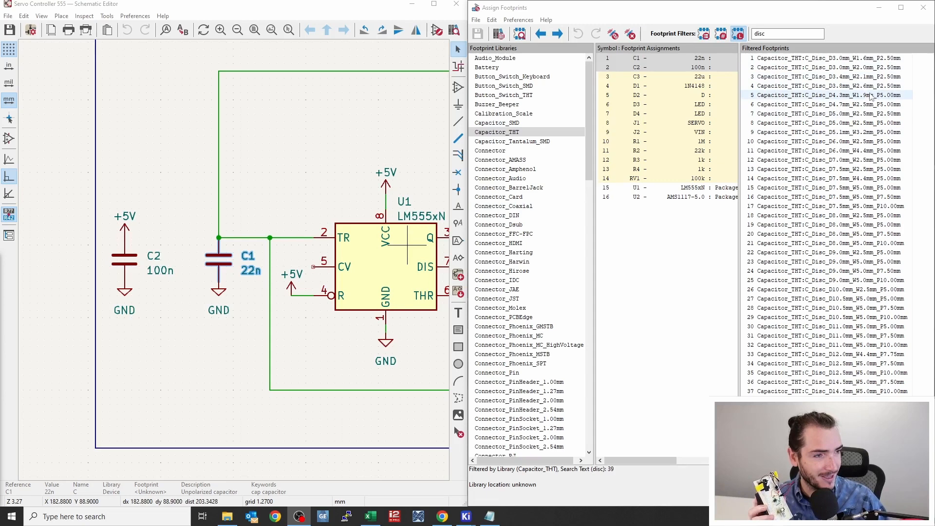
Preview the 3.8 mm and 4.3 mm disc capacitor footprints in the viewer.
{"action": "left_click", "coordinate": [853, 113]}
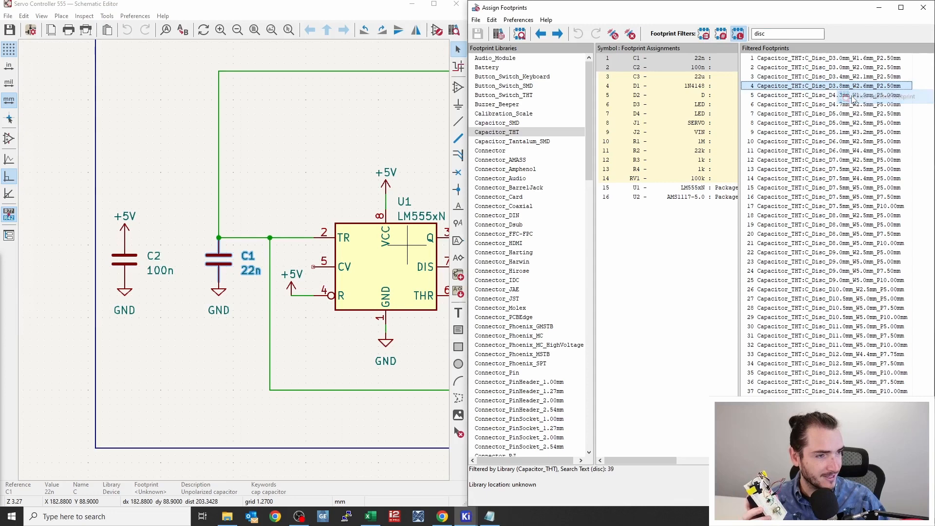
{"action": "double_click", "coordinate": [830, 86]}
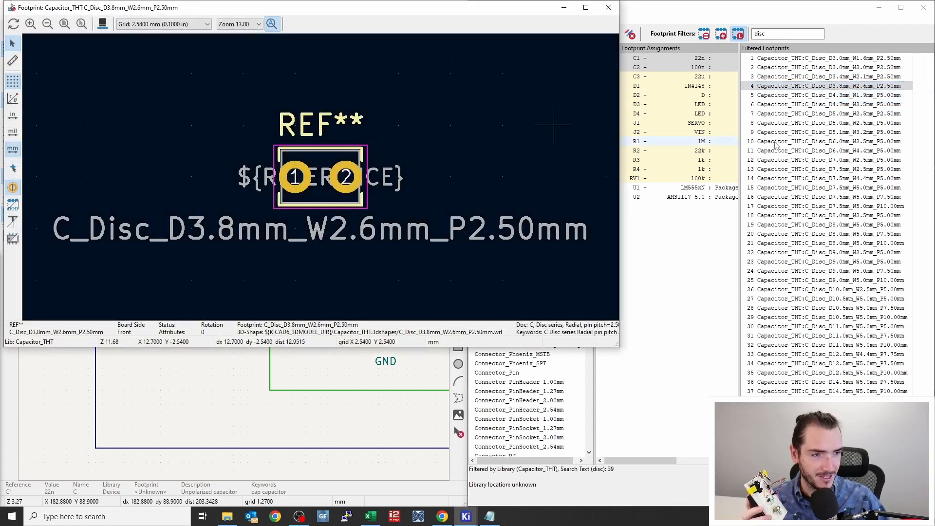
{"action": "left_click", "coordinate": [831, 94]}
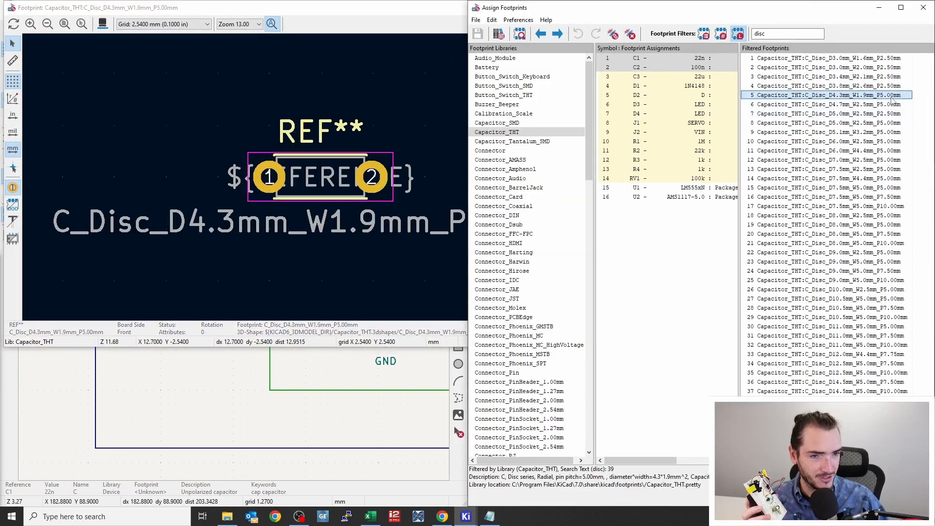
Compare with the 3.4 mm disc and assign C_Disc_D3.8mm_W2.6mm_P2.50mm to C1 and C2.
{"action": "left_click", "coordinate": [831, 86]}
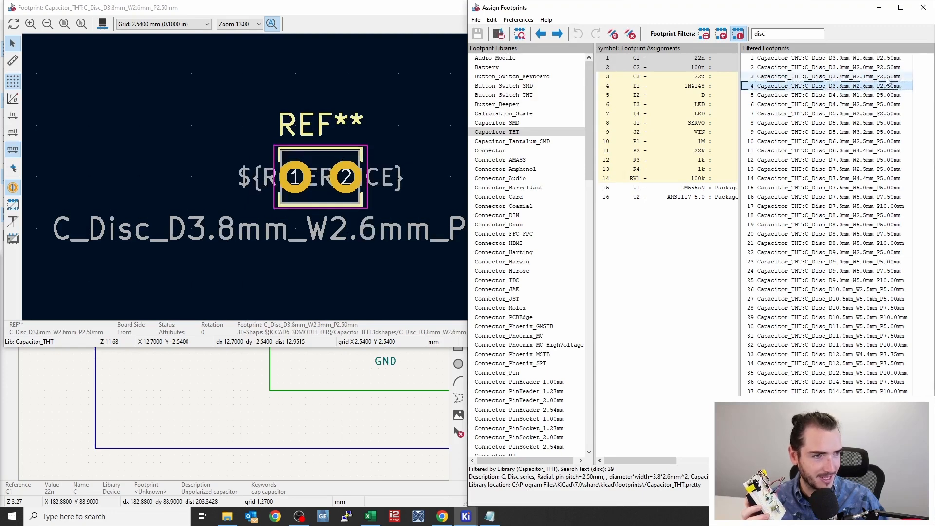
{"action": "left_click", "coordinate": [827, 76]}
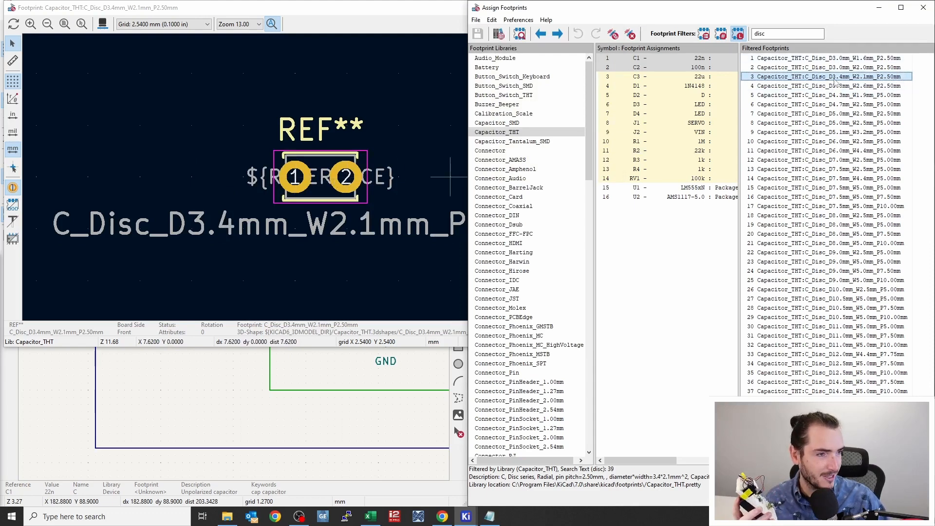
{"action": "left_click", "coordinate": [828, 86]}
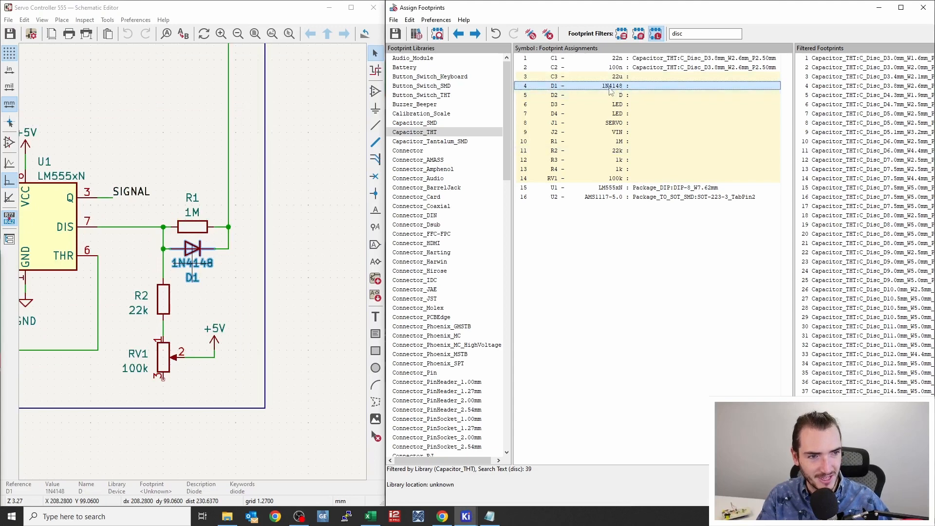
{"action": "mouse_move", "coordinate": [293, 251]}
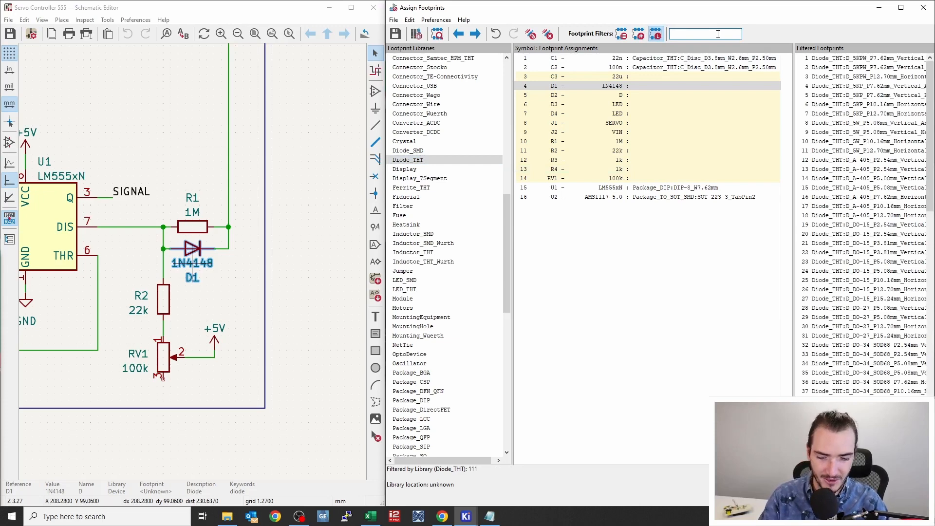
Filter the Diode_THT footprints for D1 by 'do-35'.
{"action": "type", "text": "do-35"}
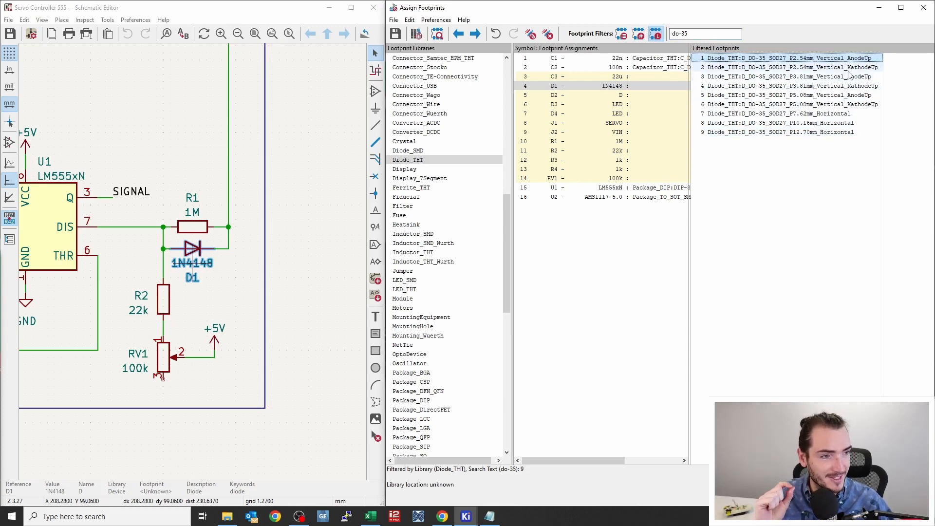
{"action": "mouse_move", "coordinate": [846, 68]}
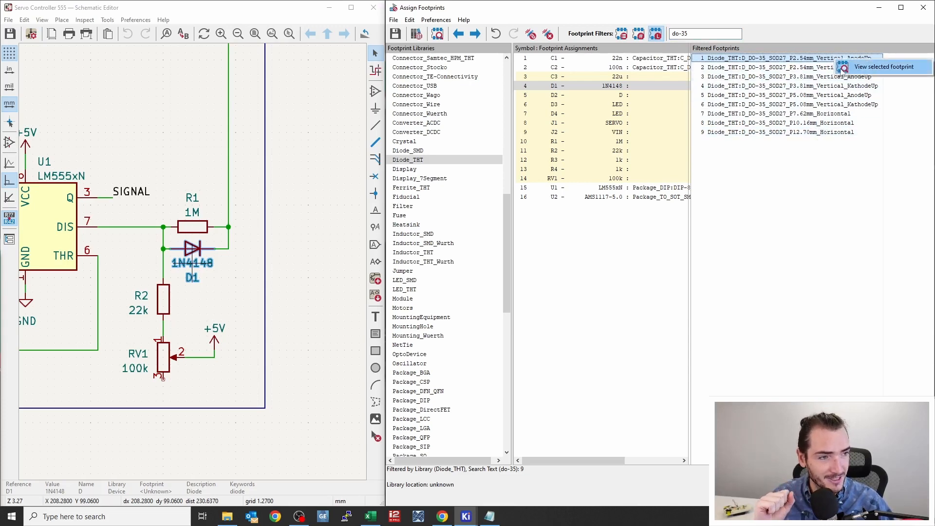
Preview the vertical DO-35 variants and the 7.62 mm horizontal DO-35 footprint.
{"action": "left_click", "coordinate": [884, 66]}
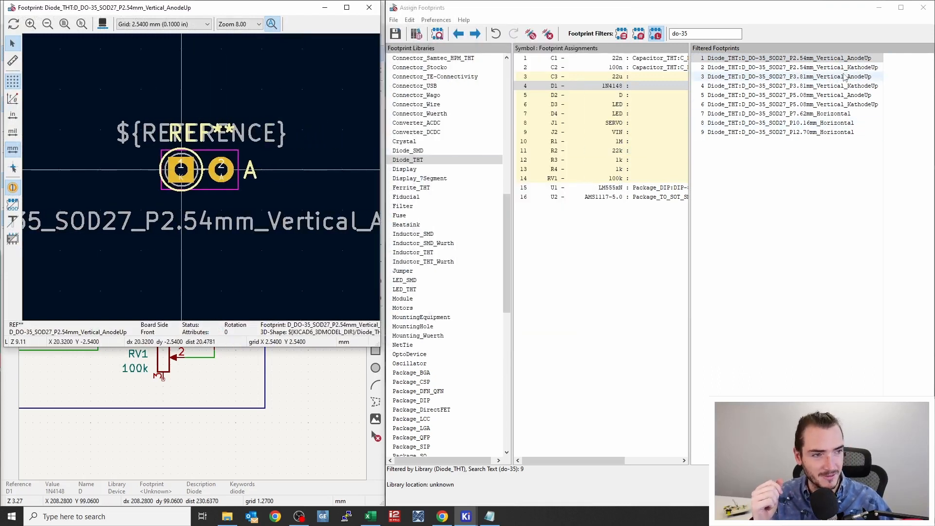
{"action": "left_click", "coordinate": [792, 59]}
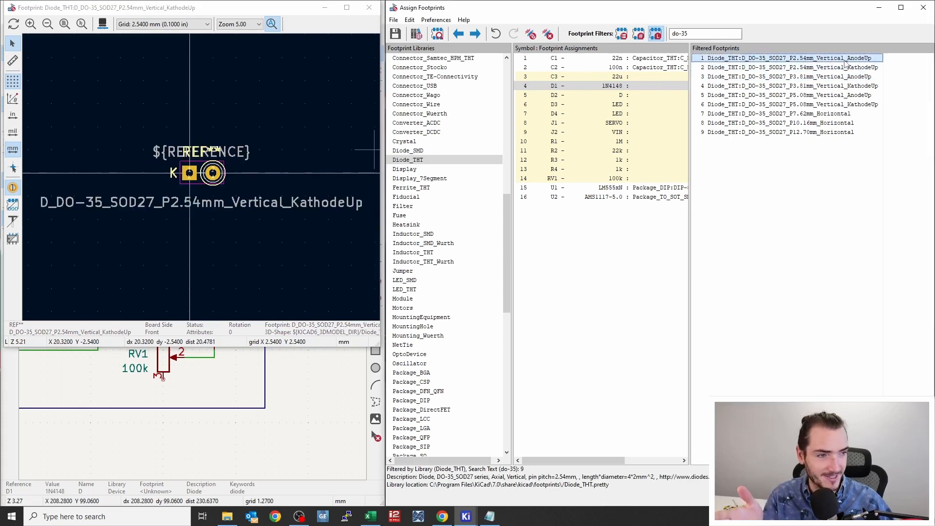
{"action": "left_click", "coordinate": [791, 67]}
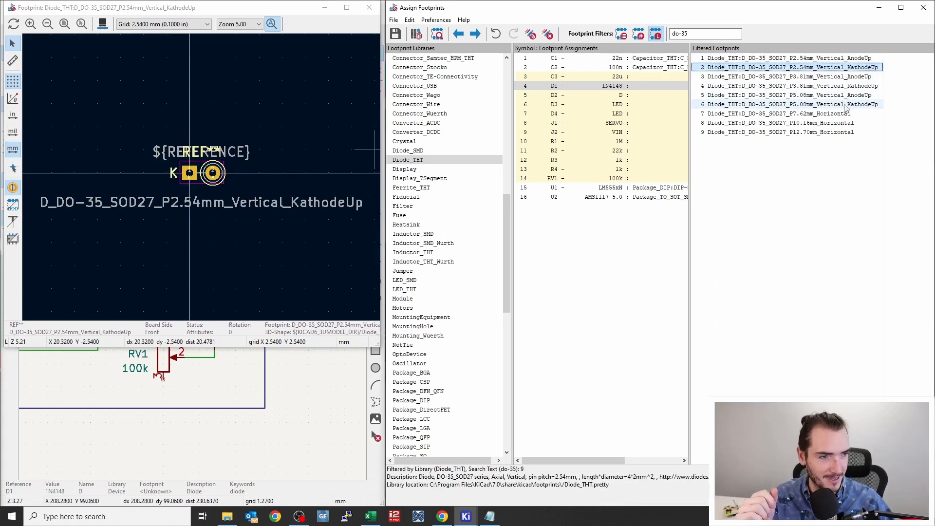
{"action": "left_click", "coordinate": [795, 113]}
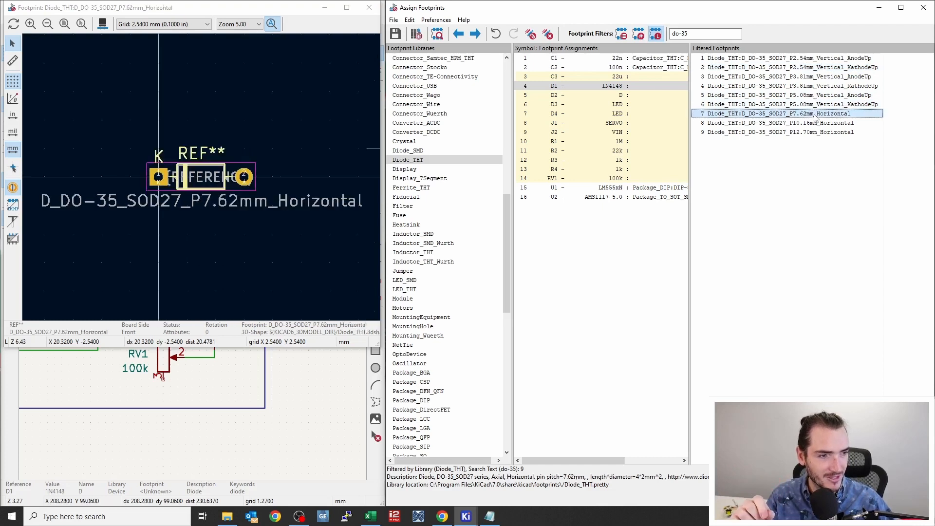
Compare 10.16 and 12.70 mm horizontals, then assign D_DO-35_SOD27_P7.62mm_Horizontal to D1.
{"action": "left_click", "coordinate": [779, 123]}
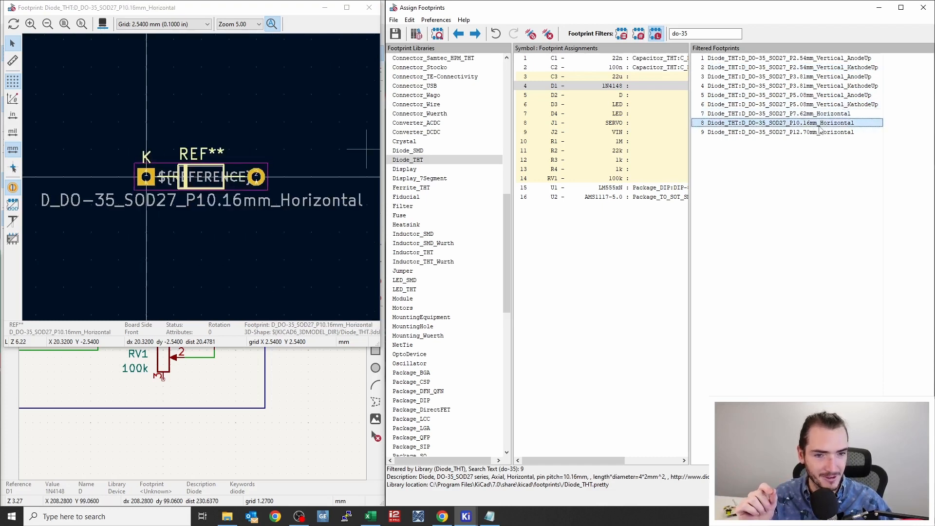
{"action": "left_click", "coordinate": [782, 133]}
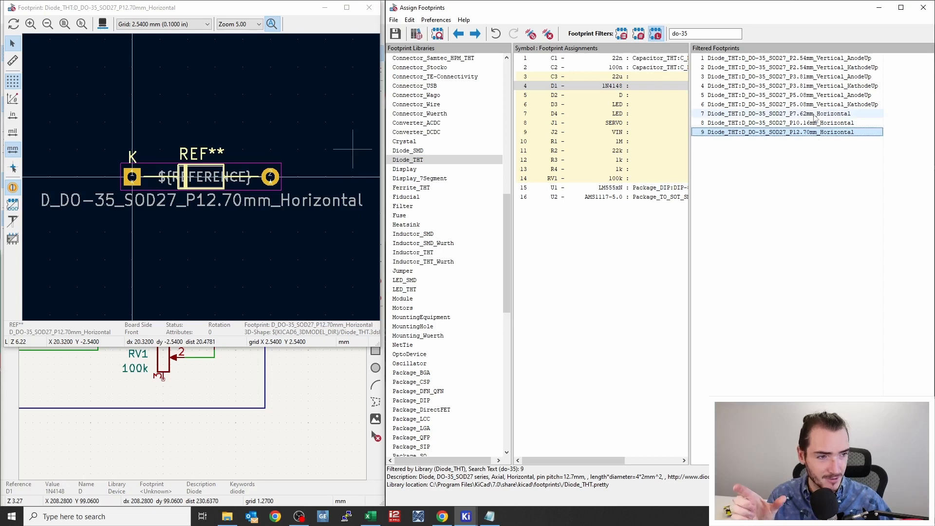
{"action": "left_click", "coordinate": [785, 113]}
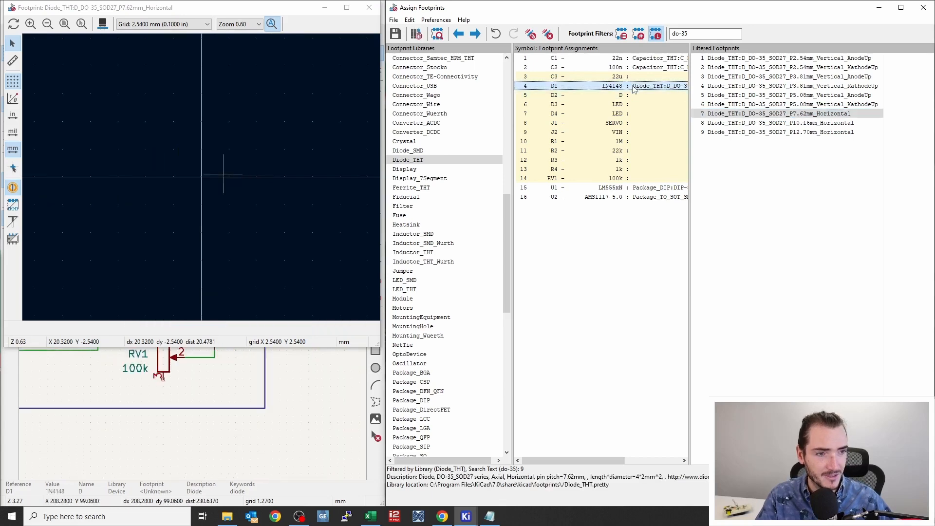
{"action": "left_click", "coordinate": [779, 113]}
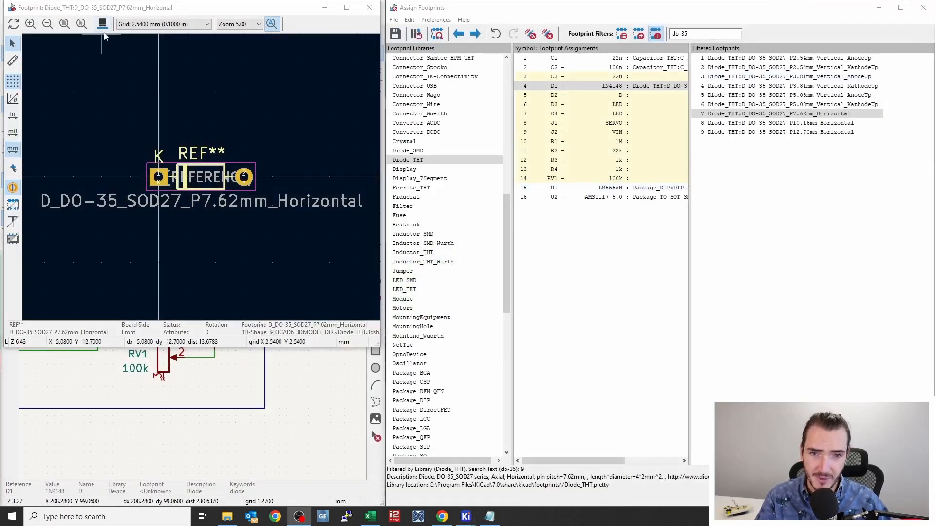
{"action": "mouse_move", "coordinate": [101, 26]}
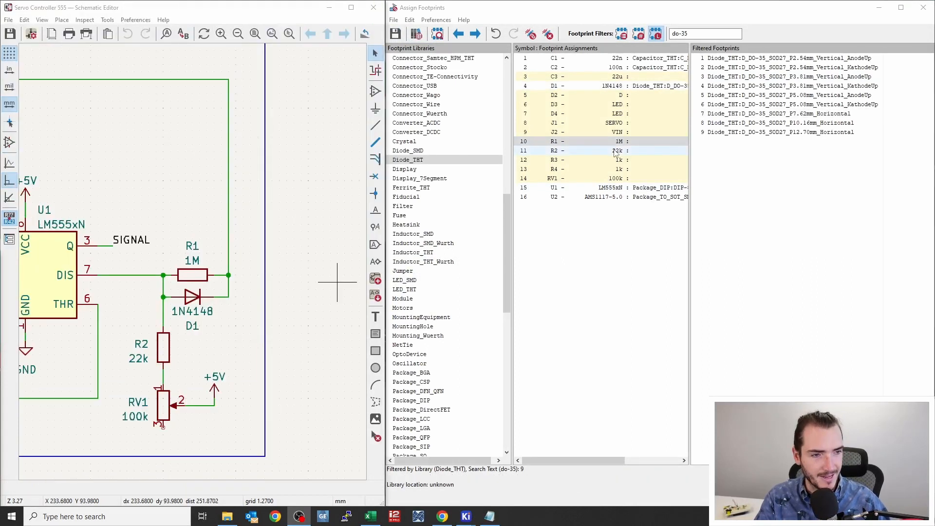
Select resistors R1 and R2 and list the Resistor_THT library footprints.
{"action": "left_click", "coordinate": [591, 142]}
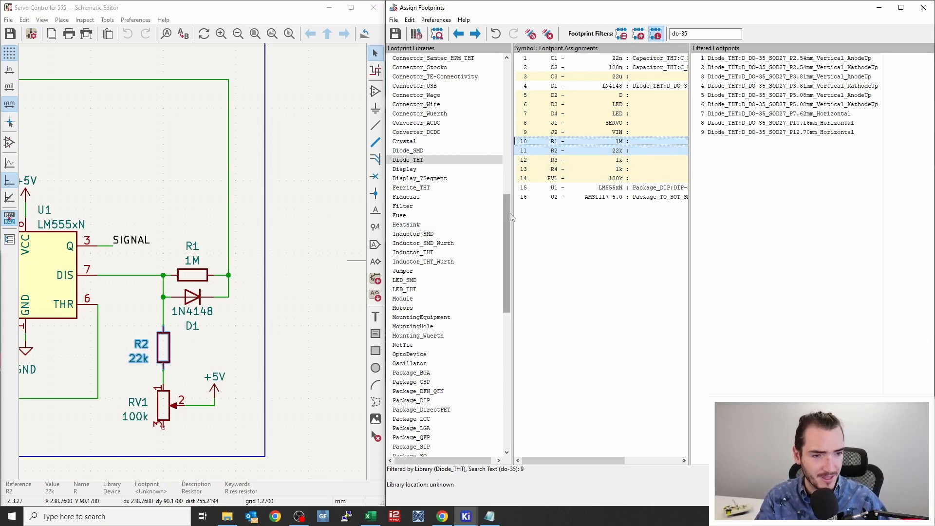
{"action": "scroll", "scroll_direction": "down", "scroll_amount": 3}
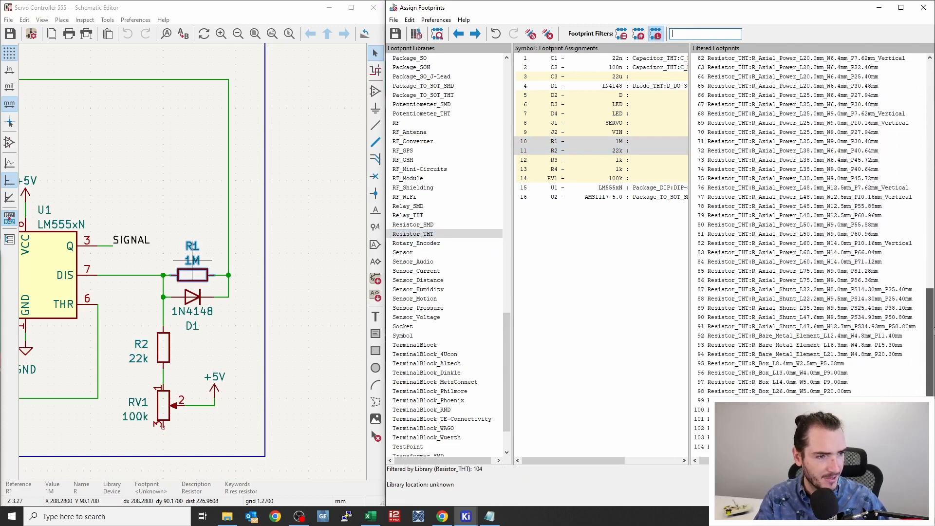
{"action": "left_click", "coordinate": [795, 169]}
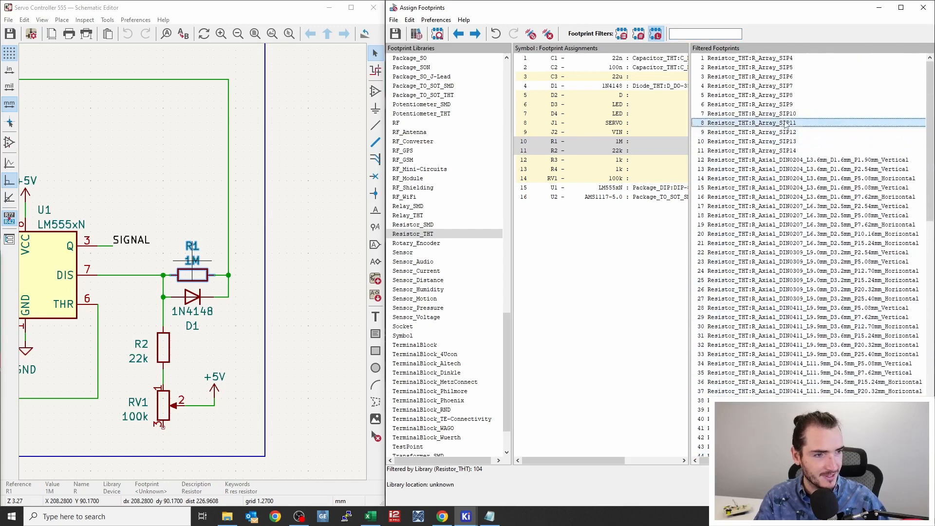
{"action": "scroll", "scroll_direction": "down", "scroll_amount": 3}
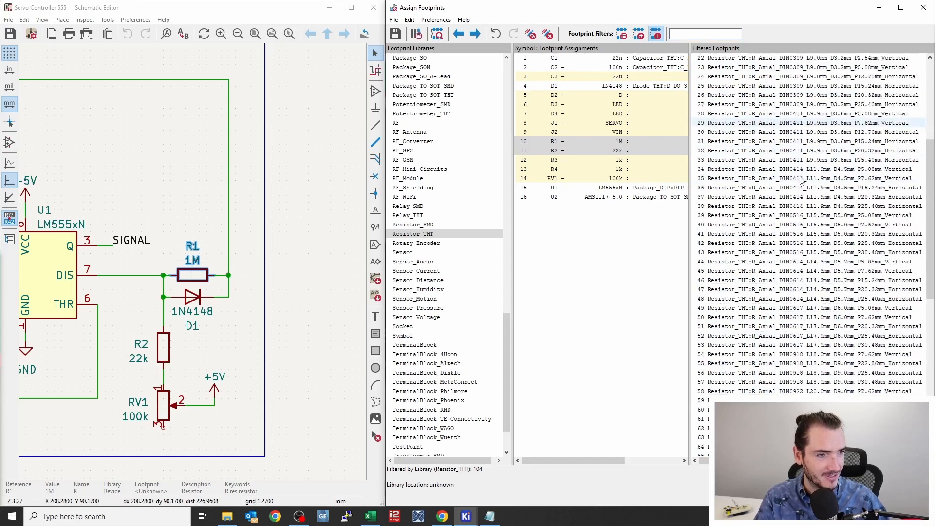
Filter by 7.62 and choose the 7.62 mm horizontal axial resistor footprint for R1 and R2.
{"action": "scroll", "scroll_direction": "down", "scroll_amount": 3}
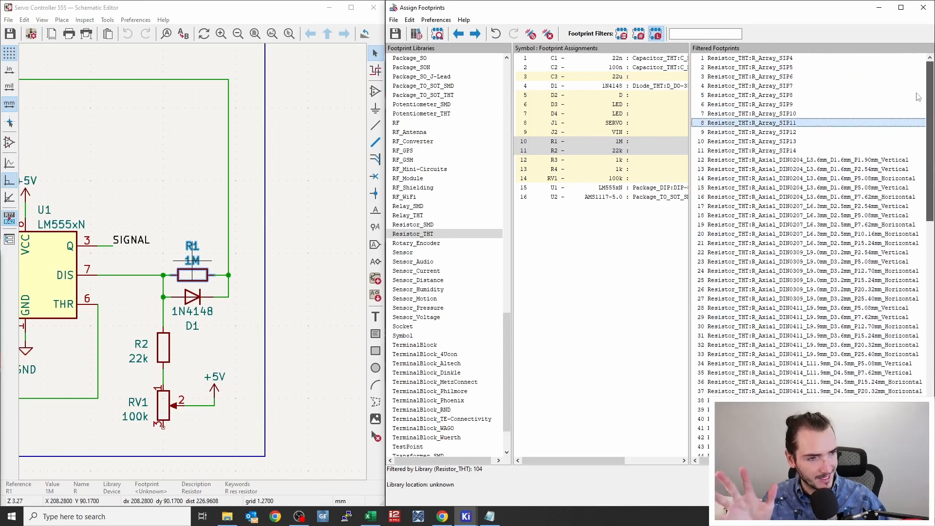
{"action": "scroll", "scroll_direction": "down", "scroll_amount": 3}
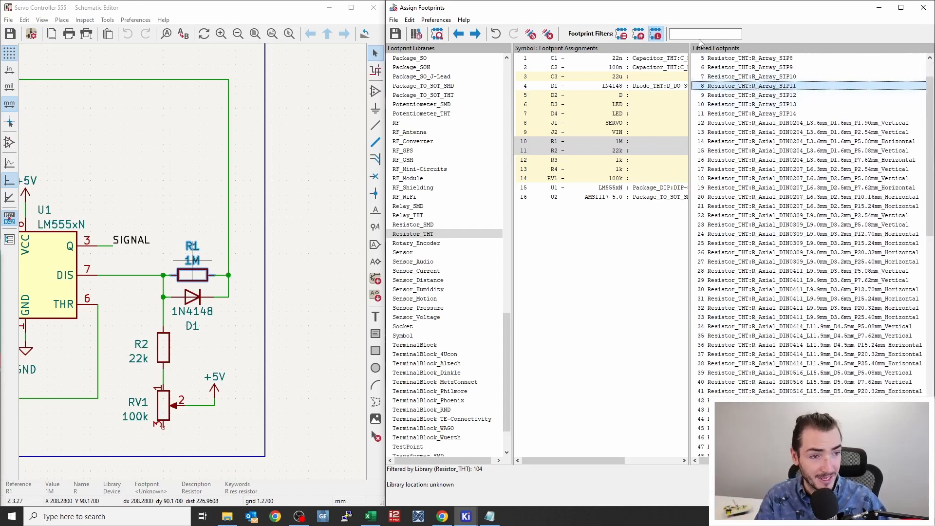
{"action": "type", "text": "7"}
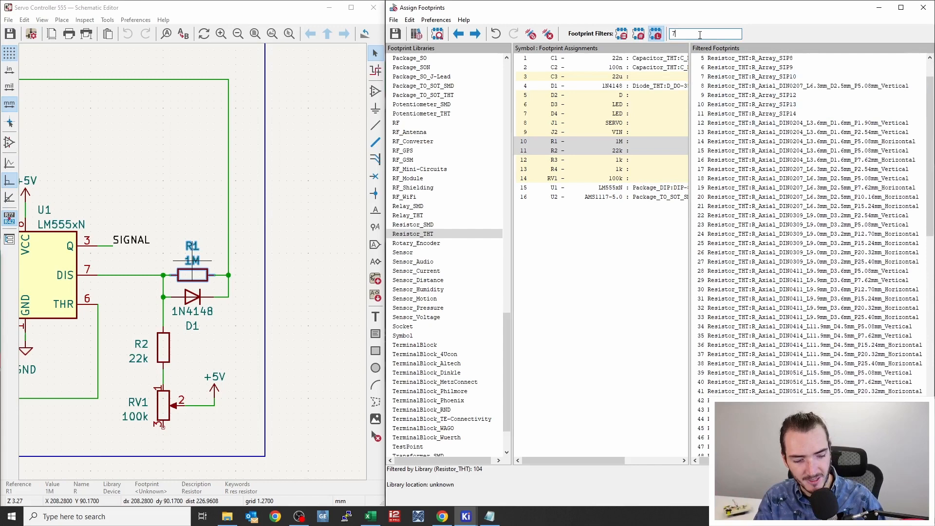
{"action": "type", "text": ".62"}
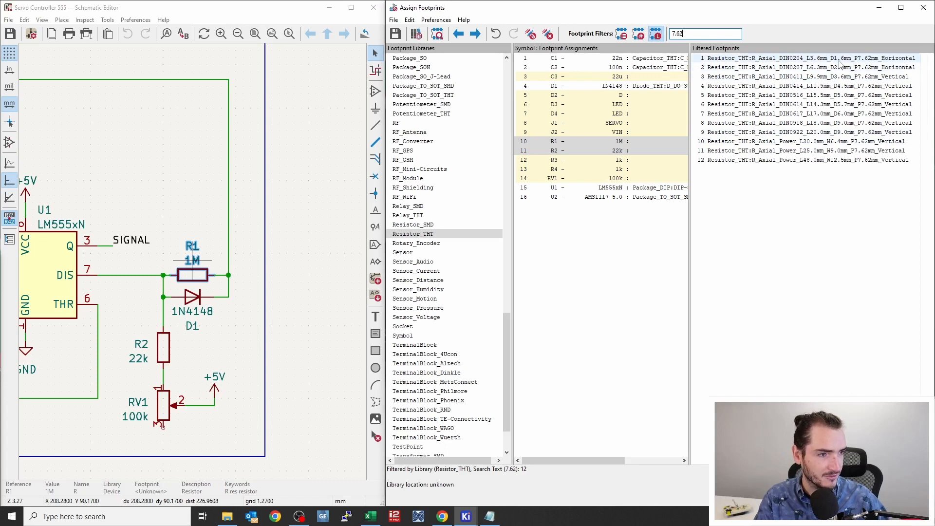
{"action": "left_click", "coordinate": [804, 58]}
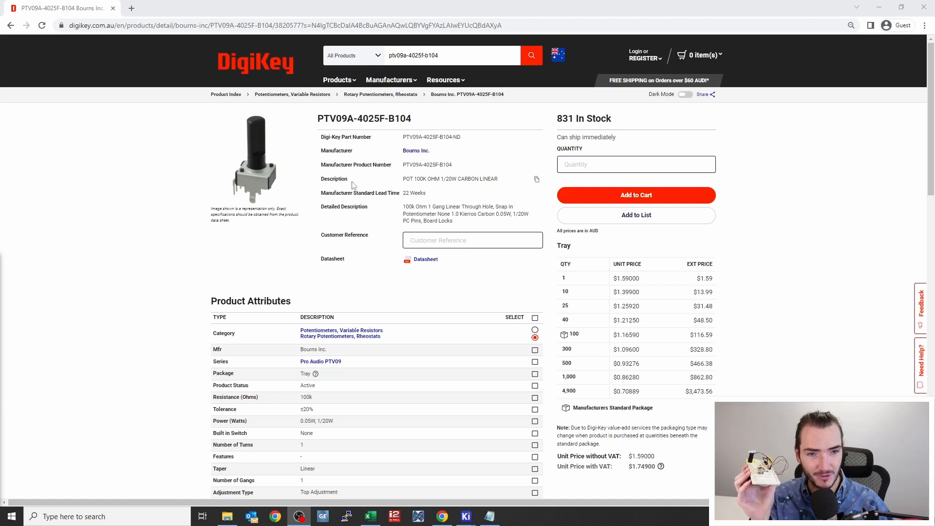
{"action": "mouse_move", "coordinate": [248, 192]}
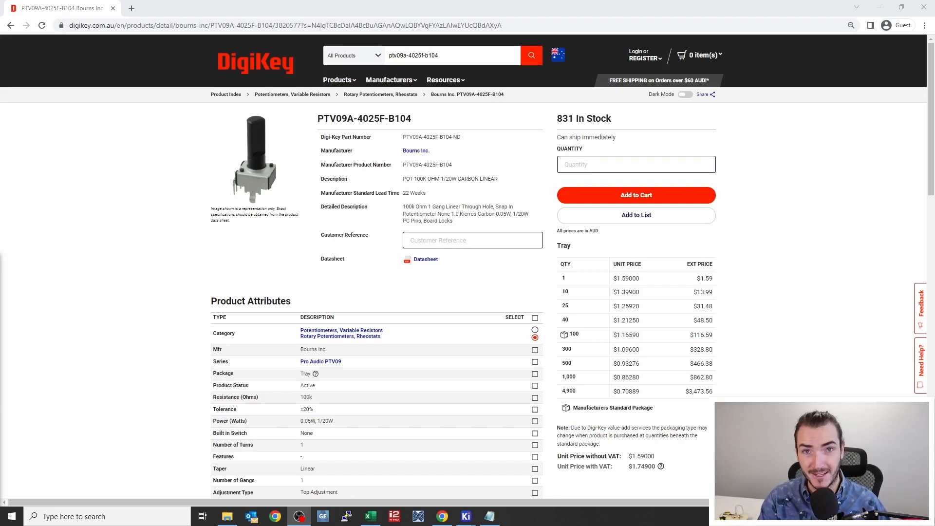
{"action": "mouse_move", "coordinate": [318, 125]}
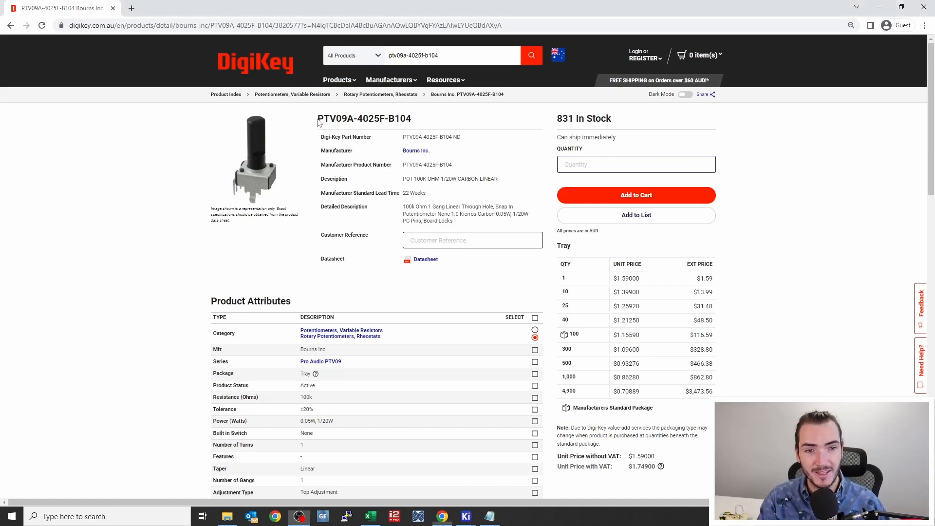
Highlight the PTV09A series code on DigiKey and return to KiCad's assignment window.
{"action": "double_click", "coordinate": [335, 118]}
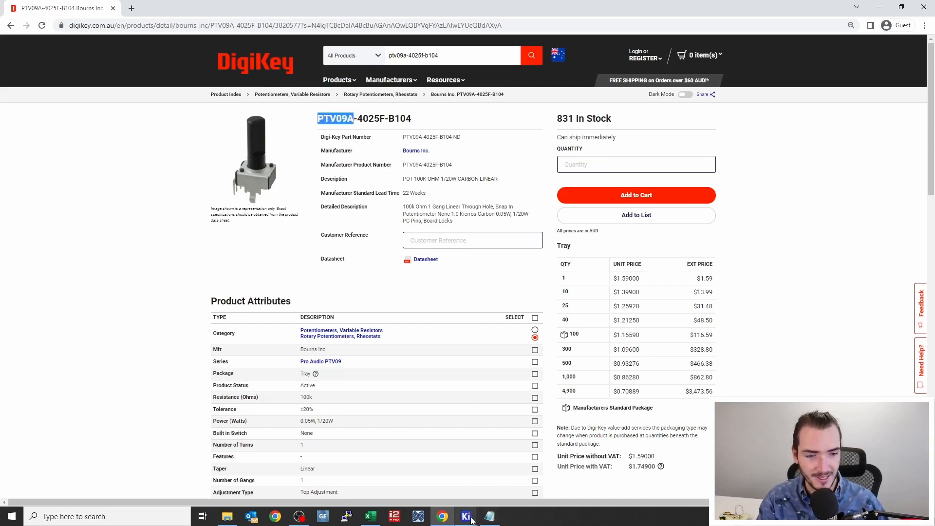
{"action": "left_click", "coordinate": [465, 516]}
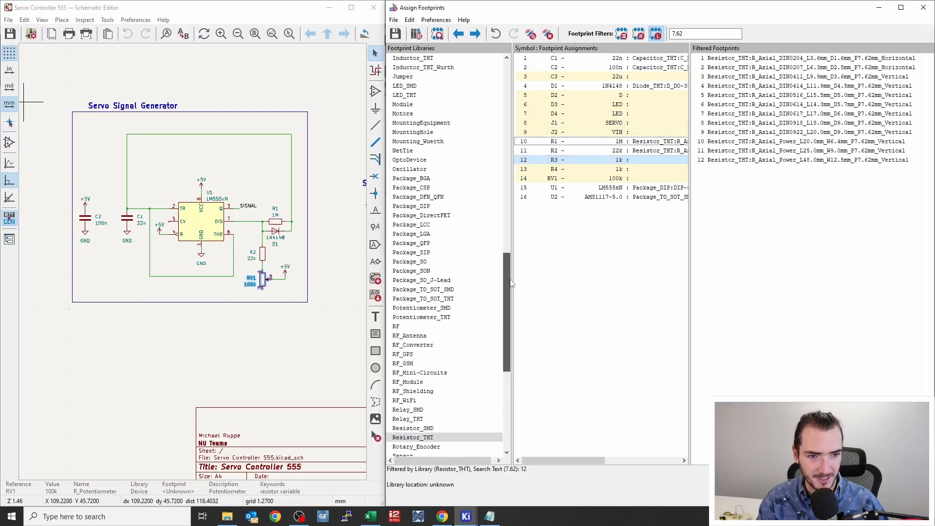
Filter the Potentiometer_THT library to the Bourns PTV09A footprints.
{"action": "left_click", "coordinate": [421, 317]}
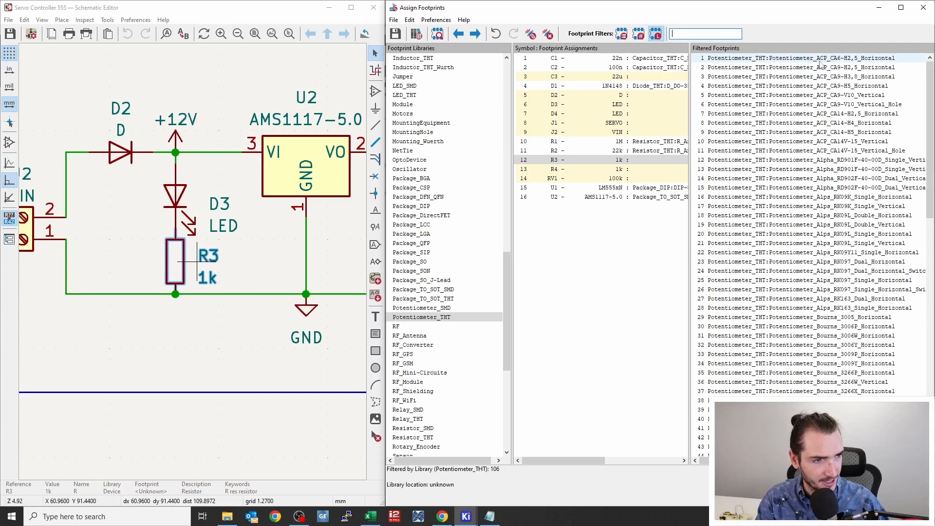
{"action": "scroll", "scroll_direction": "down", "scroll_amount": 3}
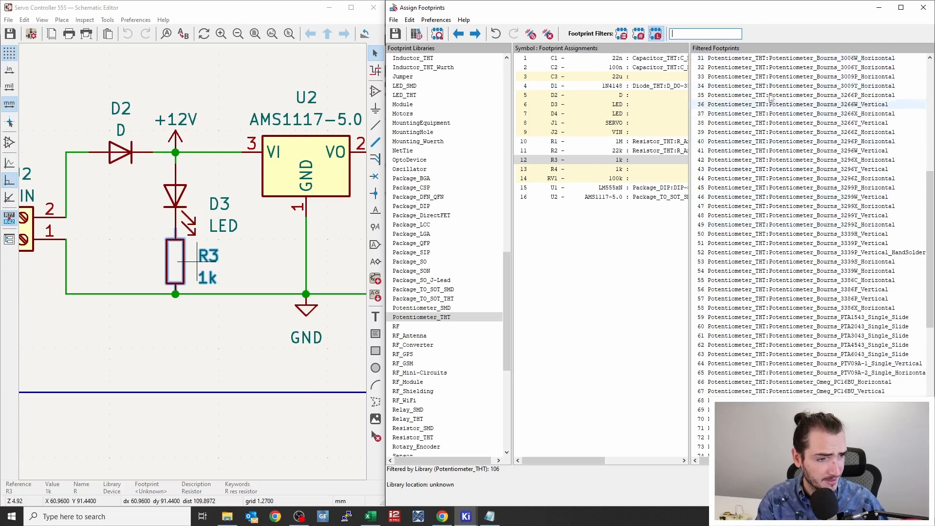
{"action": "type", "text": "PTV09A"}
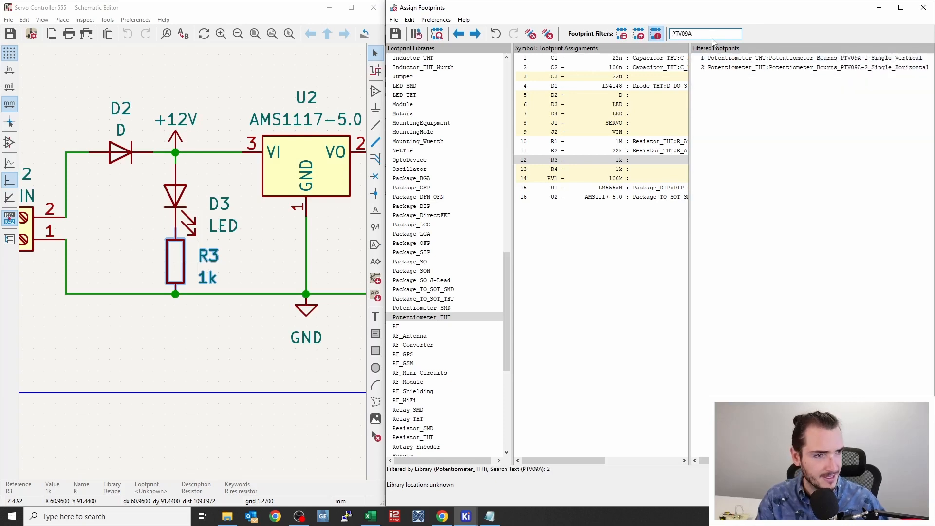
{"action": "left_click", "coordinate": [830, 59]}
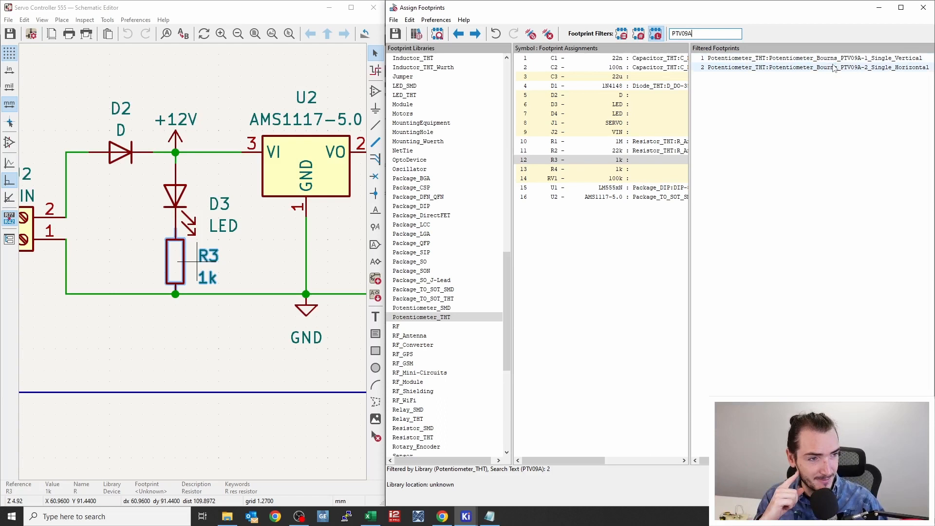
Preview the PTV09A-2 horizontal and PTV09A-1 vertical footprints, then return to DigiKey.
{"action": "left_click", "coordinate": [801, 58]}
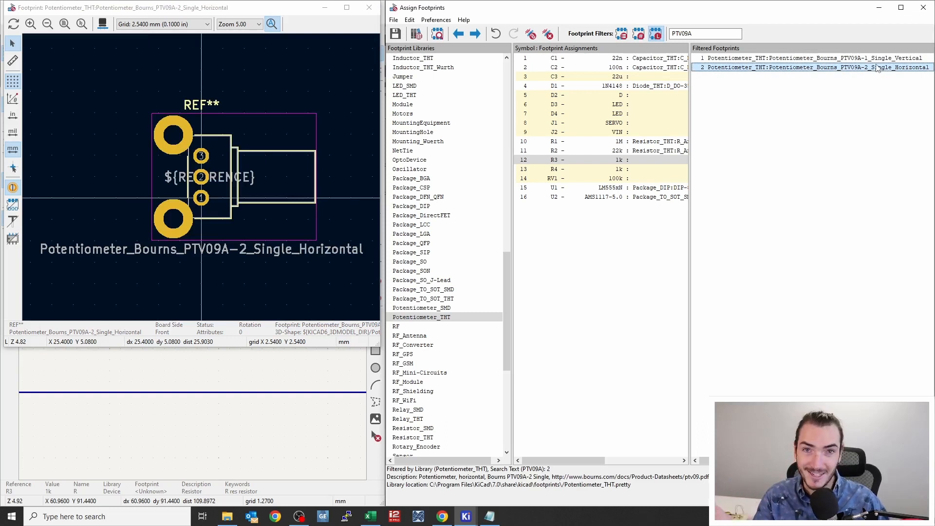
{"action": "left_click", "coordinate": [806, 58]}
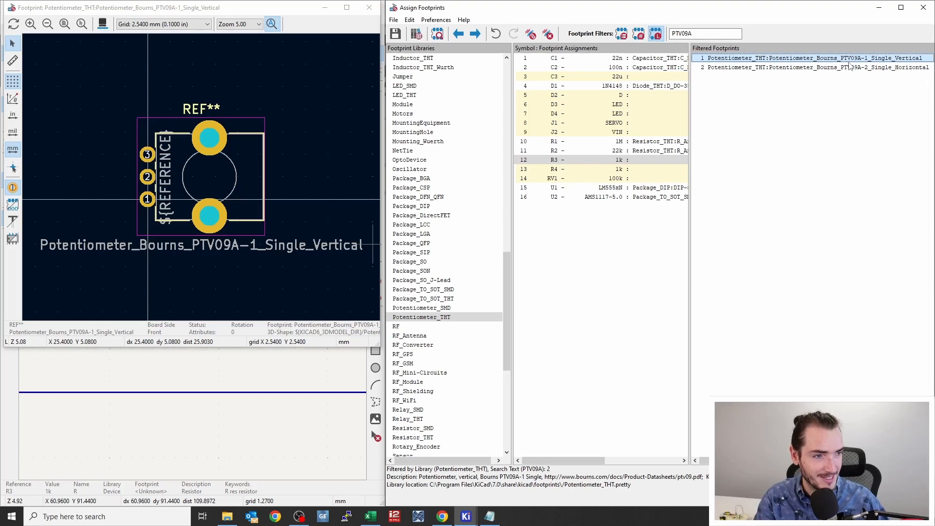
{"action": "mouse_move", "coordinate": [339, 372]}
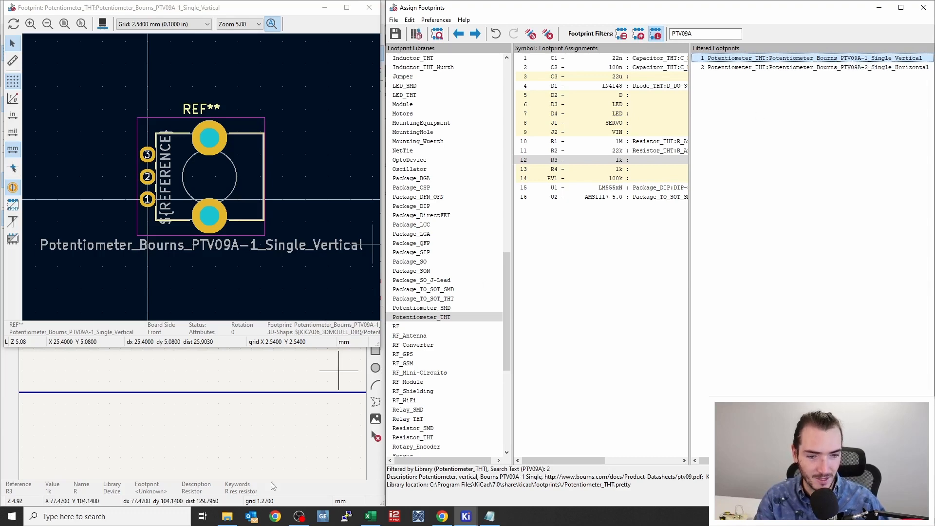
{"action": "left_click", "coordinate": [442, 516]}
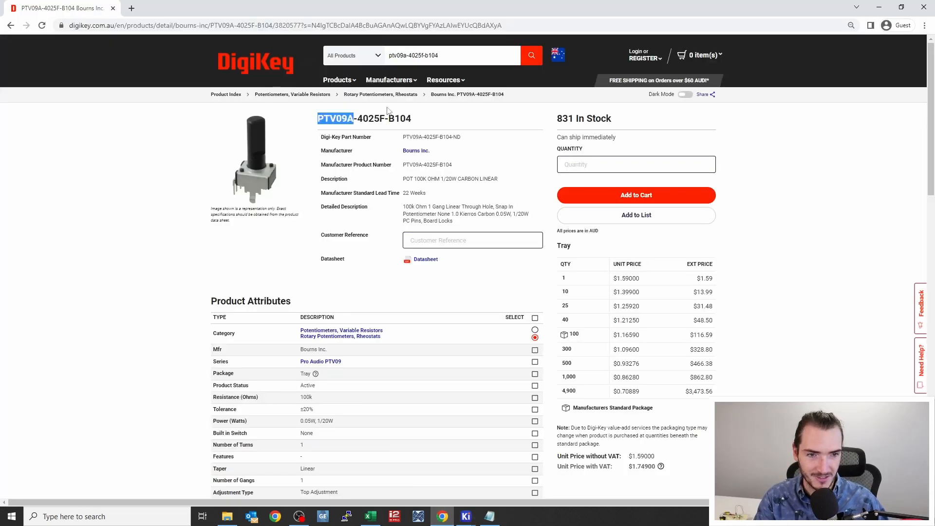
Open the PTV09 series potentiometer datasheet from the DigiKey product page.
{"action": "scroll", "scroll_direction": "down", "scroll_amount": 3}
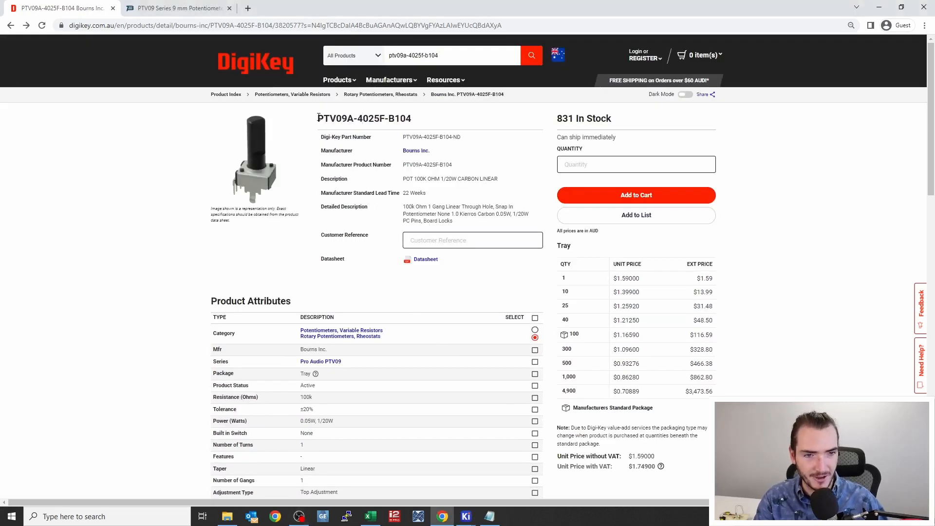
{"action": "double_click", "coordinate": [339, 118]}
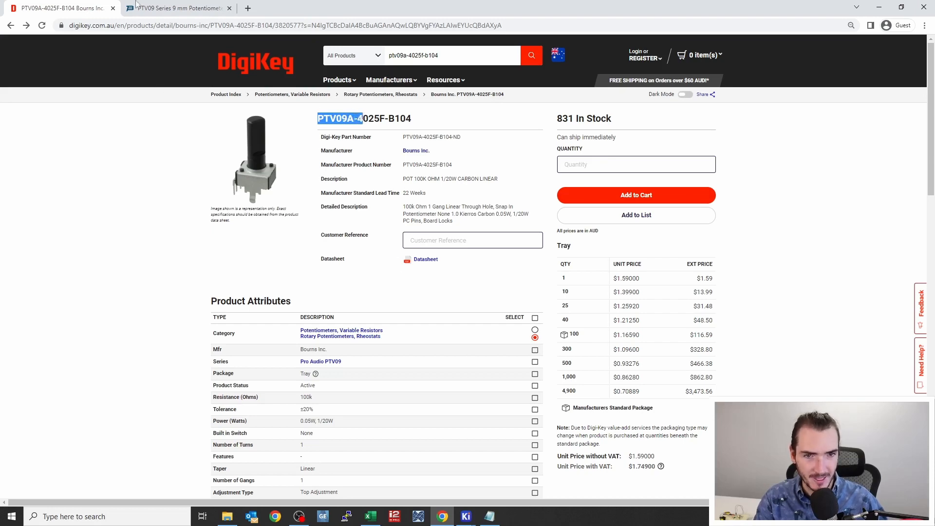
{"action": "left_click", "coordinate": [171, 8]}
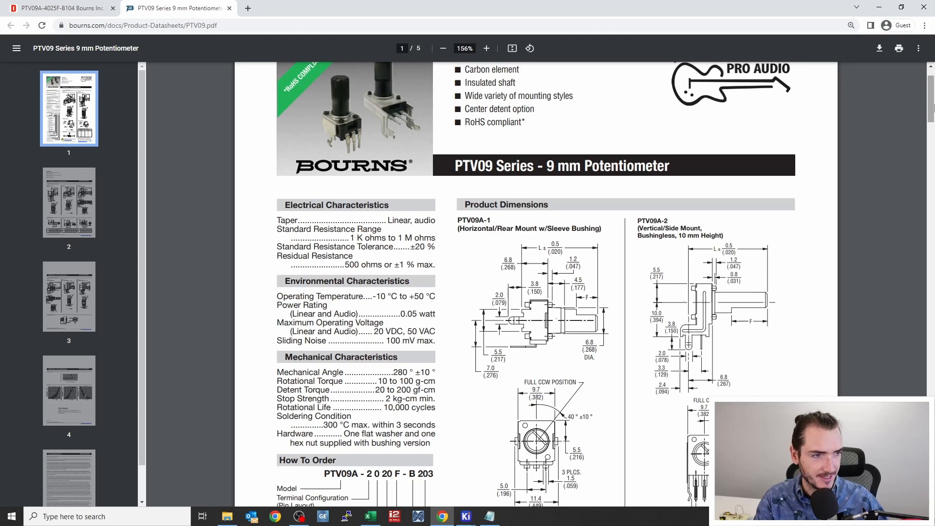
Highlight the PTV09A-1 model name on the datasheet's dimensions page.
{"action": "scroll", "scroll_direction": "down", "scroll_amount": 3}
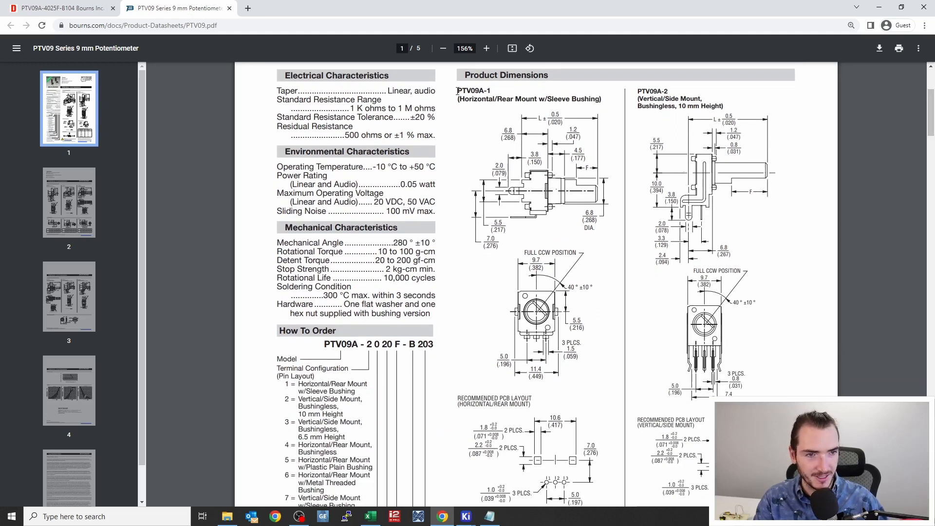
{"action": "double_click", "coordinate": [474, 90]}
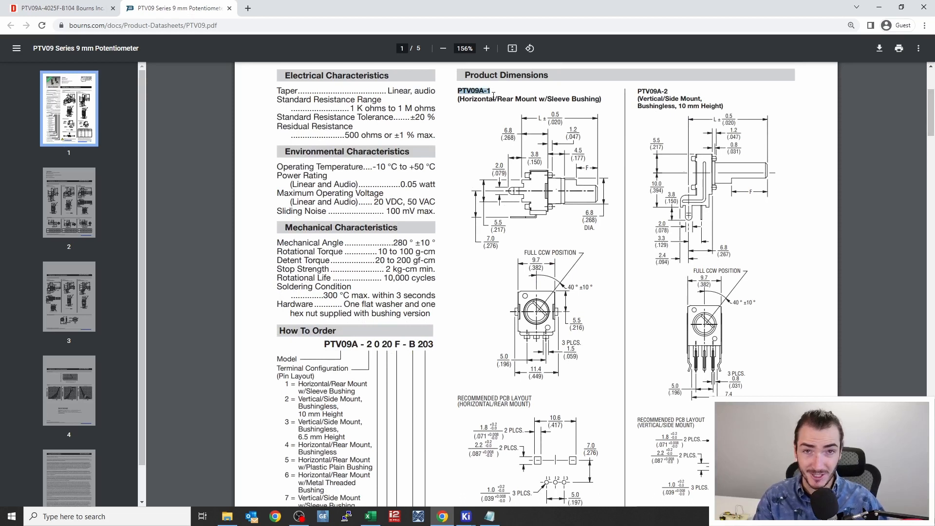
{"action": "mouse_move", "coordinate": [562, 220]}
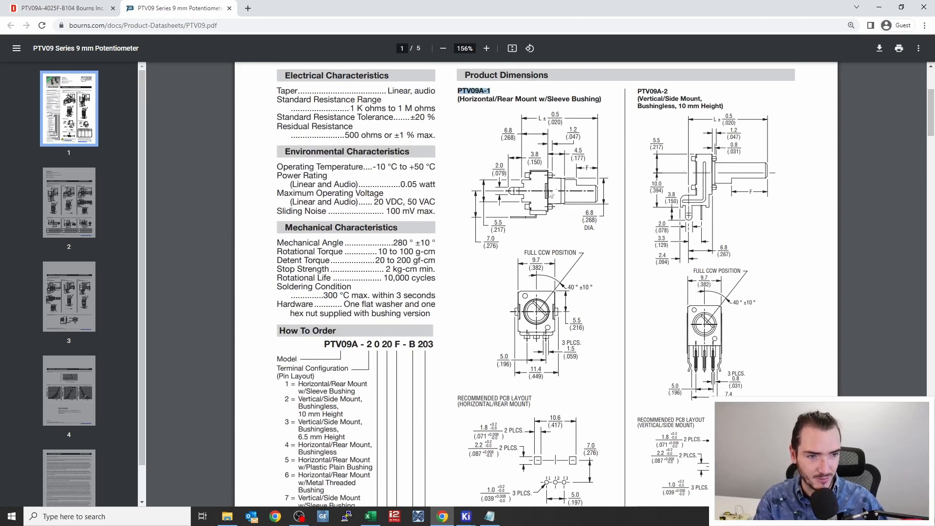
{"action": "scroll", "scroll_direction": "down", "scroll_amount": 3}
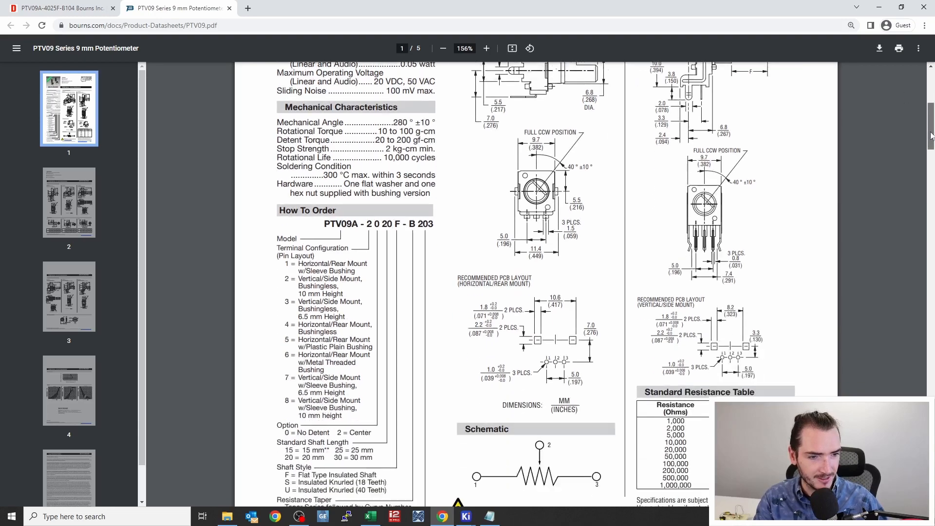
Highlight 'Bushingless' for the PTV09A-4 horizontal model and return to KiCad's preview.
{"action": "scroll", "scroll_direction": "down", "scroll_amount": 3}
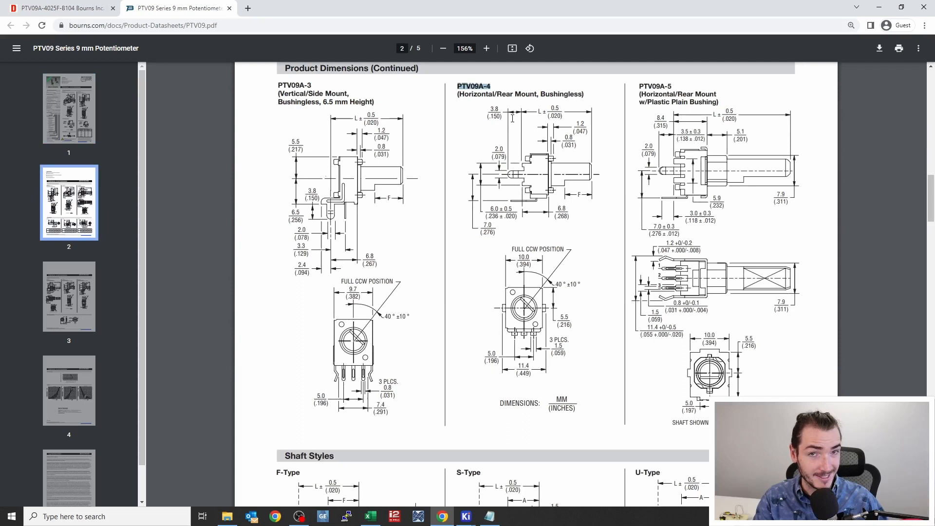
{"action": "double_click", "coordinate": [561, 94]}
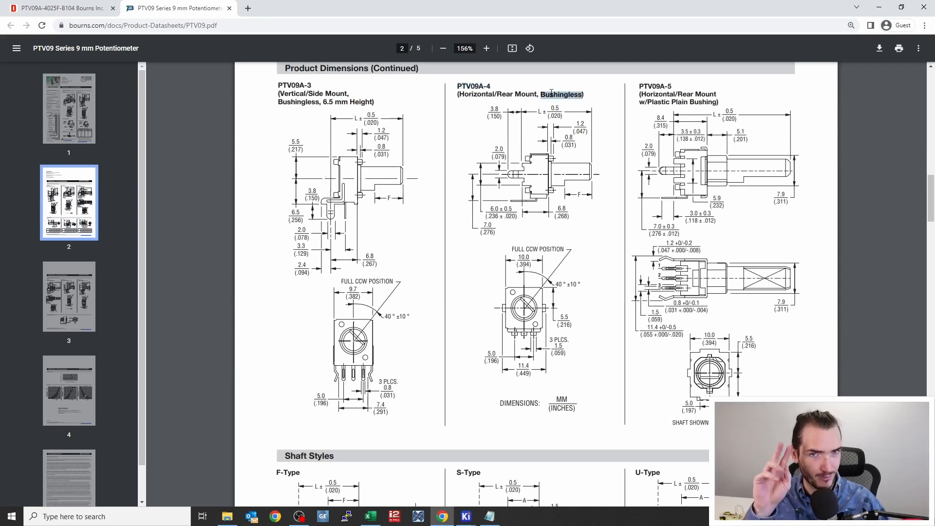
{"action": "mouse_move", "coordinate": [554, 179]}
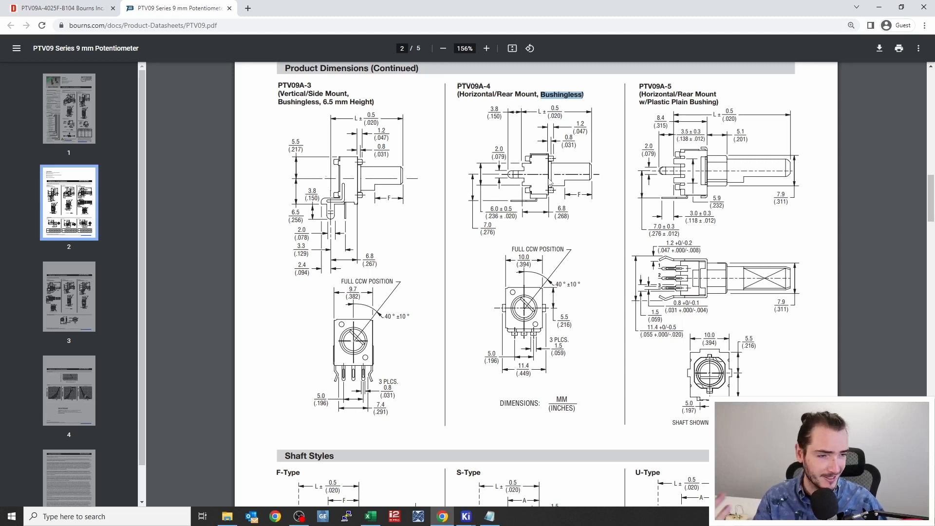
{"action": "mouse_move", "coordinate": [605, 345]}
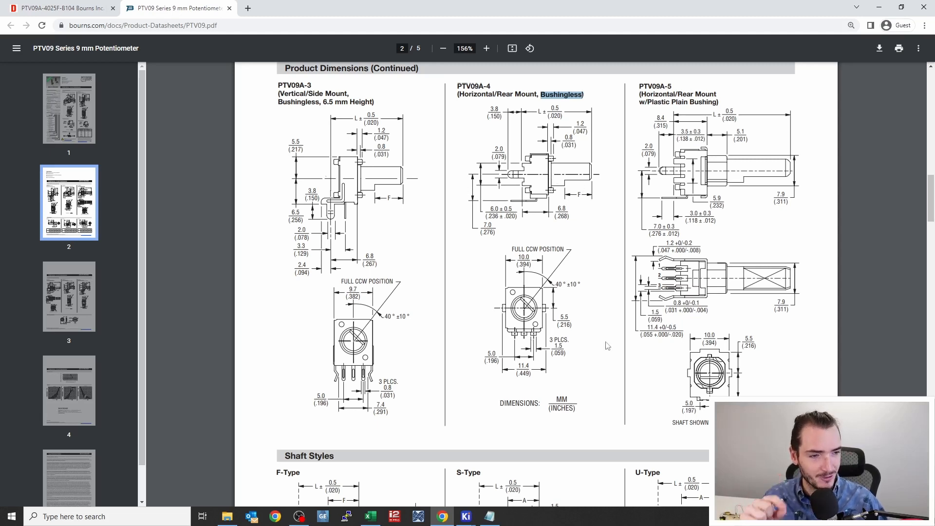
{"action": "mouse_move", "coordinate": [465, 516]}
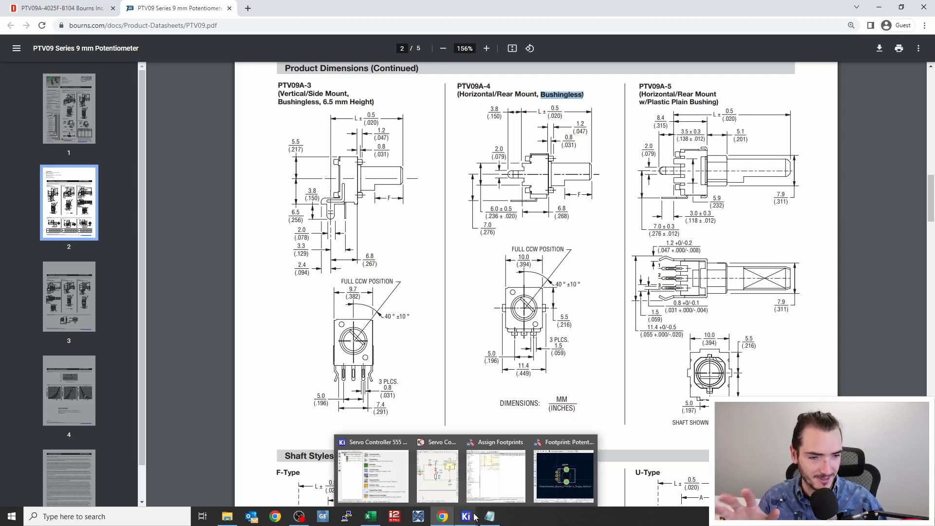
{"action": "left_click", "coordinate": [562, 475]}
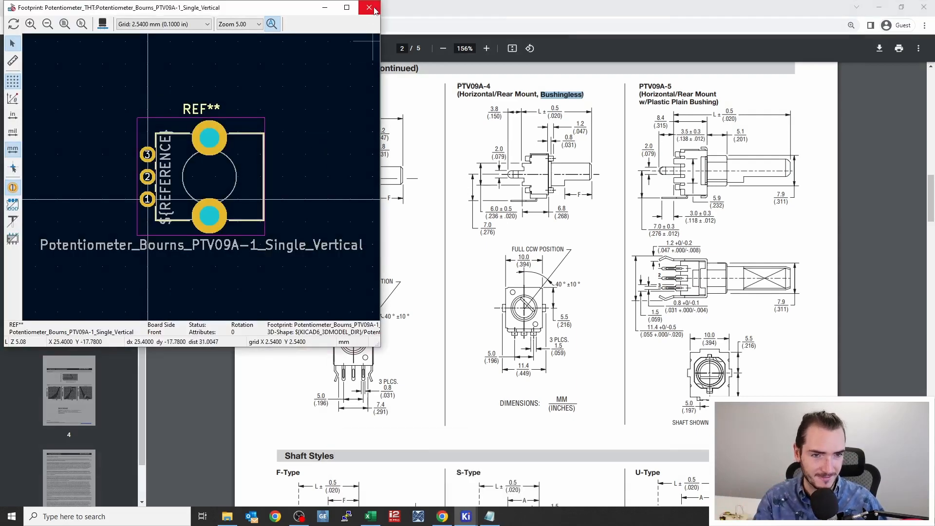
Close the RV1 potentiometer footprint preview and move on to the J1 SERVO connector.
{"action": "left_click", "coordinate": [368, 8]}
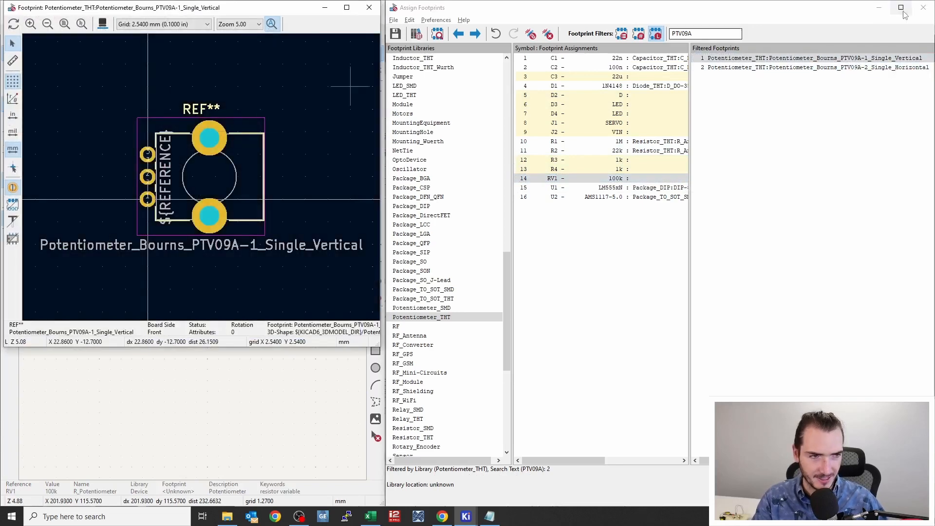
{"action": "left_click", "coordinate": [811, 58]}
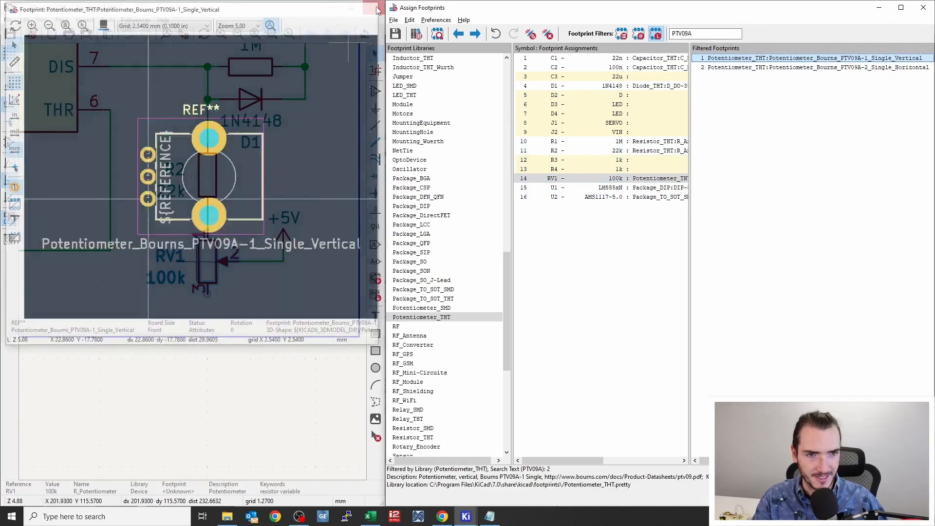
{"action": "left_click", "coordinate": [376, 10]}
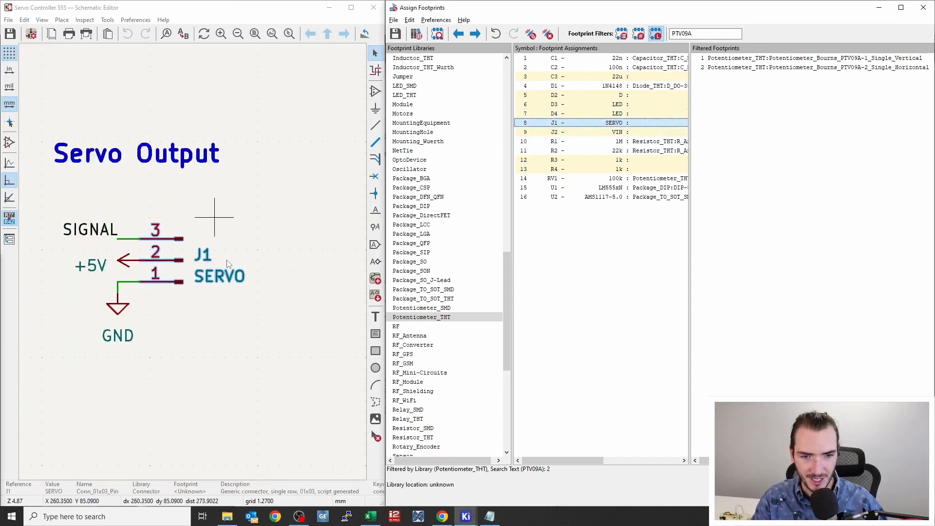
{"action": "mouse_move", "coordinate": [278, 150]}
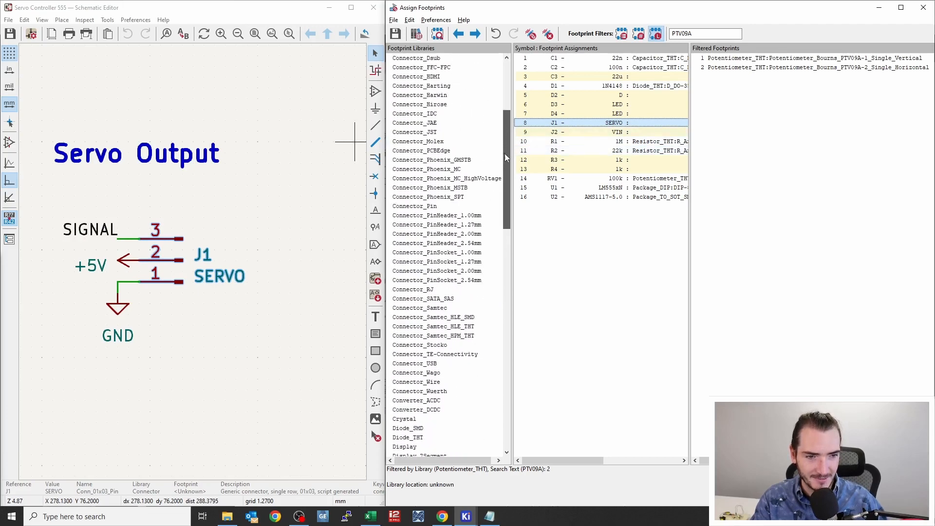
Filter Connector_PinHeader_2.54mm by '1x03', preview and assign the 1x03 vertical pin header to J1.
{"action": "scroll", "scroll_direction": "down", "scroll_amount": 3}
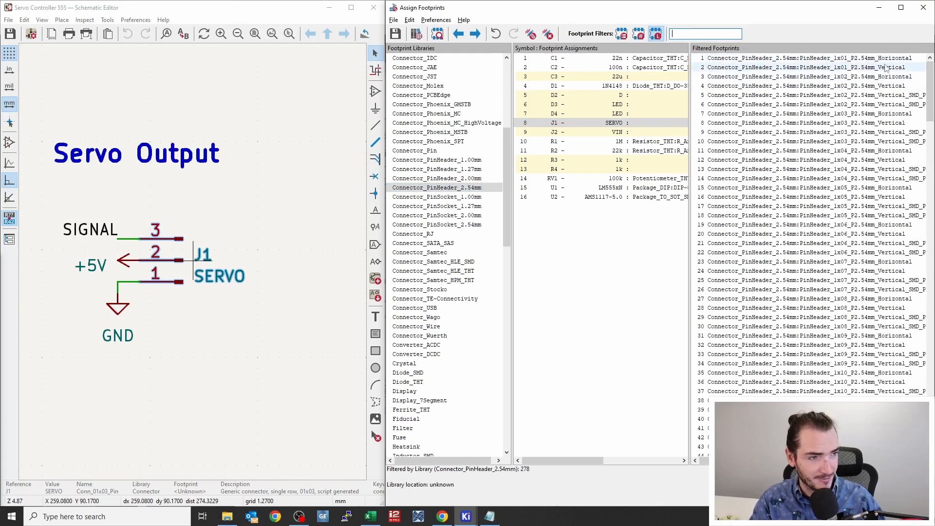
{"action": "scroll", "scroll_direction": "down", "scroll_amount": 3}
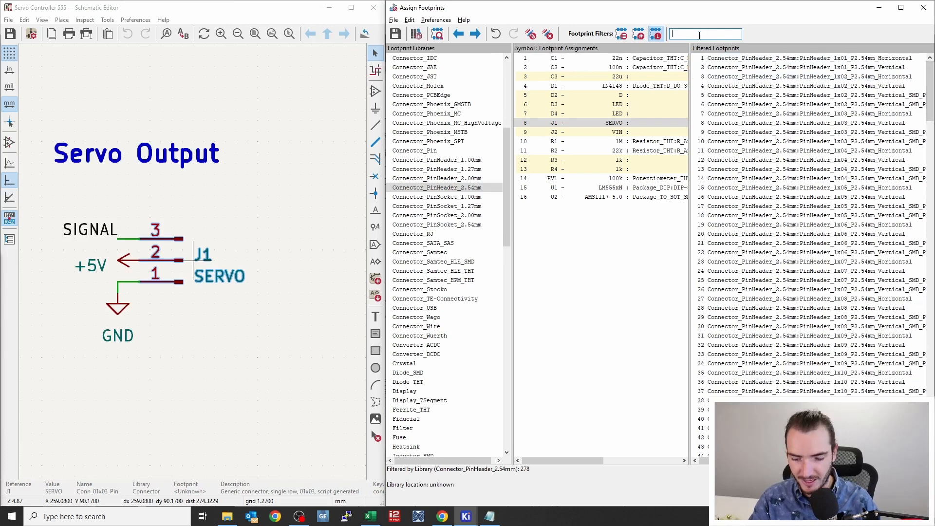
{"action": "type", "text": "1x03"}
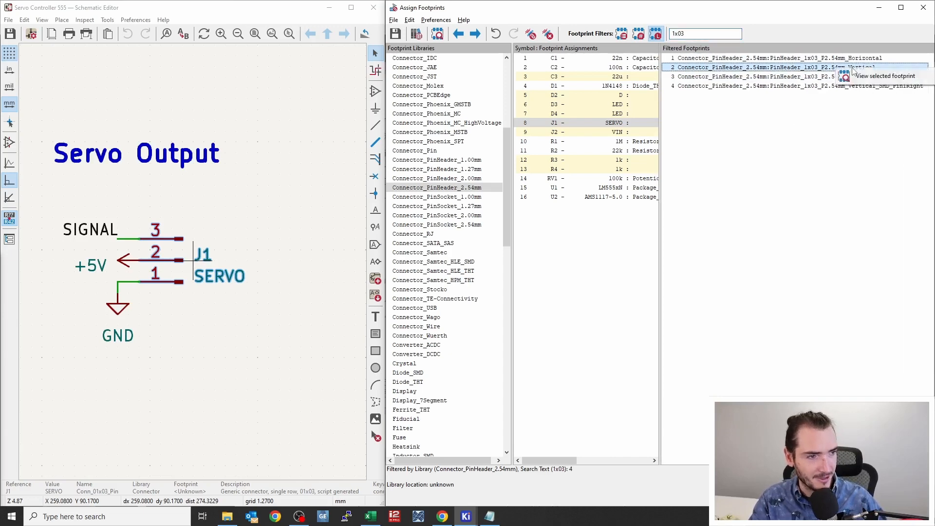
{"action": "left_click", "coordinate": [845, 76]}
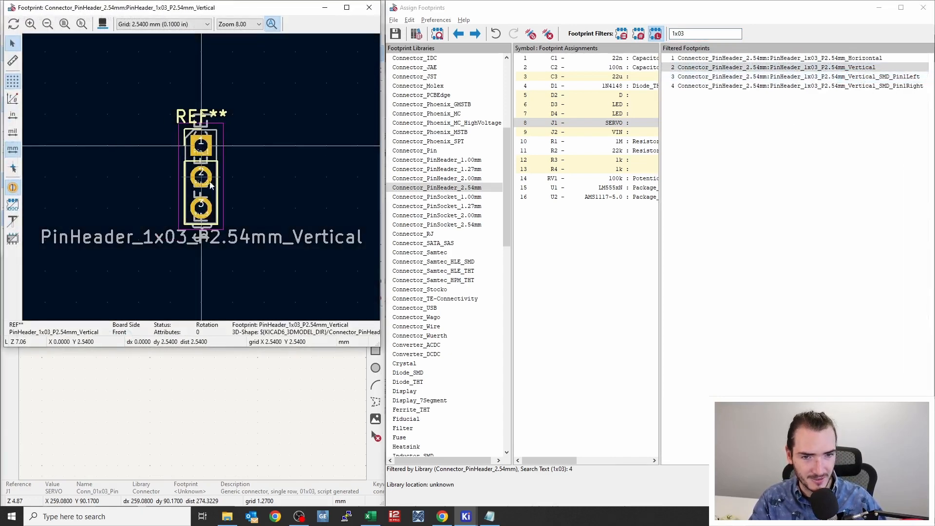
{"action": "left_click", "coordinate": [784, 58]}
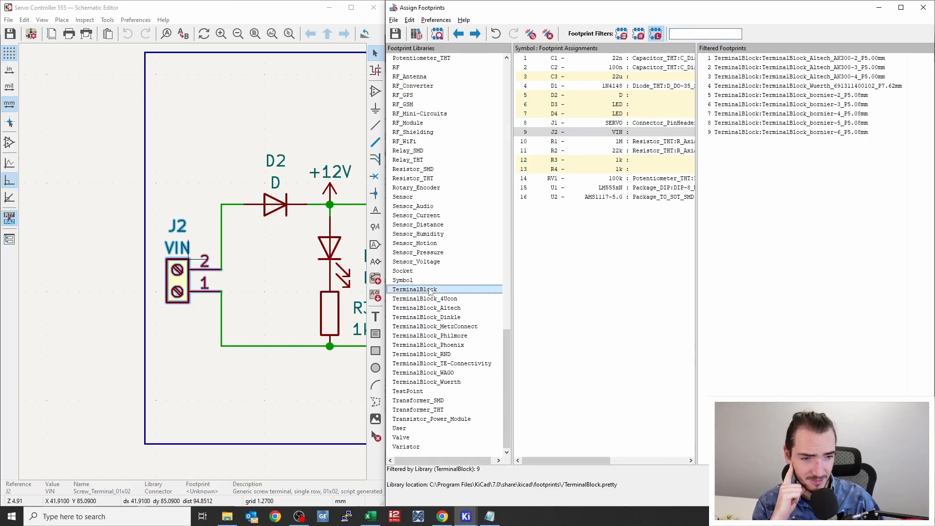
Filter TerminalBlock_Phoenix by '5.00mm' and preview the two-position MKDS horizontal terminal block for J2.
{"action": "left_click", "coordinate": [427, 345]}
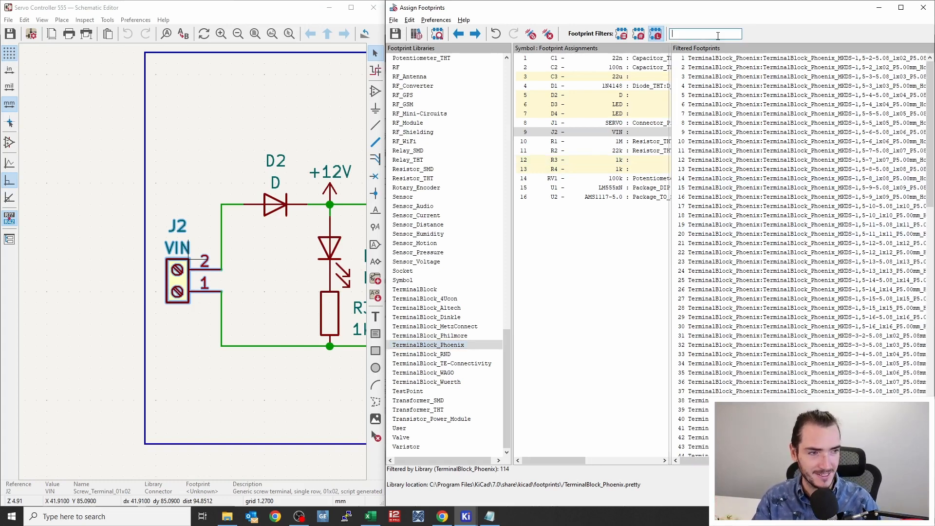
{"action": "type", "text": "5.00"}
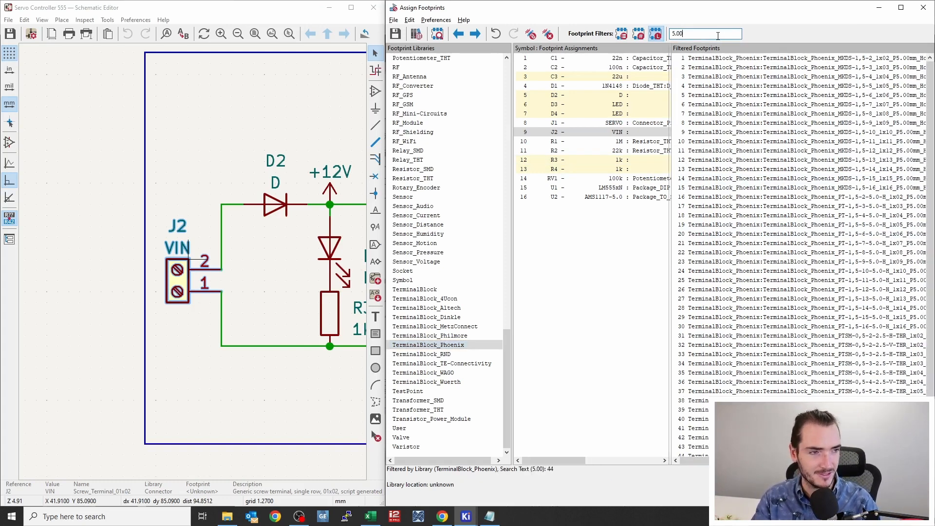
{"action": "type", "text": "mm"}
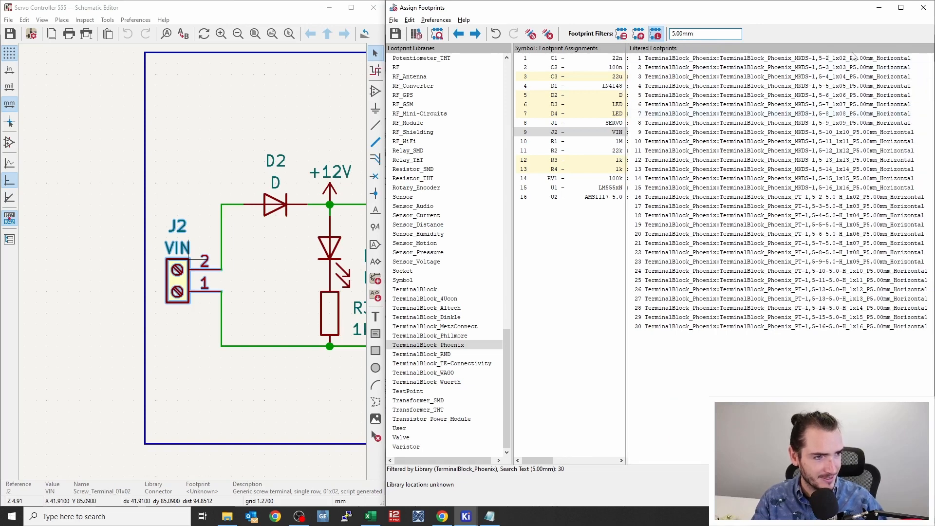
{"action": "left_click", "coordinate": [745, 58]}
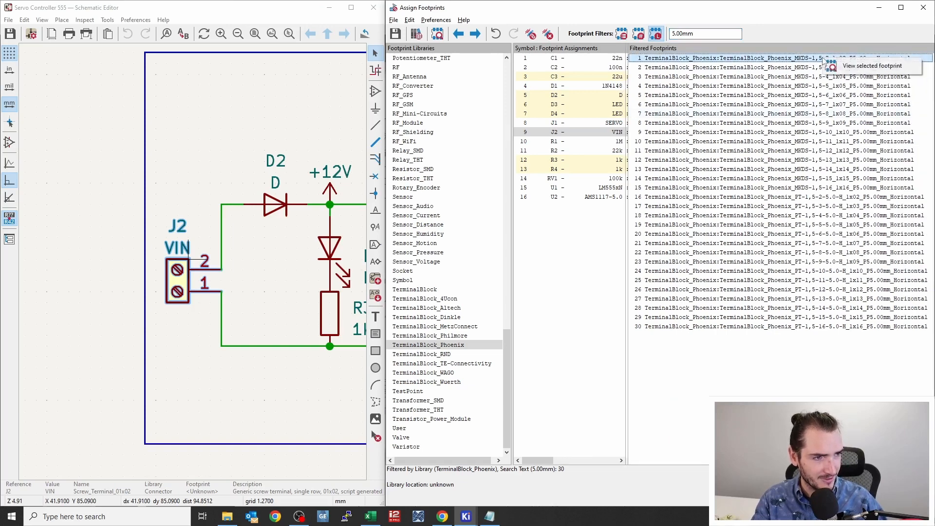
{"action": "left_click", "coordinate": [834, 66]}
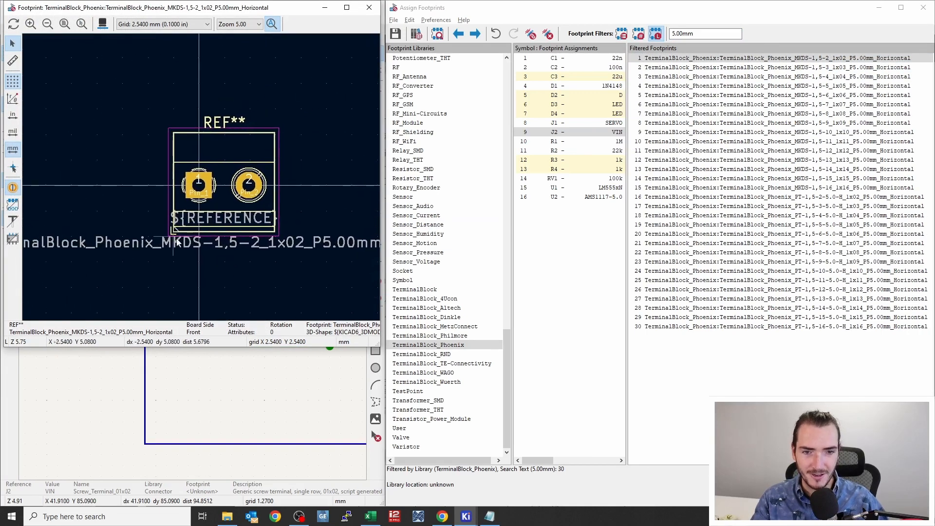
{"action": "mouse_move", "coordinate": [179, 96]}
{"action": "type", "text": "sma"}
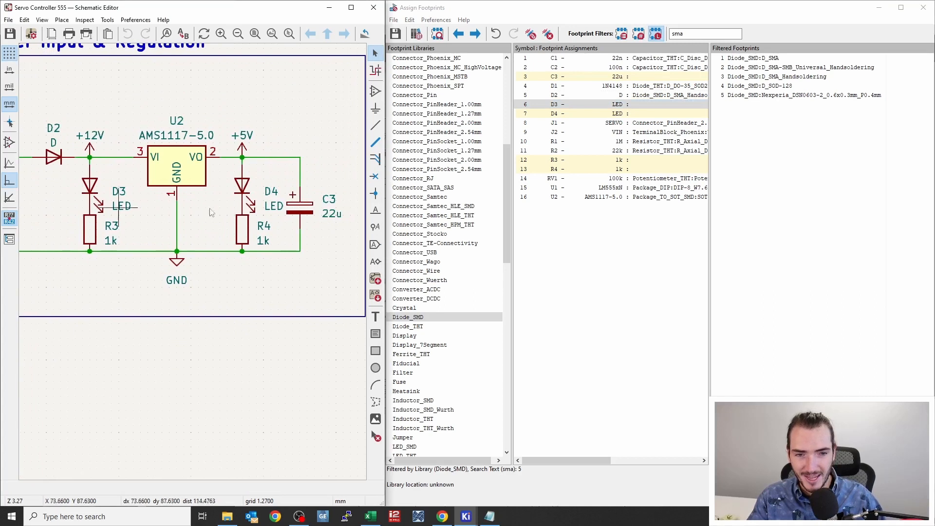
{"action": "mouse_move", "coordinate": [96, 203]}
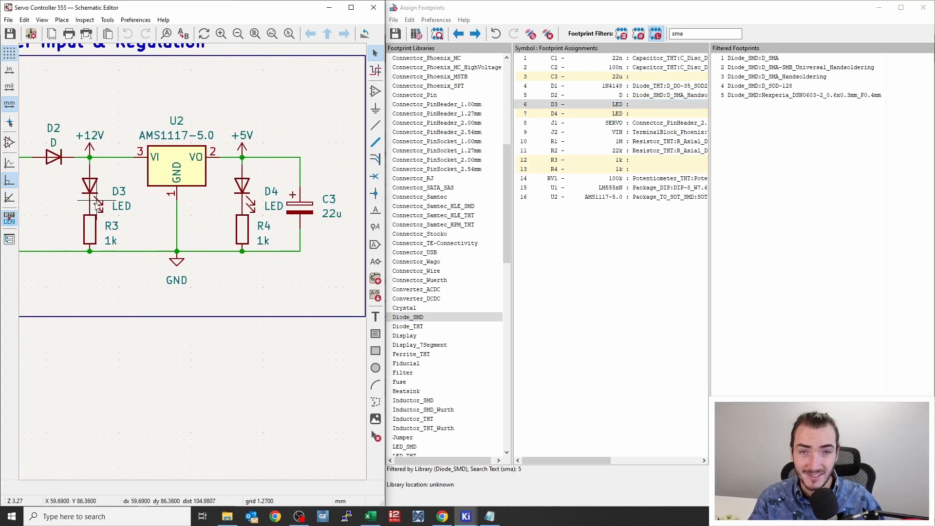
{"action": "mouse_move", "coordinate": [246, 205]}
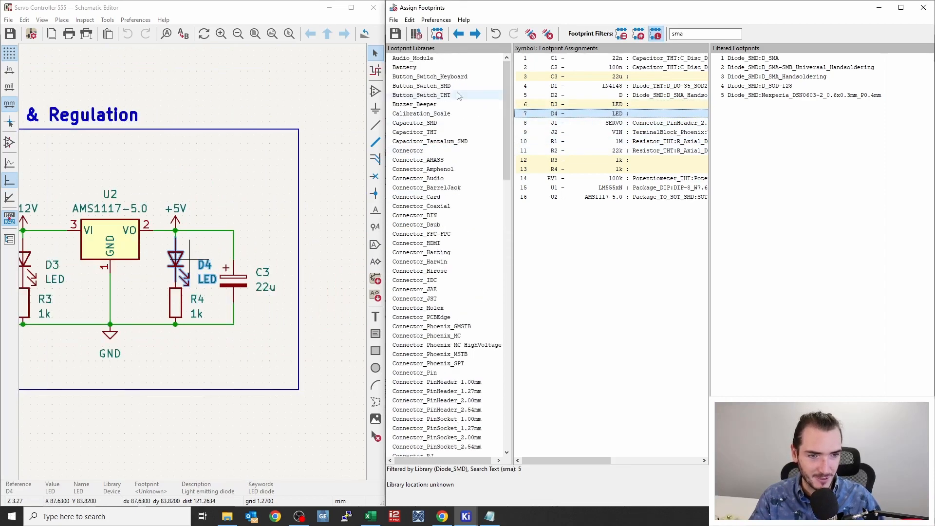
Scroll to the through-hole LED library and filter 'd5' to find the 5 mm LED footprint.
{"action": "scroll", "scroll_direction": "down", "scroll_amount": 3}
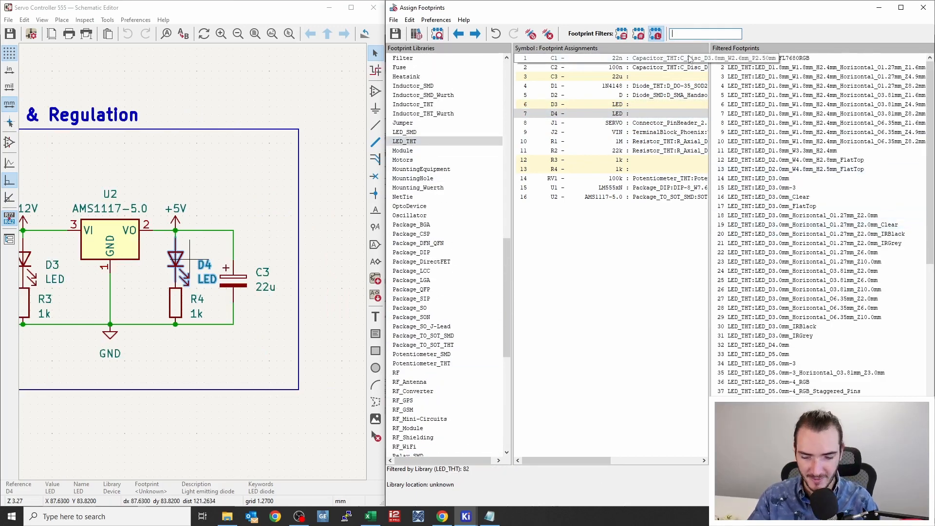
{"action": "type", "text": "d5"}
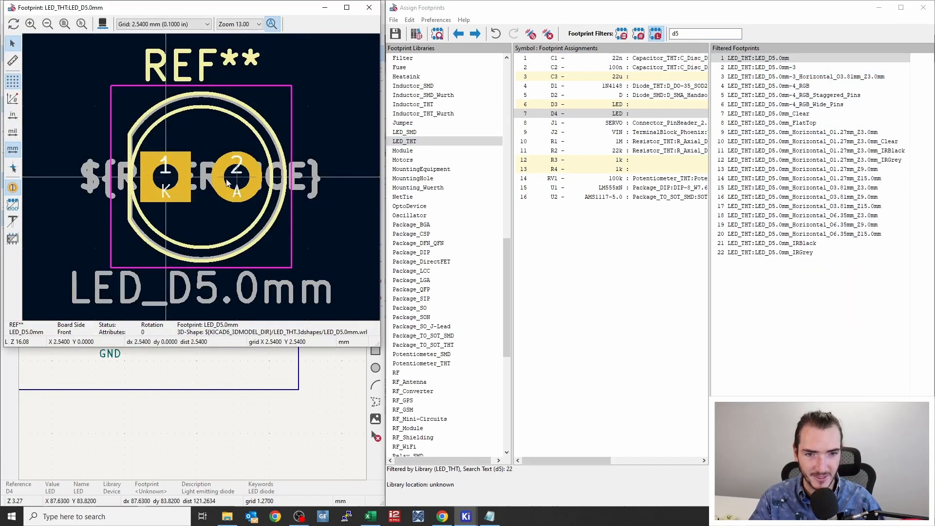
{"action": "mouse_move", "coordinate": [224, 98]}
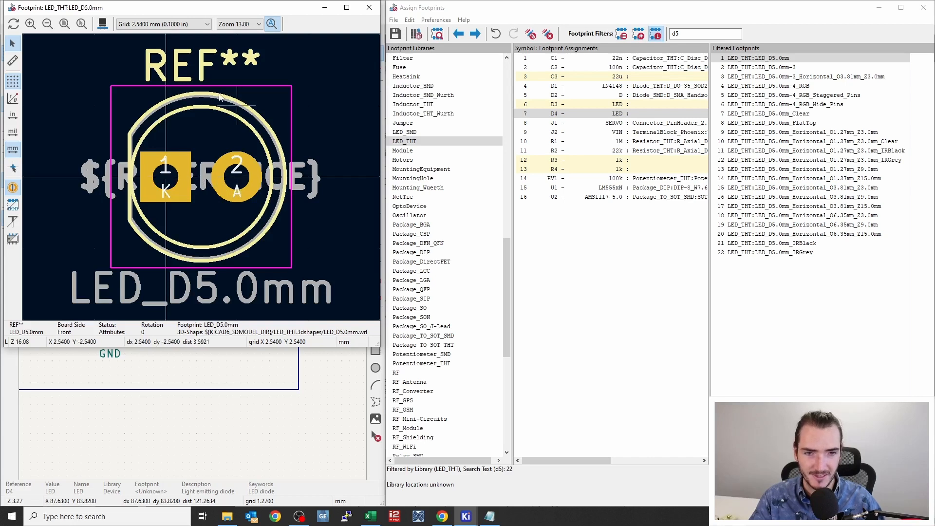
{"action": "mouse_move", "coordinate": [175, 268]}
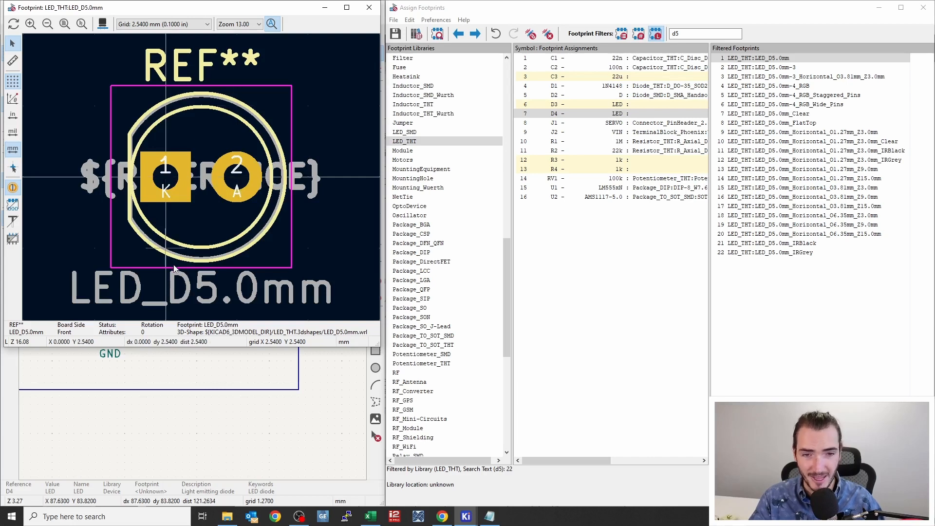
{"action": "mouse_move", "coordinate": [243, 294]}
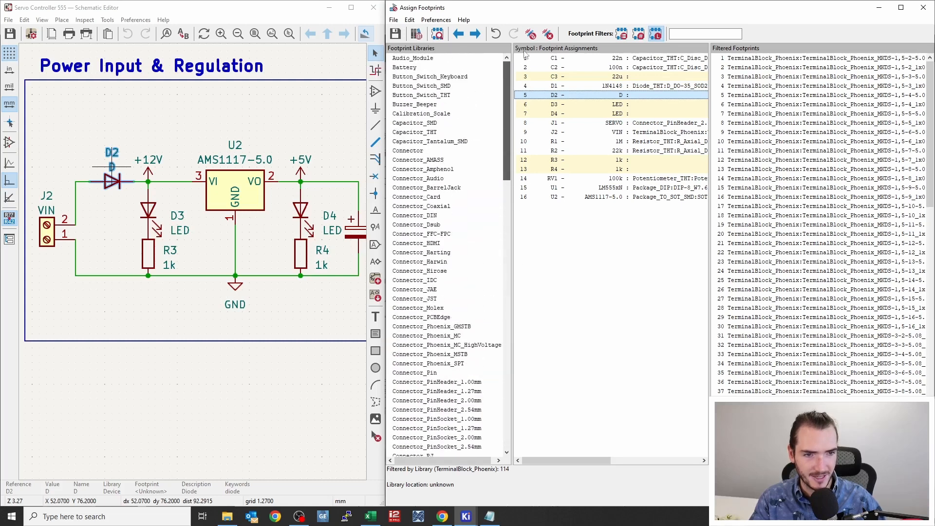
Filter Diode_SMD by 'sma' and preview the plain D_SMA, universal SMA/SMB and SMA hand-soldering footprints for D2.
{"action": "scroll", "scroll_direction": "down", "scroll_amount": 3}
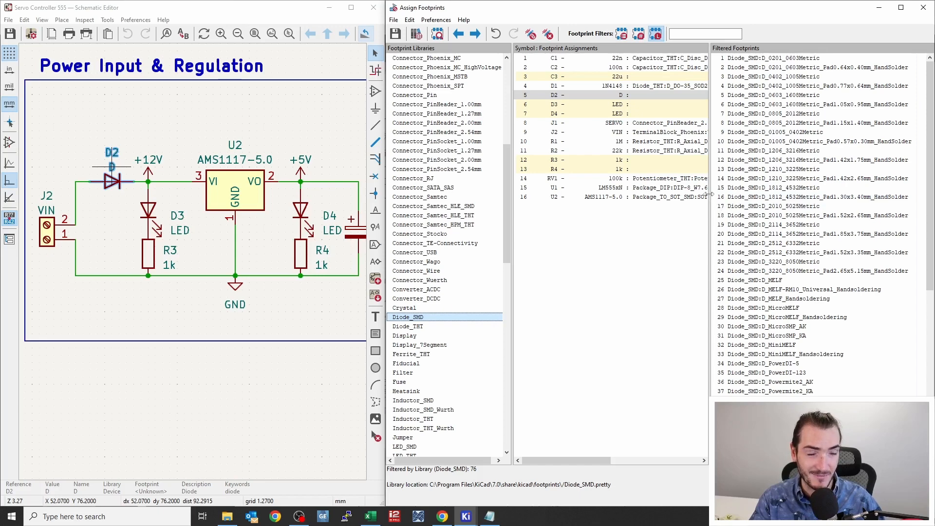
{"action": "type", "text": "s"}
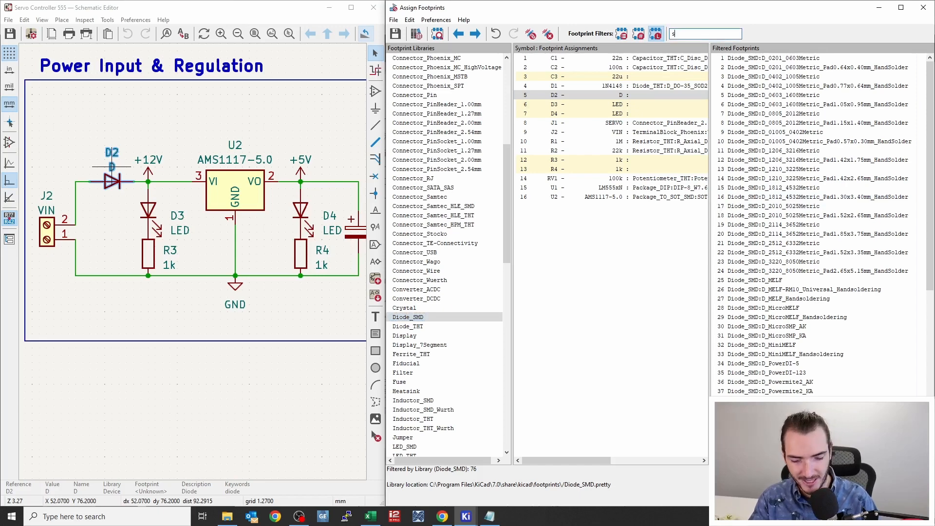
{"action": "type", "text": "ma"}
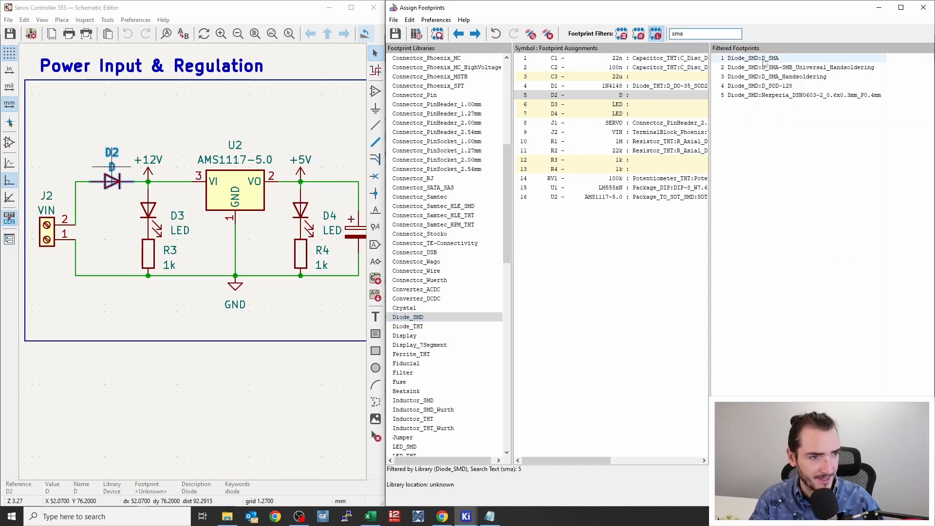
{"action": "left_click", "coordinate": [754, 58]}
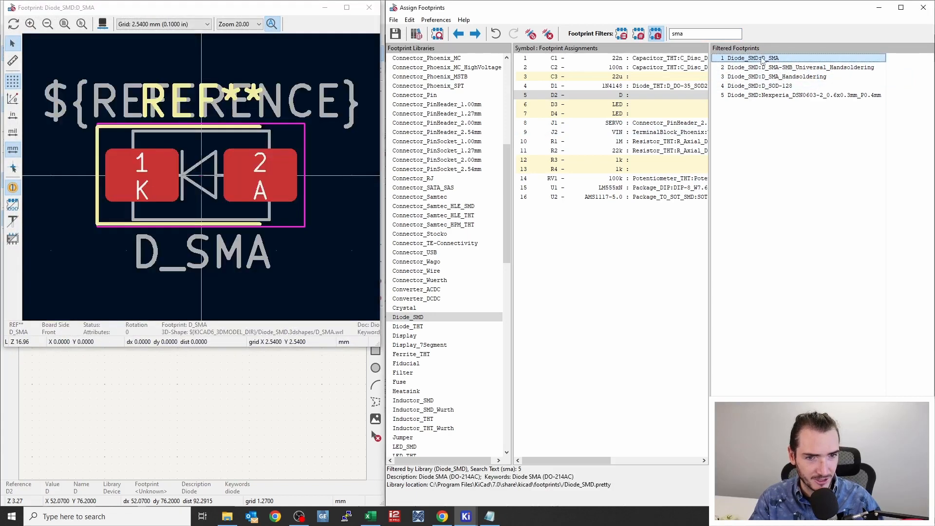
{"action": "left_click", "coordinate": [794, 67]}
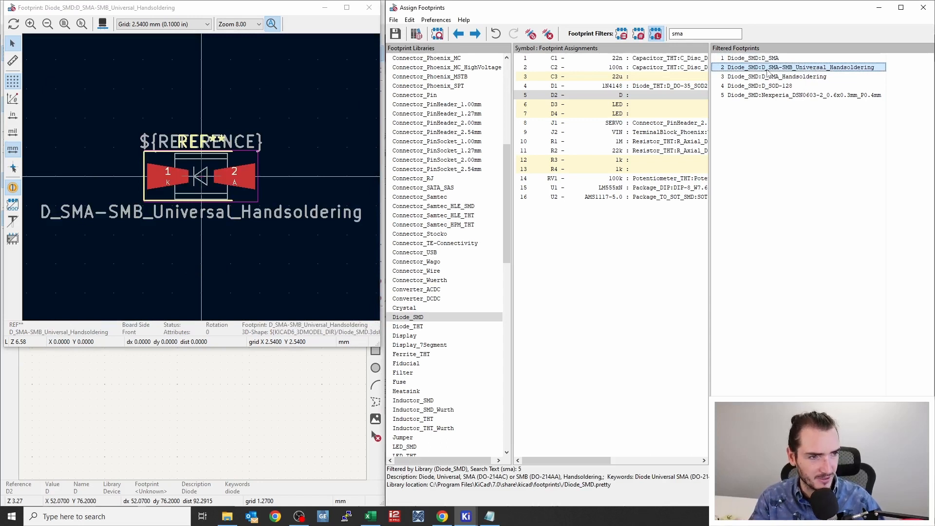
{"action": "left_click", "coordinate": [779, 76]}
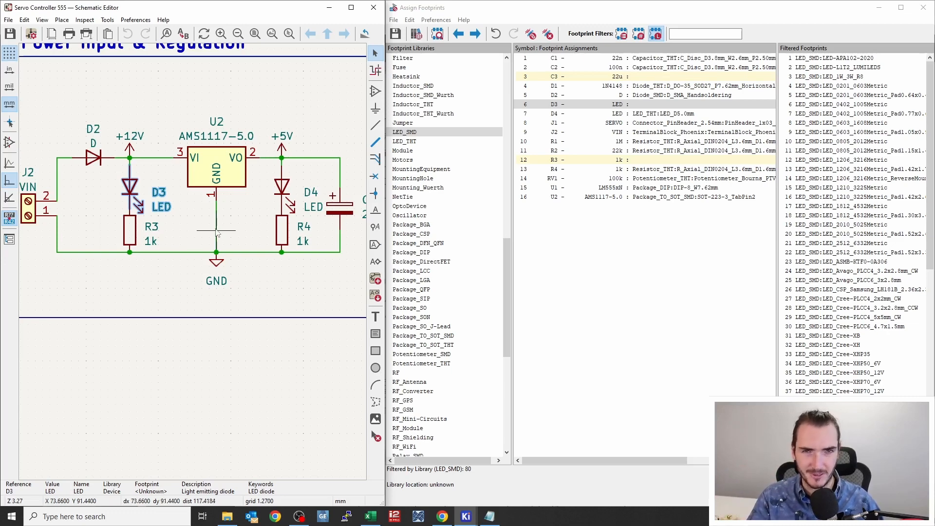
{"action": "mouse_move", "coordinate": [130, 241]}
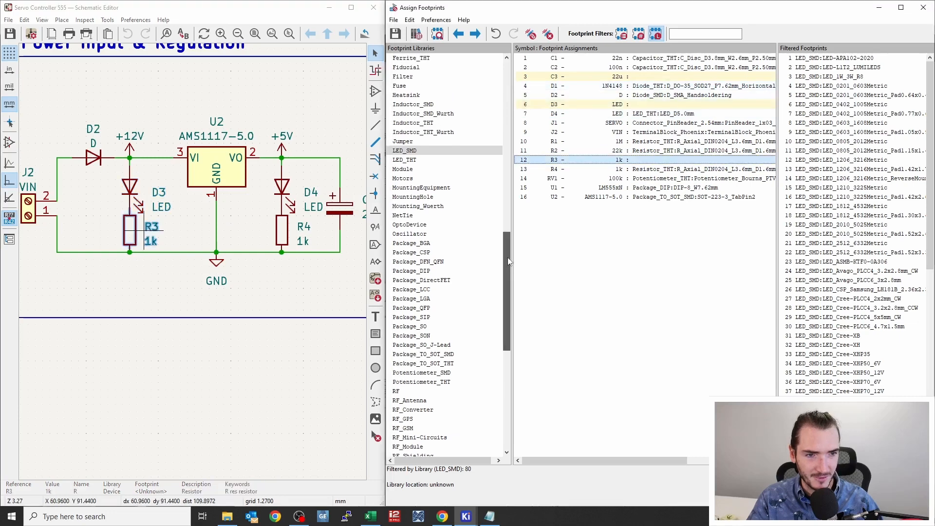
Filter Resistor_SMD by '1206' and assign R_1206_3216Metric to R3.
{"action": "scroll", "scroll_direction": "down", "scroll_amount": 3}
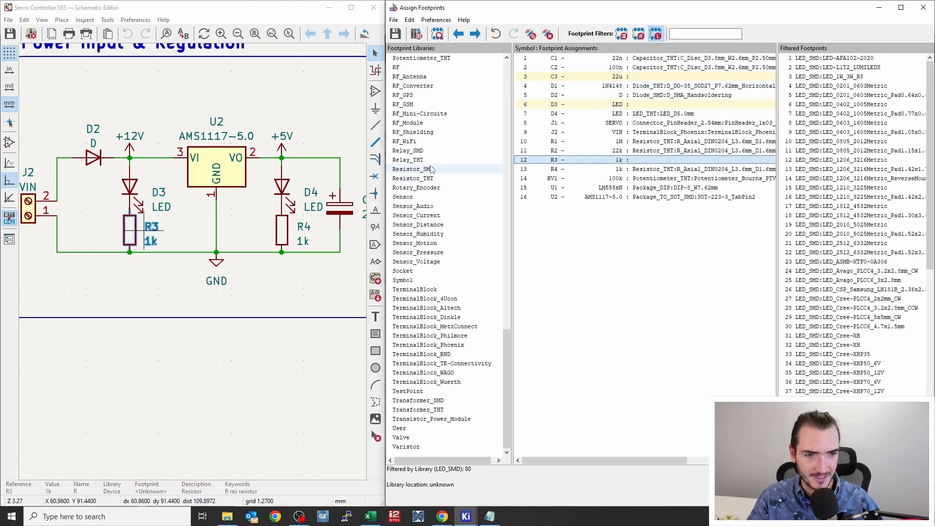
{"action": "left_click", "coordinate": [413, 169]}
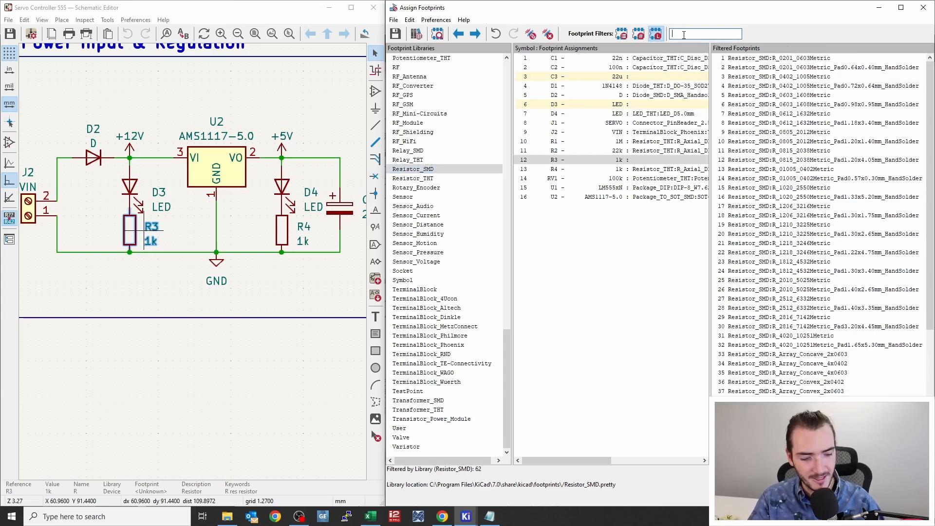
{"action": "type", "text": "1206"}
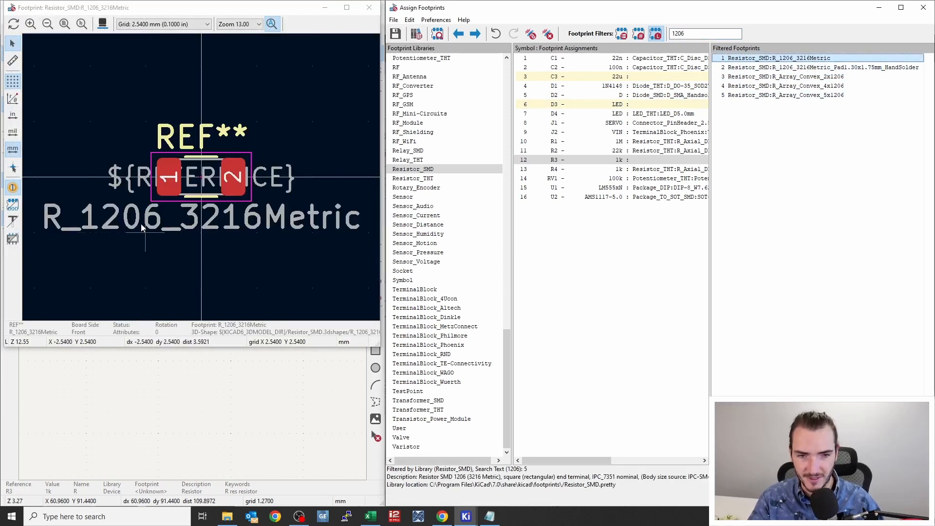
{"action": "mouse_move", "coordinate": [124, 234]}
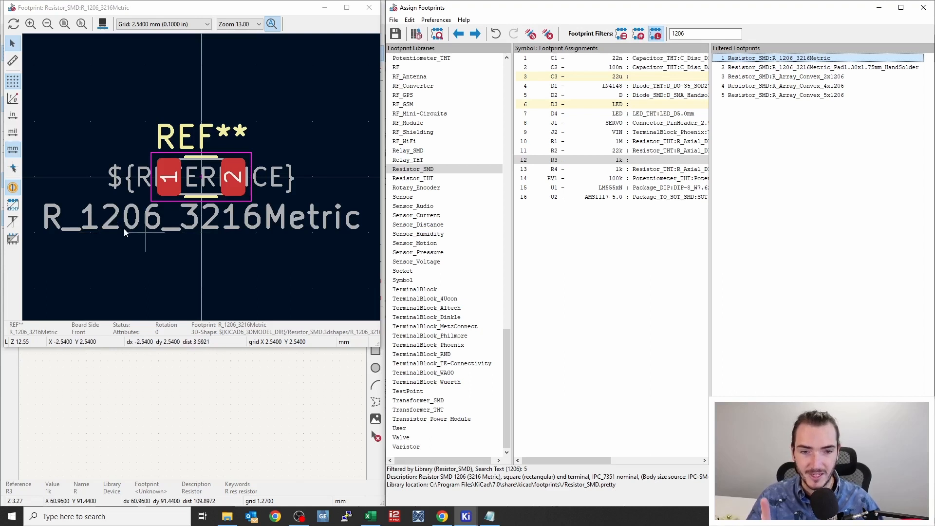
{"action": "mouse_move", "coordinate": [244, 240]}
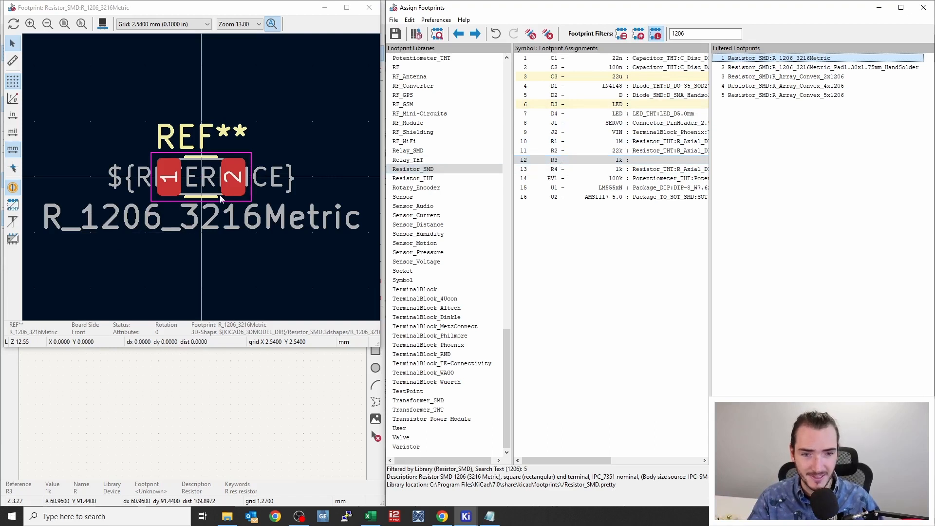
{"action": "double_click", "coordinate": [776, 57]}
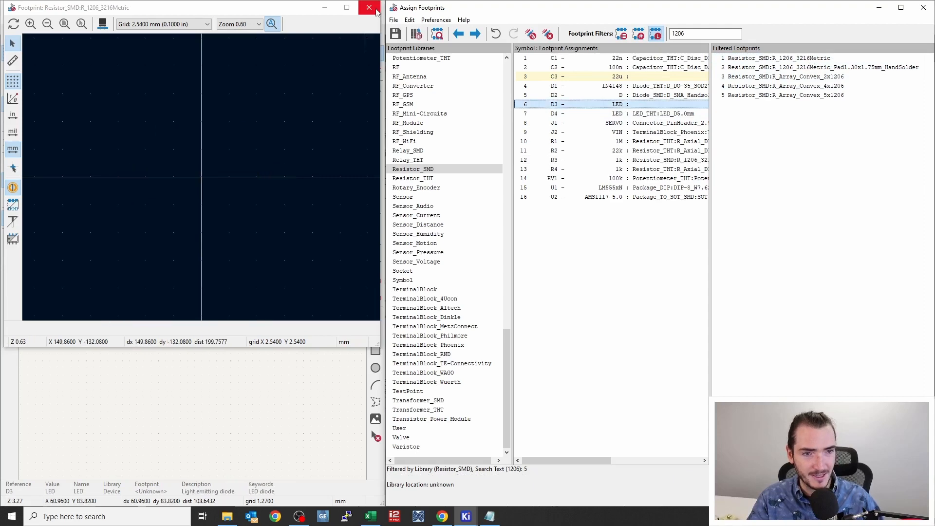
Filter LED_SMD by '0805' and preview the standard and hand-solder 0805 LED footprints for D3.
{"action": "left_click", "coordinate": [366, 8]}
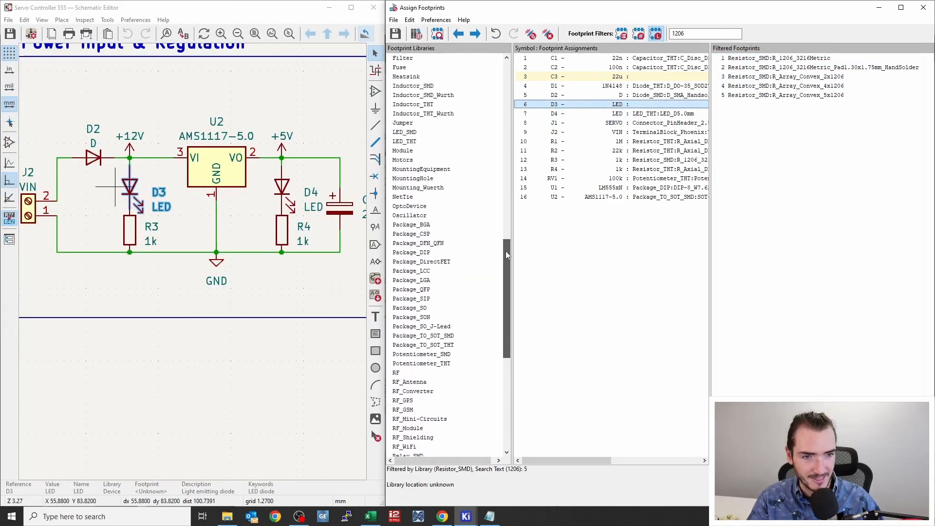
{"action": "left_click", "coordinate": [405, 188]}
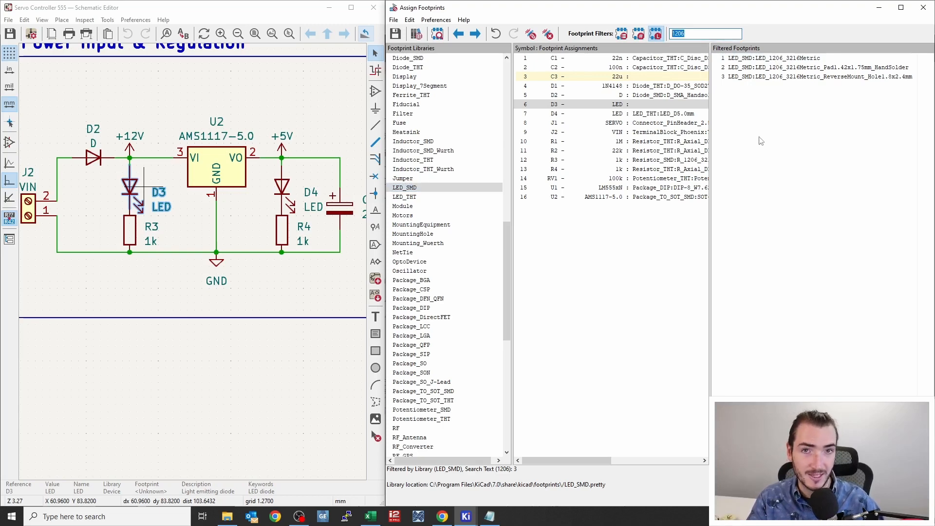
{"action": "type", "text": "0805"}
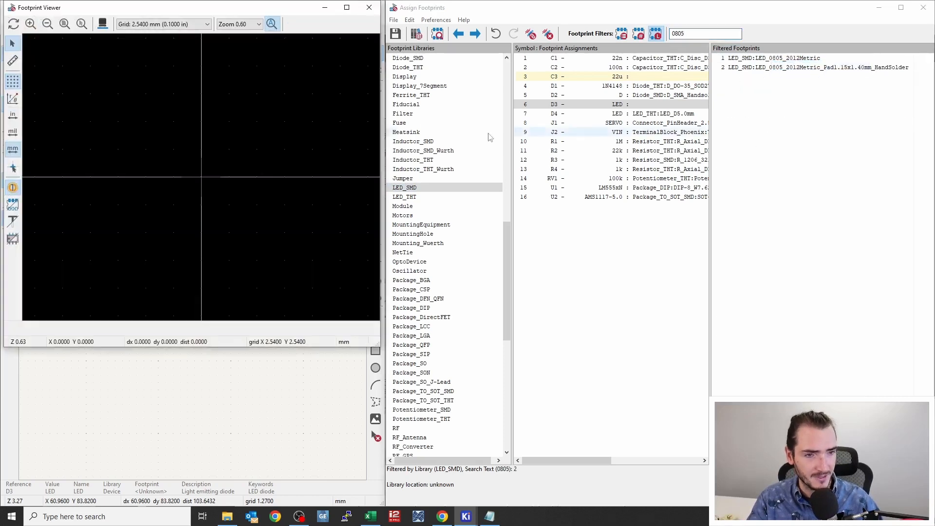
{"action": "left_click", "coordinate": [771, 59]}
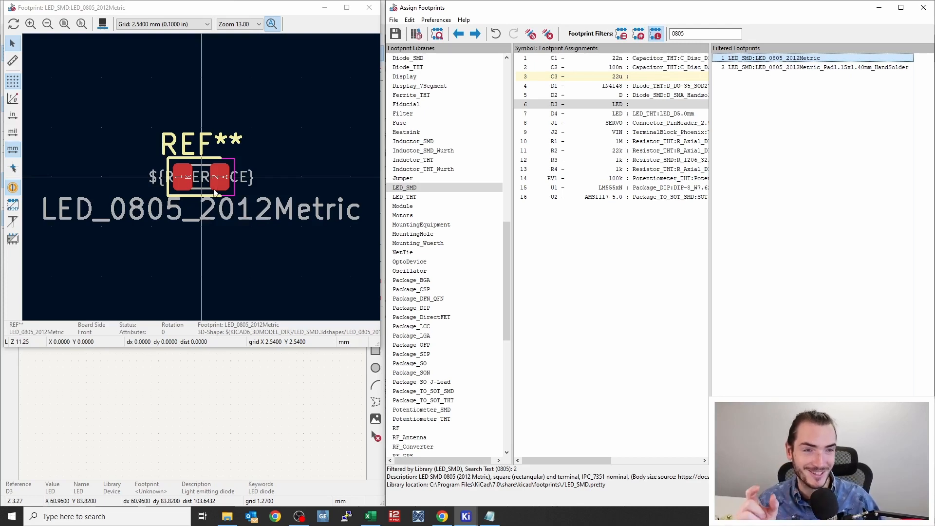
{"action": "left_click", "coordinate": [830, 67]}
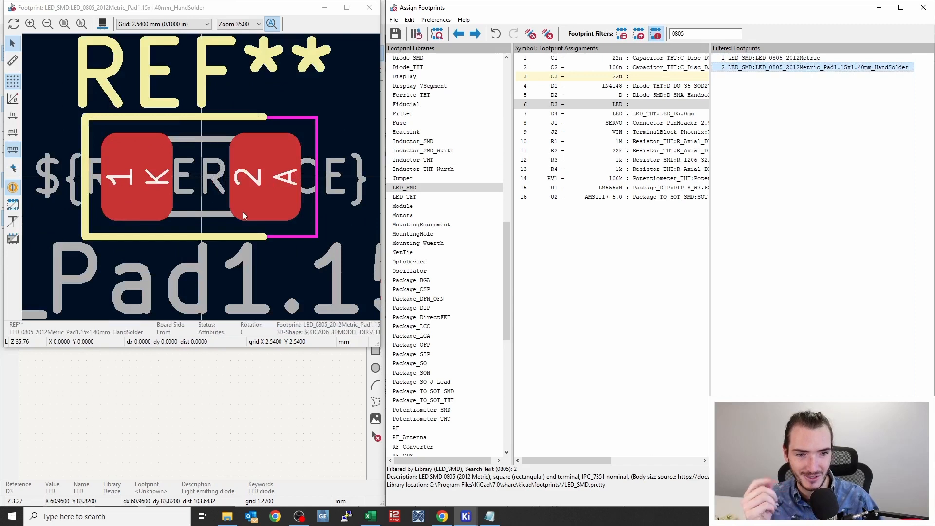
Switch C3 to Capacitor_SMD and preview the hand-solder and standard 0805 capacitor footprints.
{"action": "scroll", "scroll_direction": "down", "scroll_amount": 3}
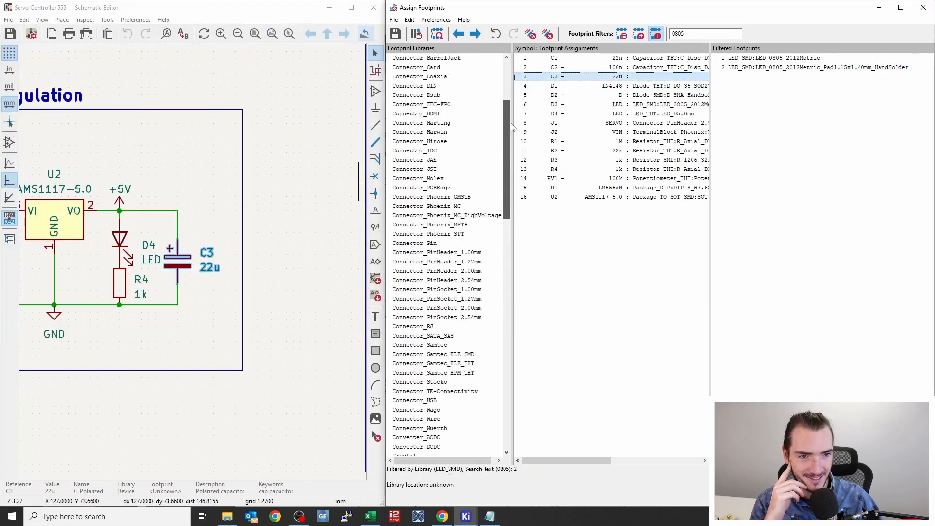
{"action": "left_click", "coordinate": [416, 122]}
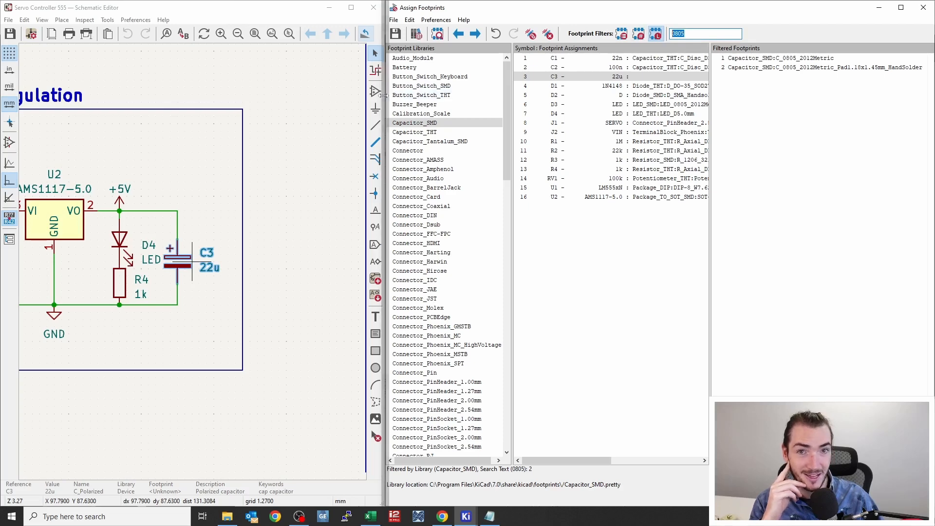
{"action": "left_click", "coordinate": [798, 69]}
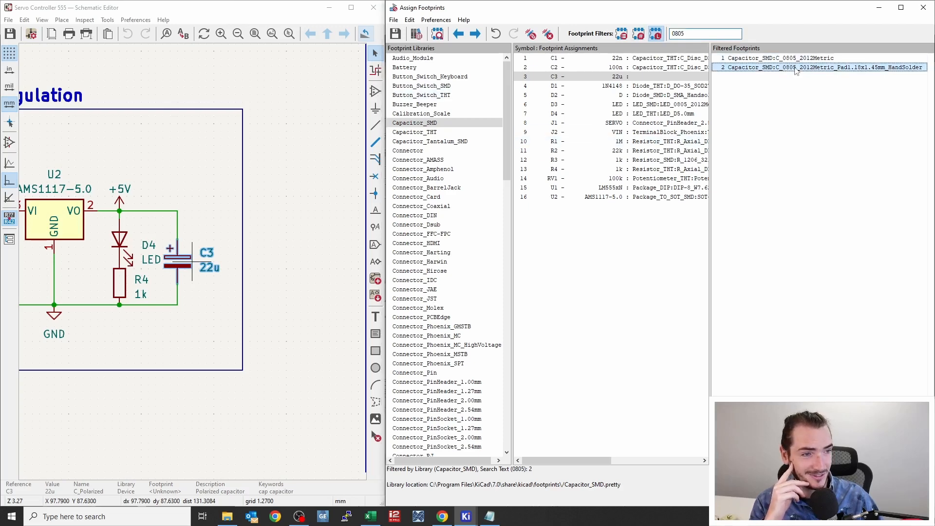
{"action": "double_click", "coordinate": [795, 67]}
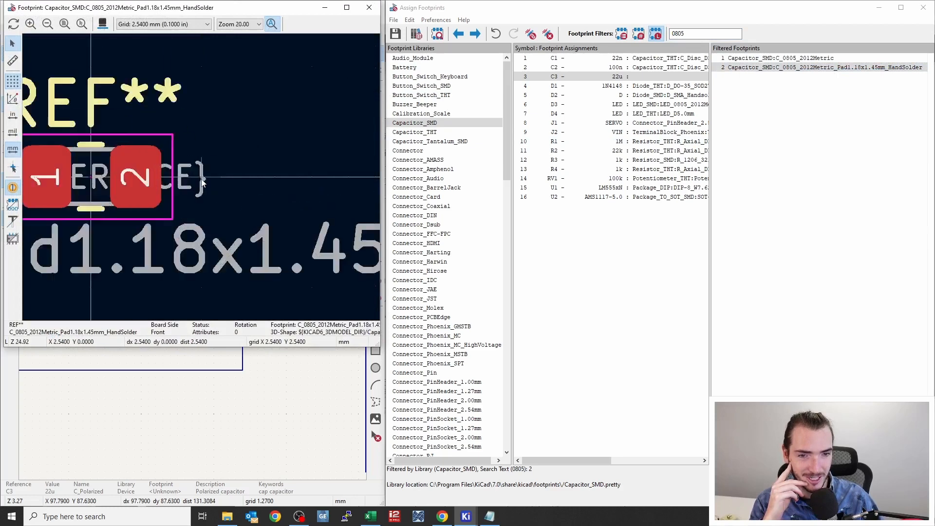
{"action": "left_click", "coordinate": [780, 57]}
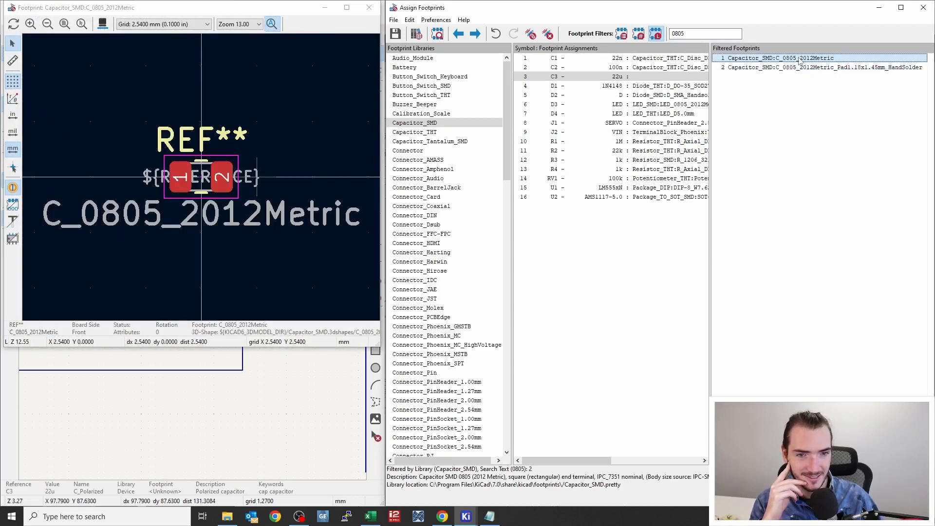
{"action": "left_click", "coordinate": [822, 68]}
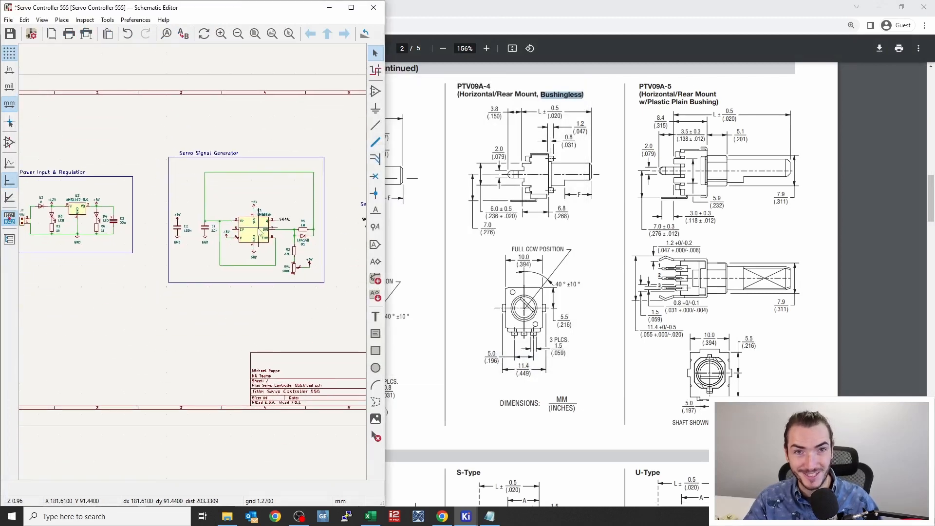
{"action": "mouse_move", "coordinate": [223, 321]}
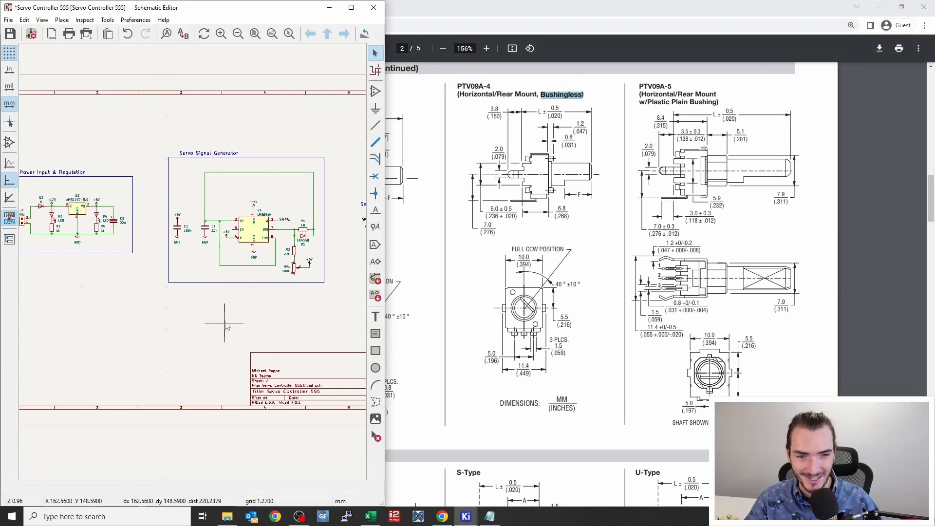
{"action": "mouse_move", "coordinate": [178, 321]}
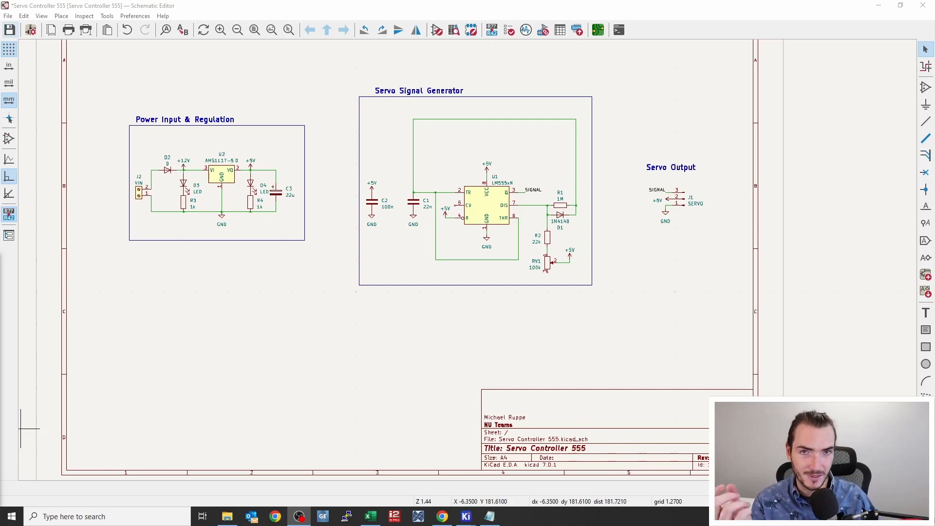
{"action": "mouse_move", "coordinate": [154, 433]}
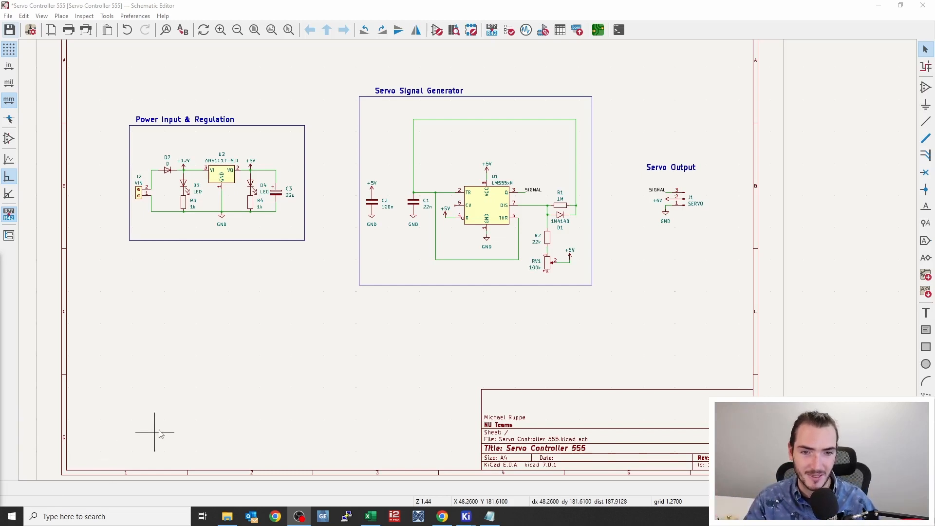
{"action": "mouse_move", "coordinate": [269, 382]}
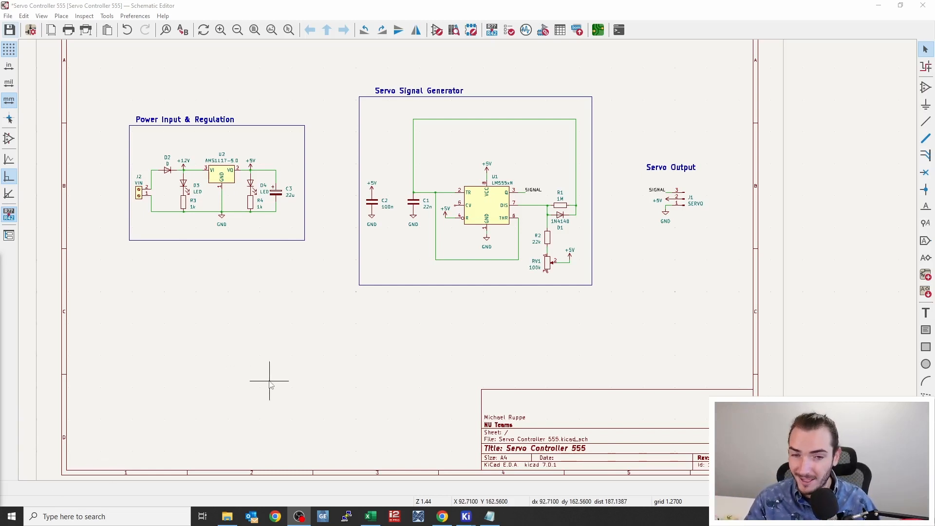
{"action": "mouse_move", "coordinate": [279, 374]}
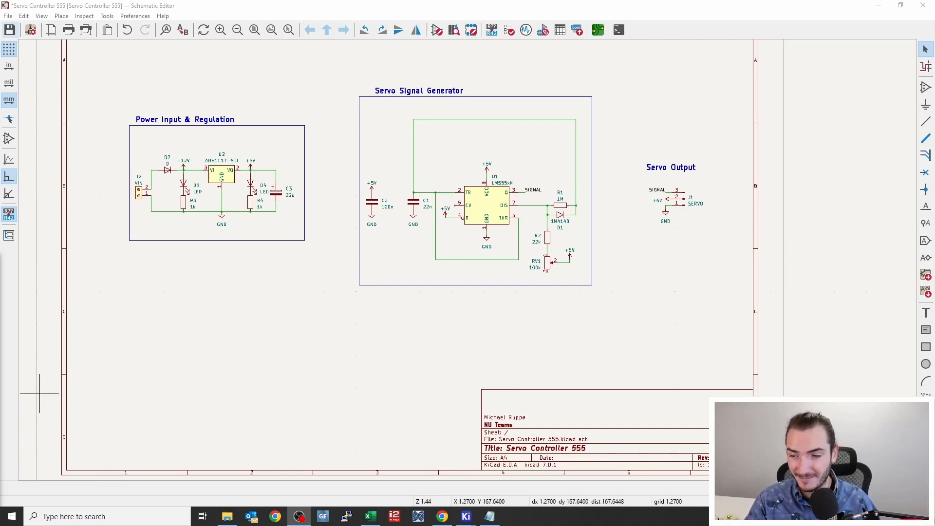
{"action": "mouse_move", "coordinate": [247, 309]}
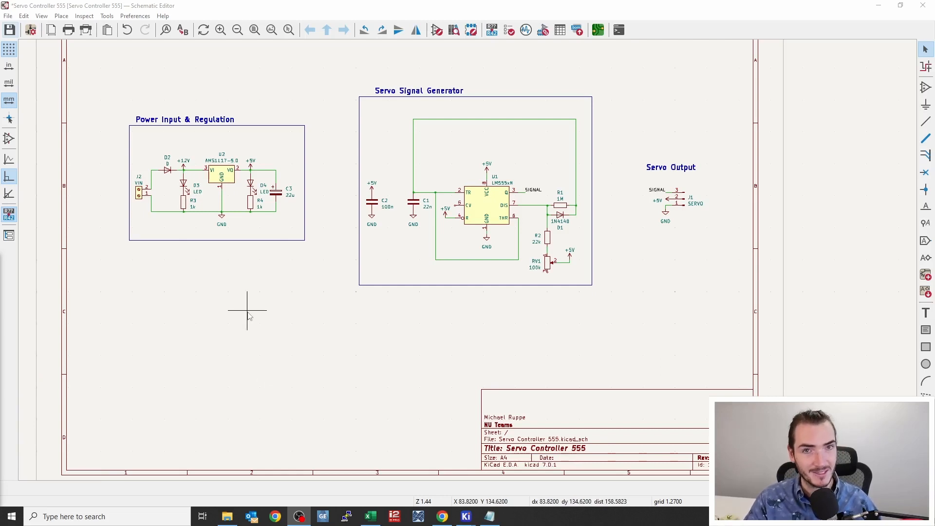
{"action": "mouse_move", "coordinate": [271, 308]}
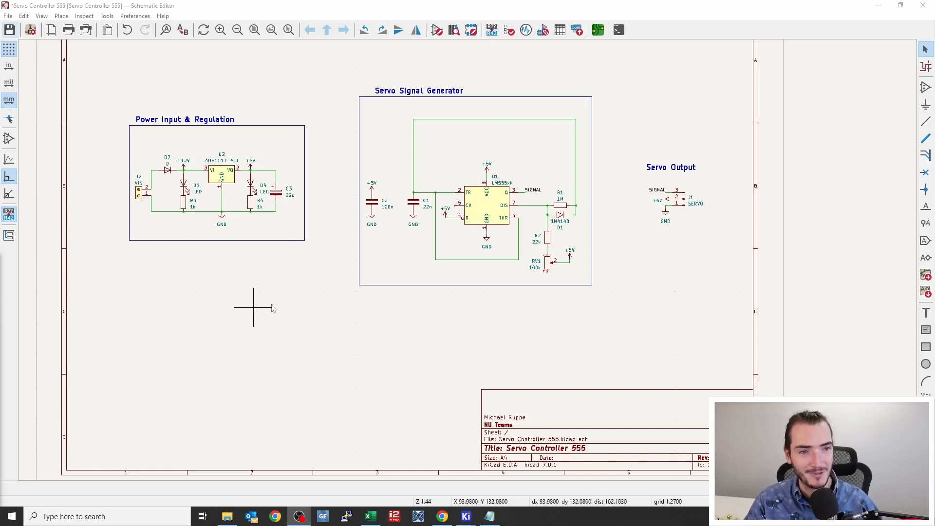
{"action": "mouse_move", "coordinate": [448, 68]}
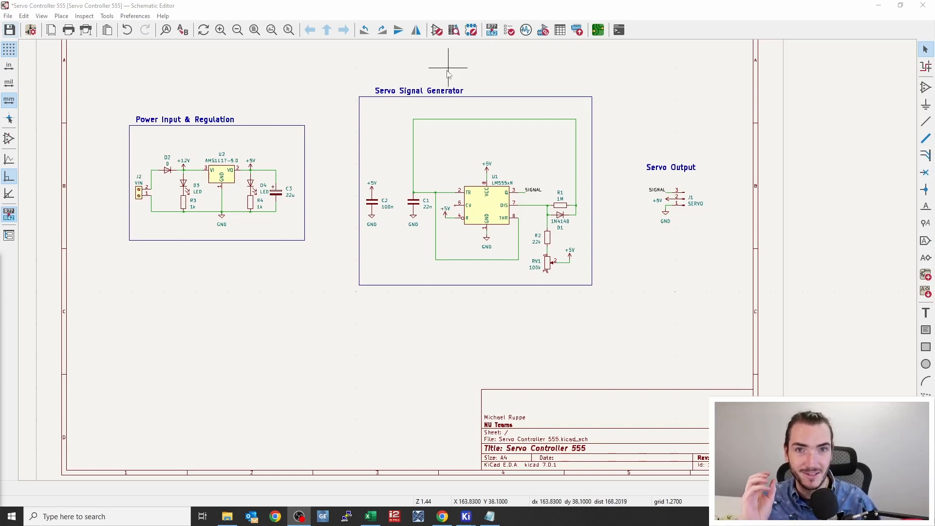
{"action": "mouse_move", "coordinate": [599, 28]}
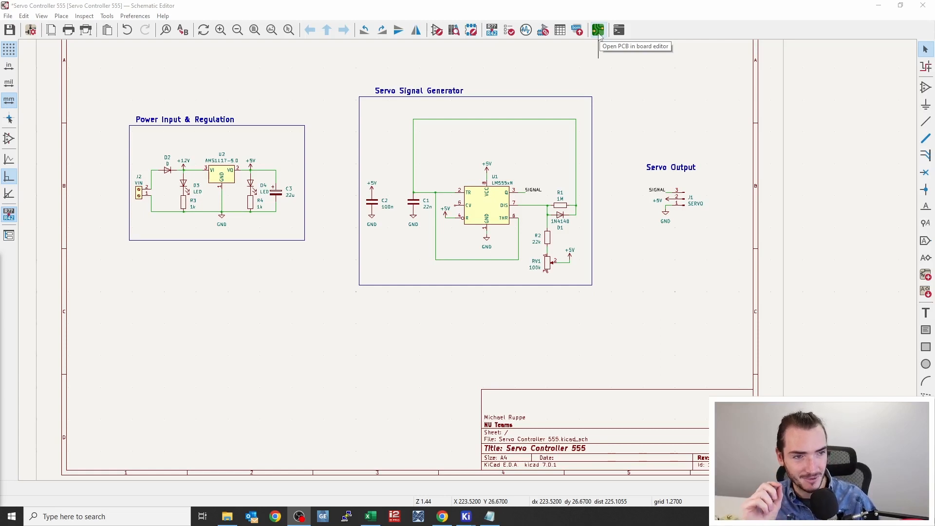
{"action": "mouse_move", "coordinate": [598, 67]}
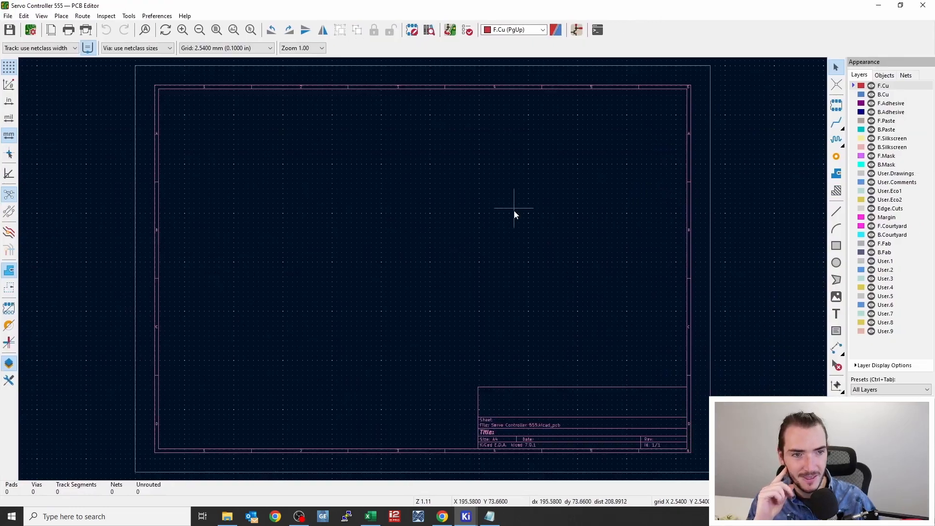
{"action": "mouse_move", "coordinate": [442, 45]}
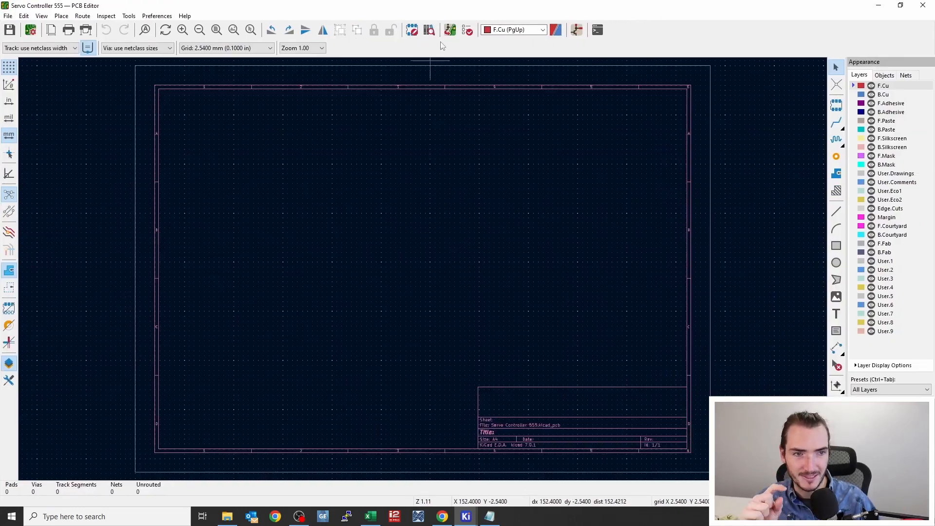
{"action": "mouse_move", "coordinate": [452, 32]}
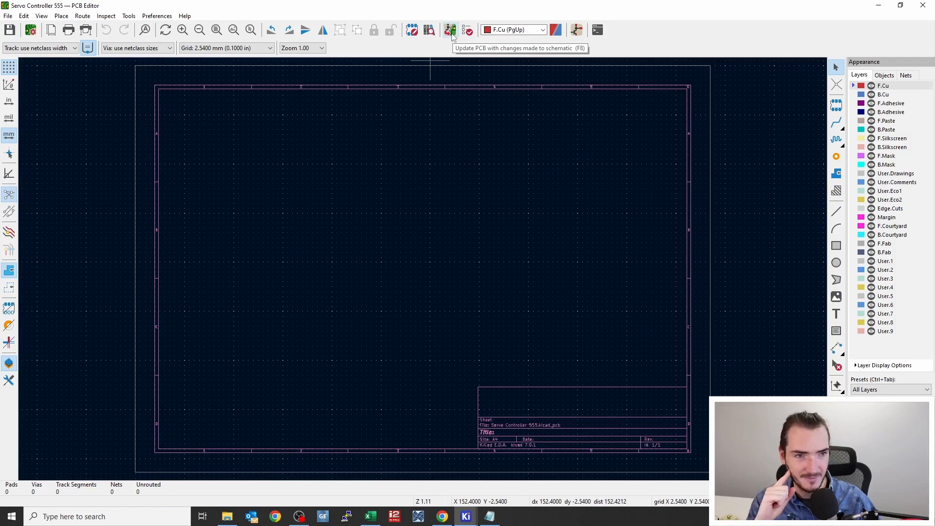
Update the PCB from the schematic and drop the 16 imported footprints as one cluster inside the sheet.
{"action": "left_click", "coordinate": [450, 30]}
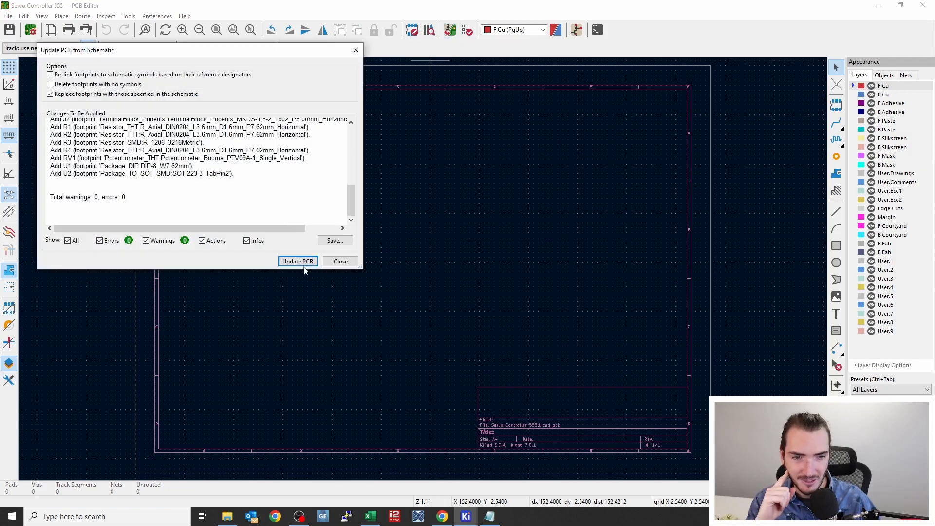
{"action": "left_click", "coordinate": [298, 261]}
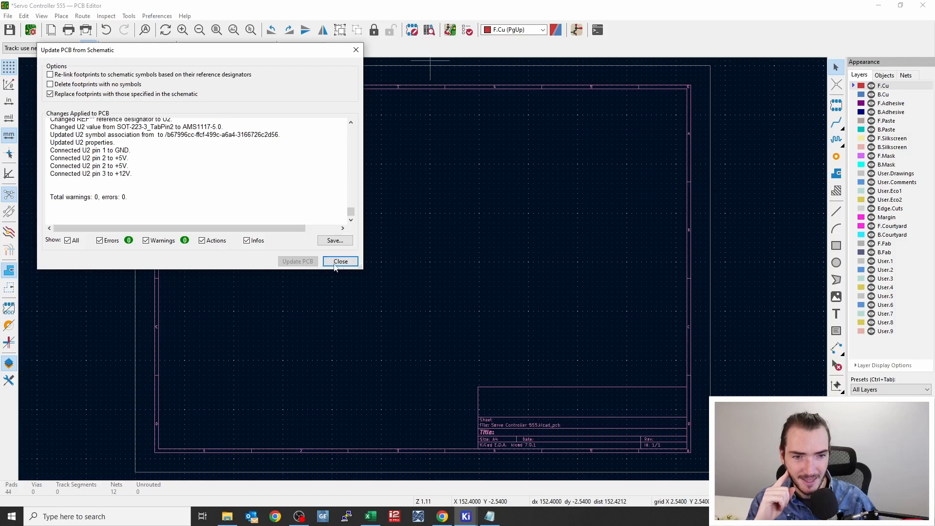
{"action": "left_click", "coordinate": [340, 261]}
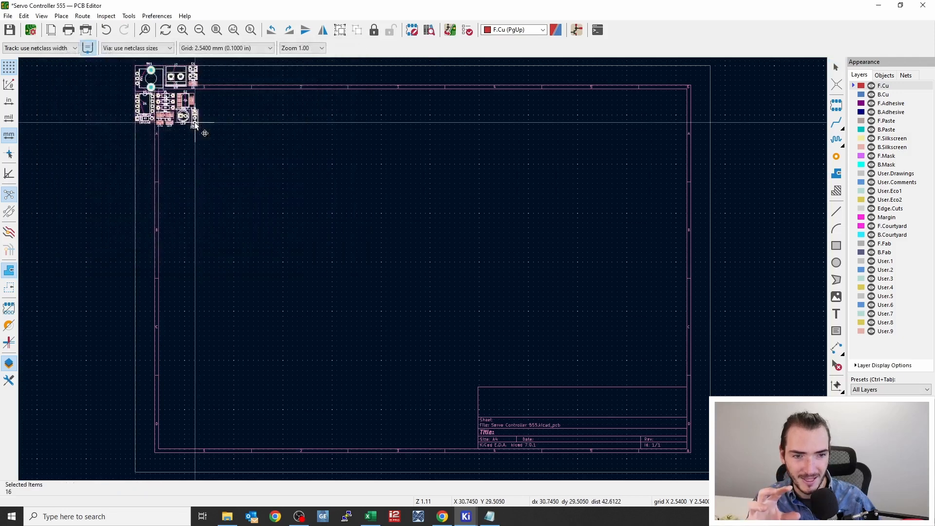
{"action": "left_click_drag", "start_coordinate": [168, 98], "coordinate": [334, 206]}
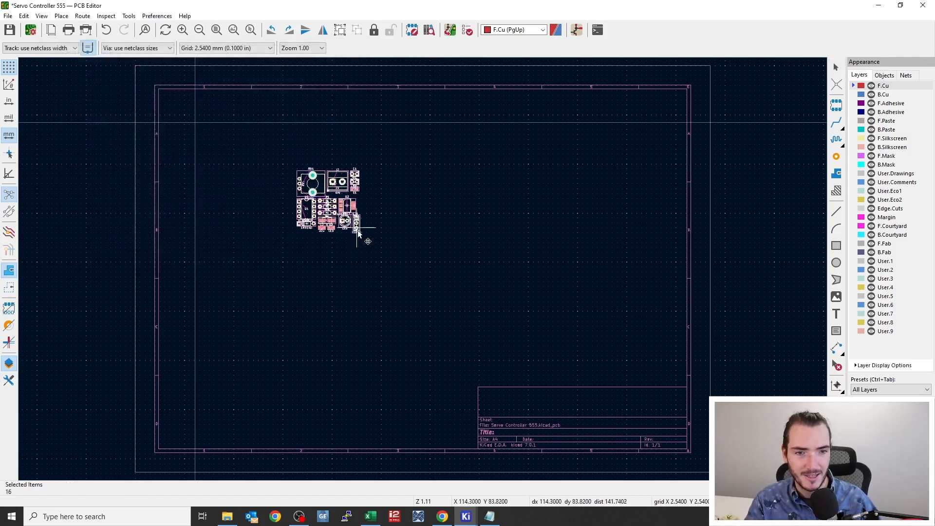
{"action": "left_click_drag", "start_coordinate": [358, 232], "coordinate": [441, 267]}
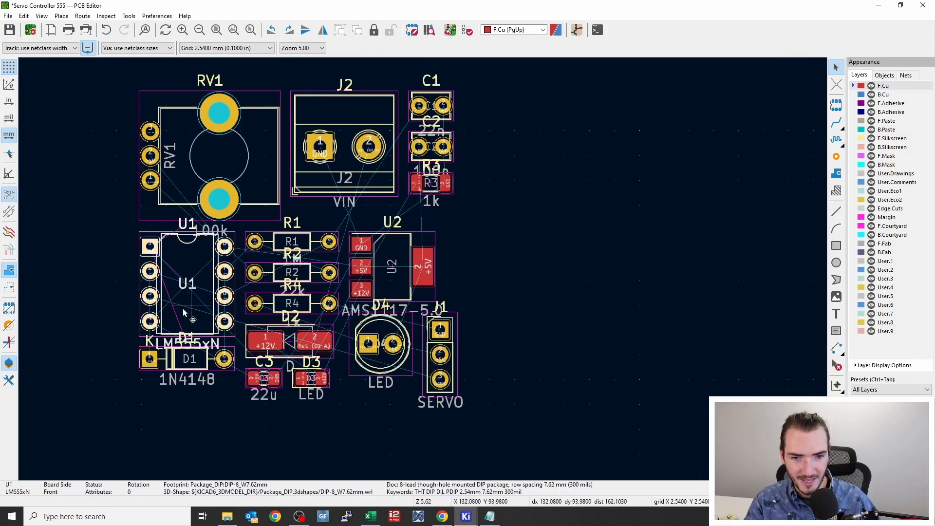
Drag U1 and U2 to the right of the cluster and relocate R1 below the other footprints near R3.
{"action": "left_click_drag", "start_coordinate": [185, 292], "coordinate": [587, 205]}
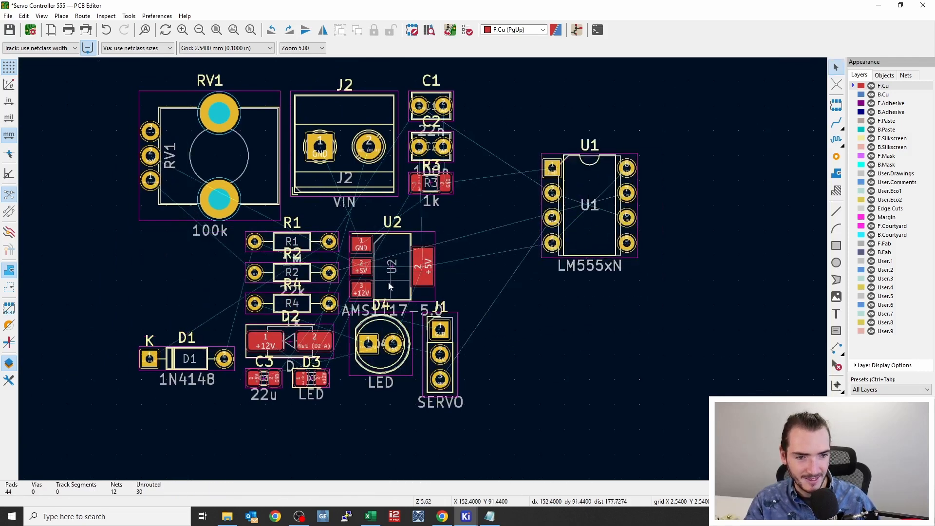
{"action": "left_click_drag", "start_coordinate": [390, 269], "coordinate": [589, 331]}
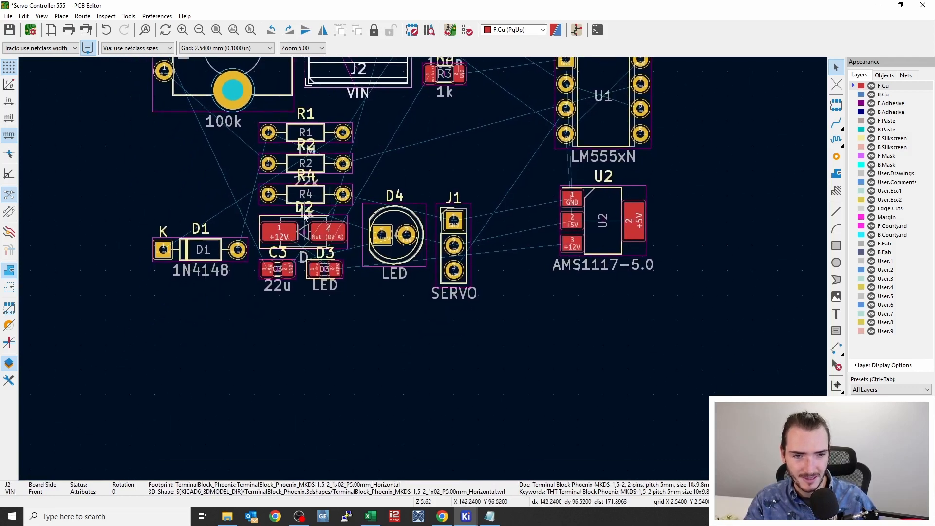
{"action": "left_click_drag", "start_coordinate": [305, 131], "coordinate": [305, 345]}
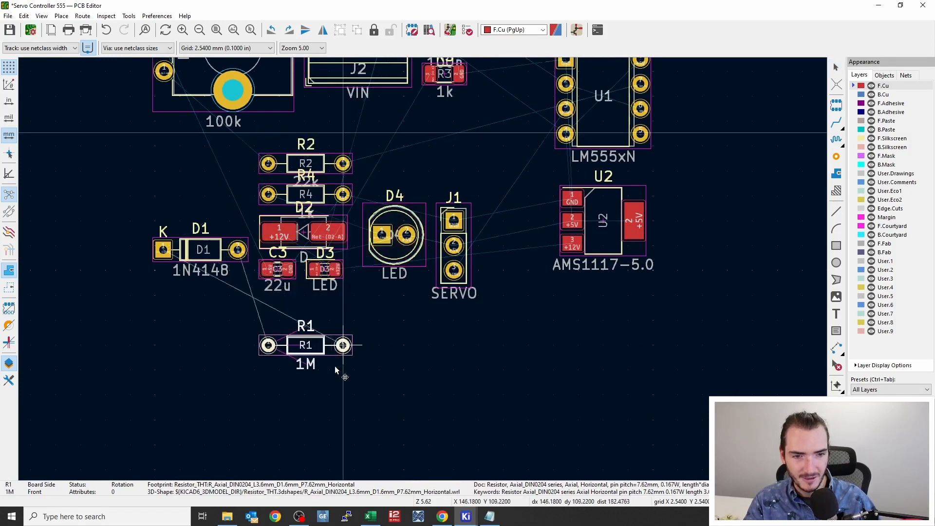
{"action": "left_click_drag", "start_coordinate": [305, 345], "coordinate": [291, 370]}
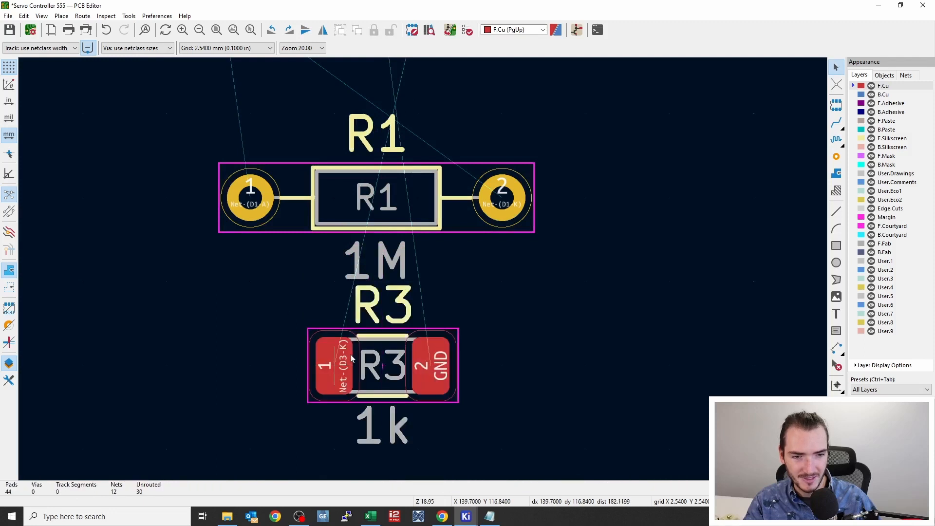
{"action": "mouse_move", "coordinate": [383, 375]}
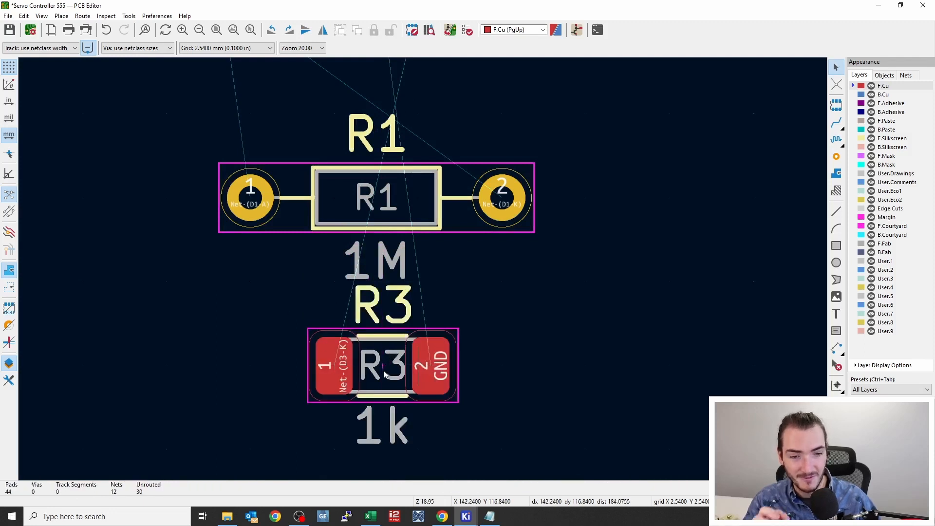
{"action": "mouse_move", "coordinate": [427, 181]}
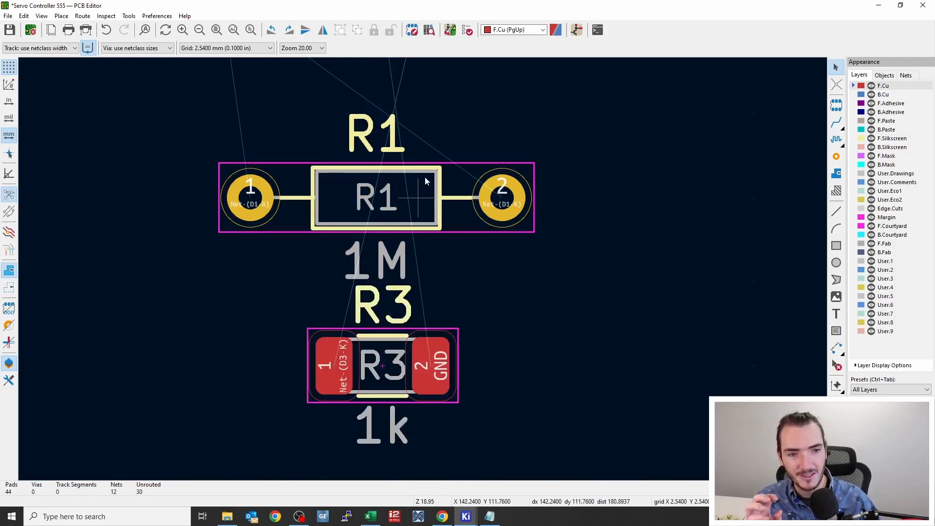
{"action": "mouse_move", "coordinate": [439, 205]}
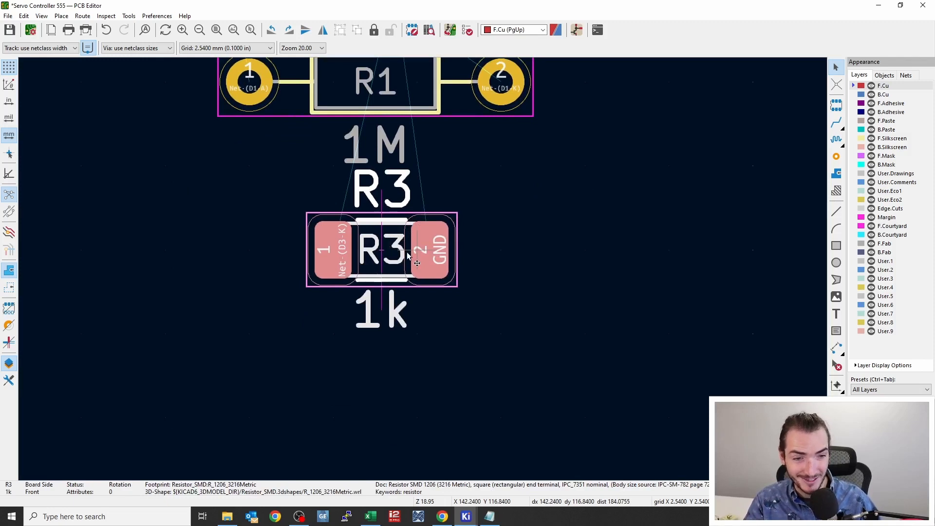
{"action": "scroll", "scroll_direction": "down", "scroll_amount": 3}
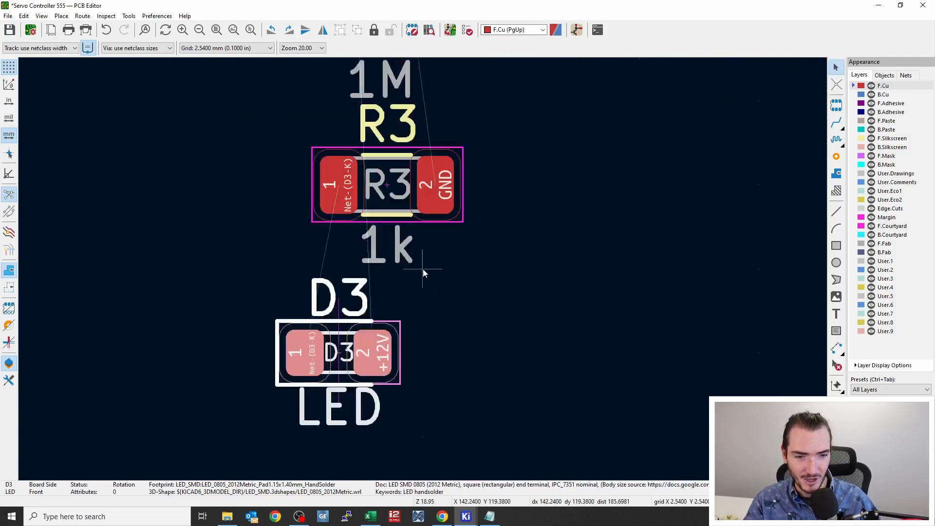
{"action": "scroll", "scroll_direction": "down", "scroll_amount": 3}
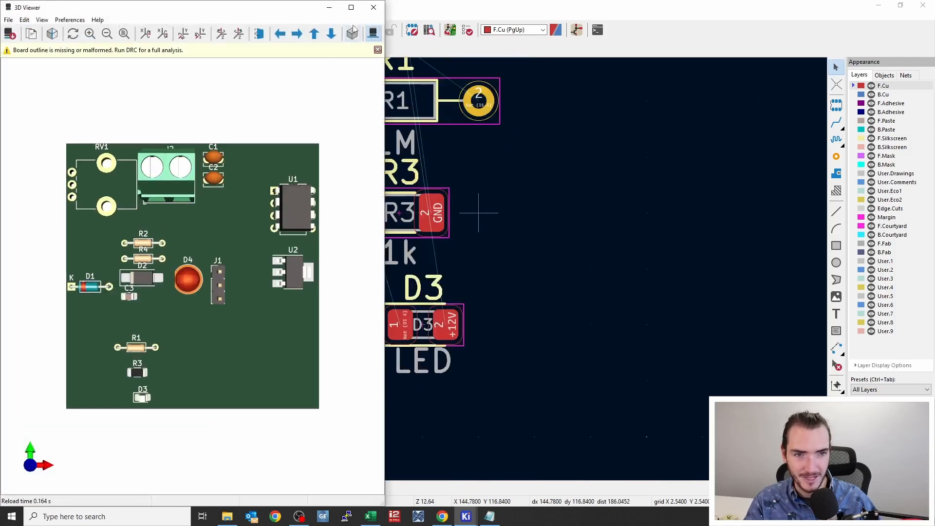
Maximize the 3D viewer and highlight through-hole R1 beside surface-mount R3 and D3.
{"action": "left_click", "coordinate": [351, 7]}
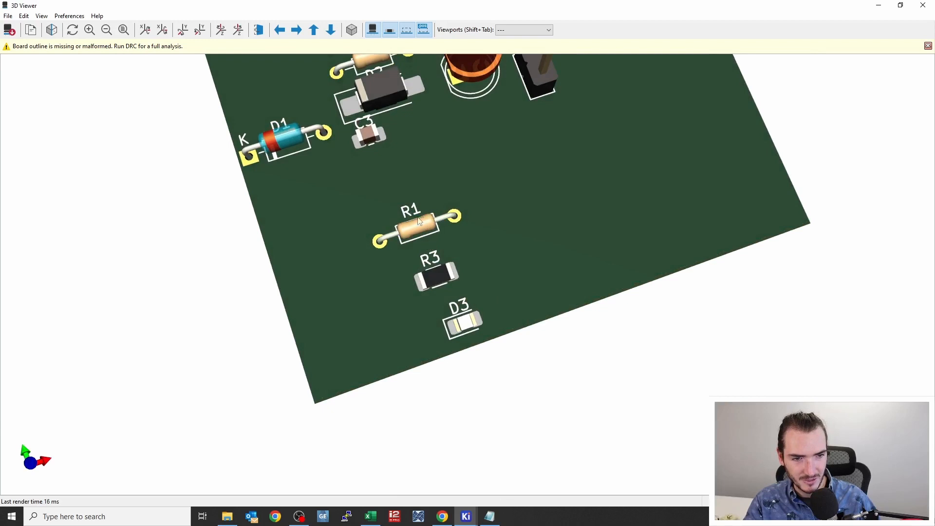
{"action": "left_click", "coordinate": [416, 231]}
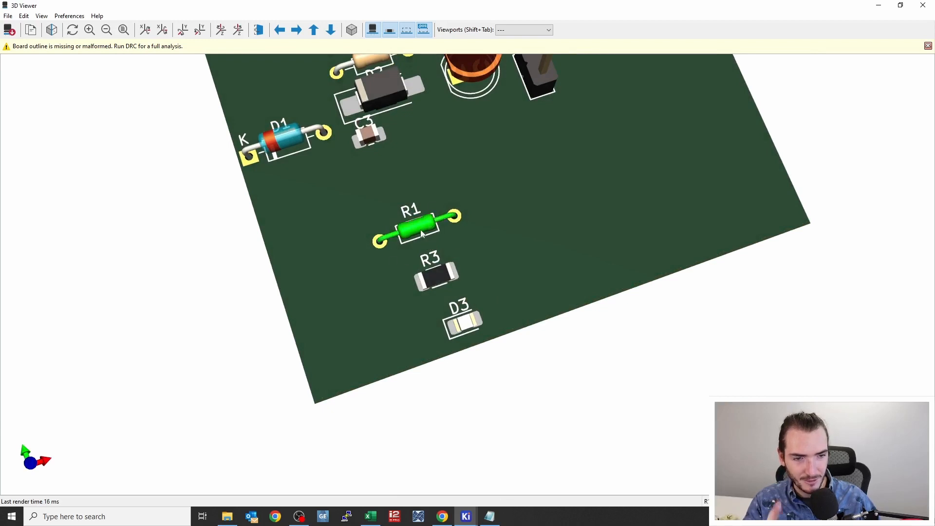